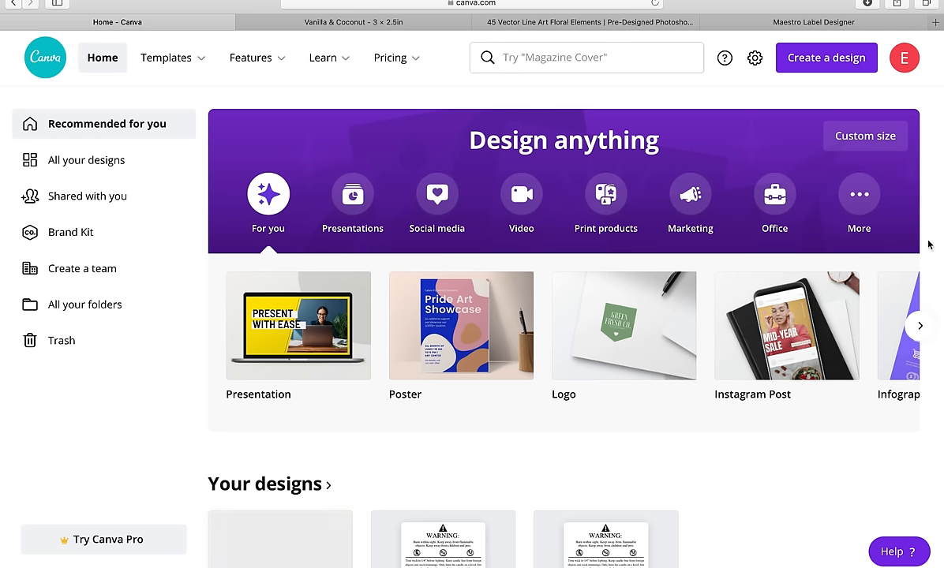
mouse_move(918, 235)
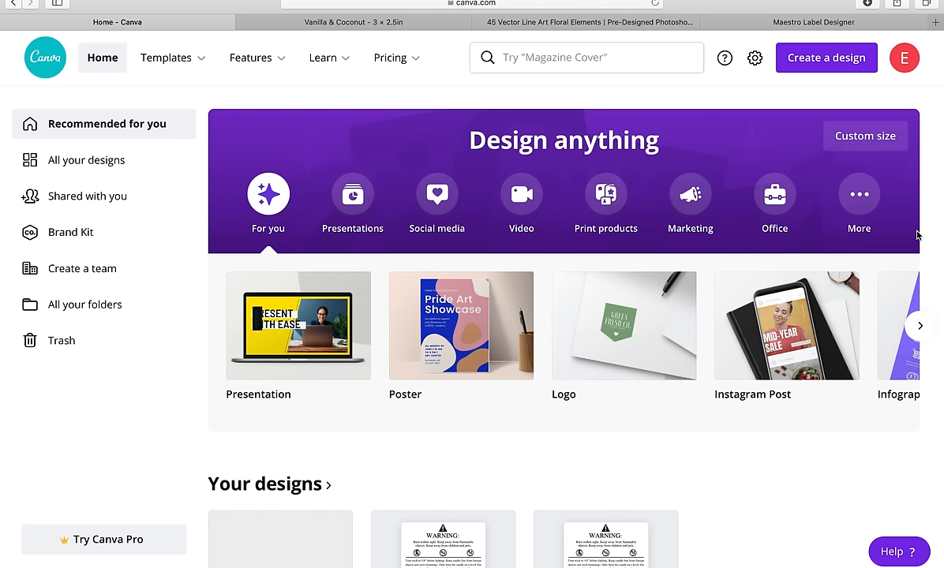
mouse_move(931, 287)
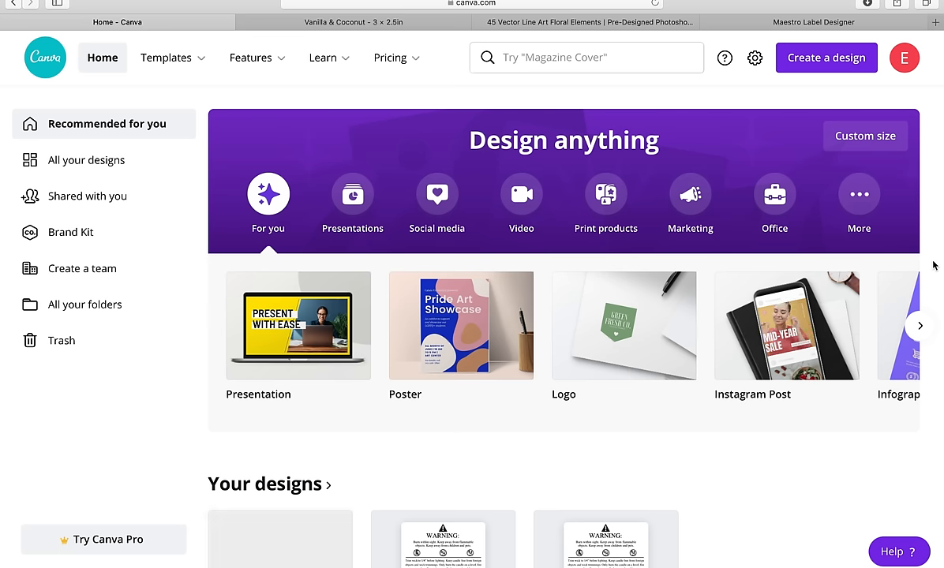
mouse_move(810, 88)
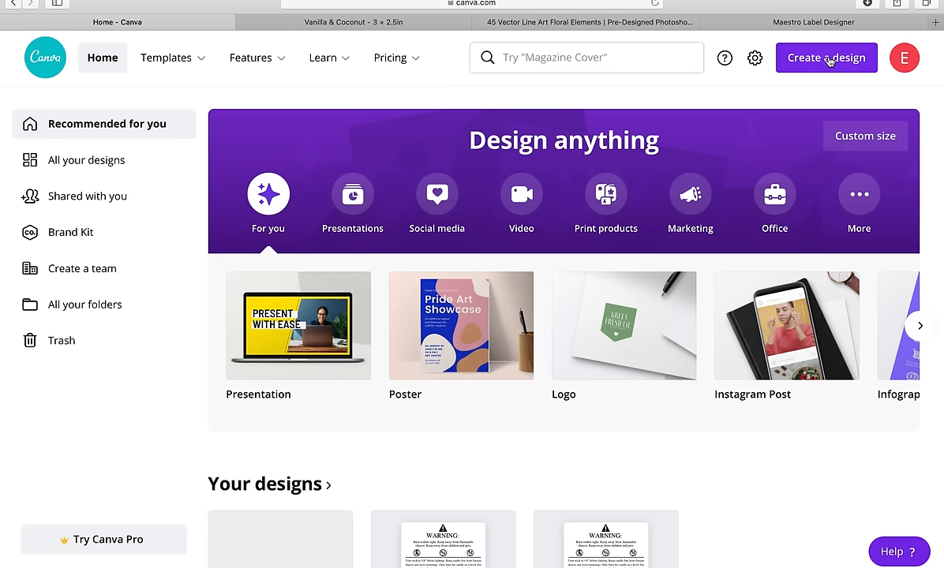
Create a custom-size Canva design 3 inches wide by 2.5 inches high
click(825, 58)
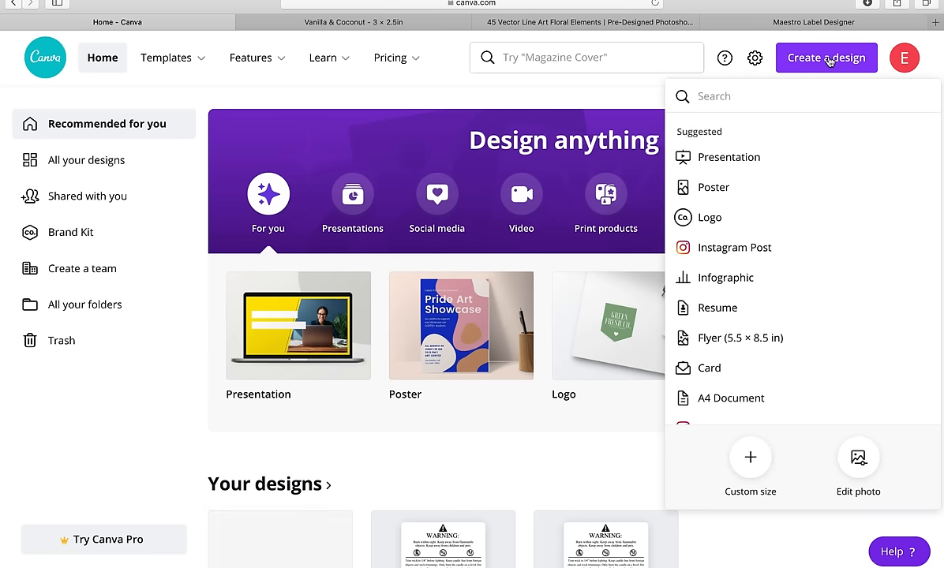
click(750, 467)
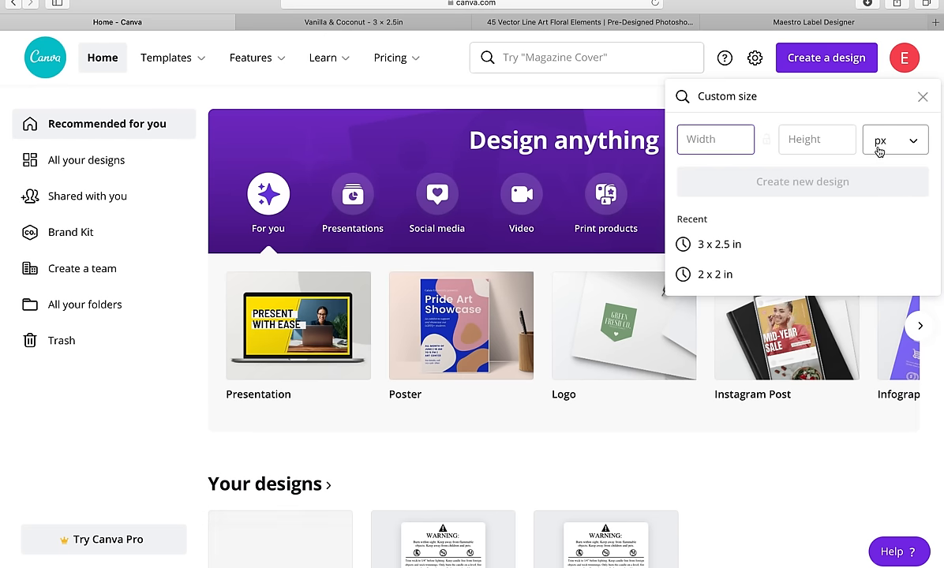
click(895, 140)
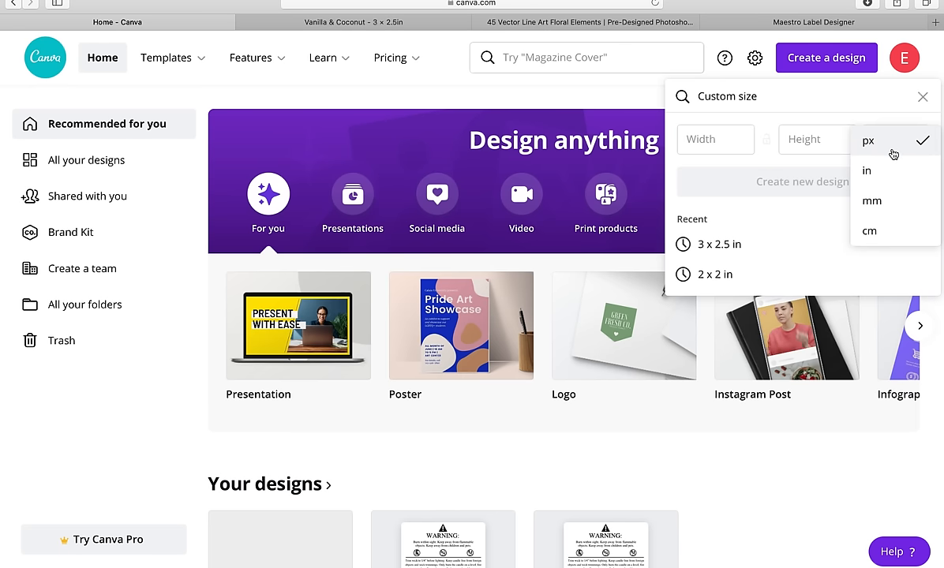
click(867, 170)
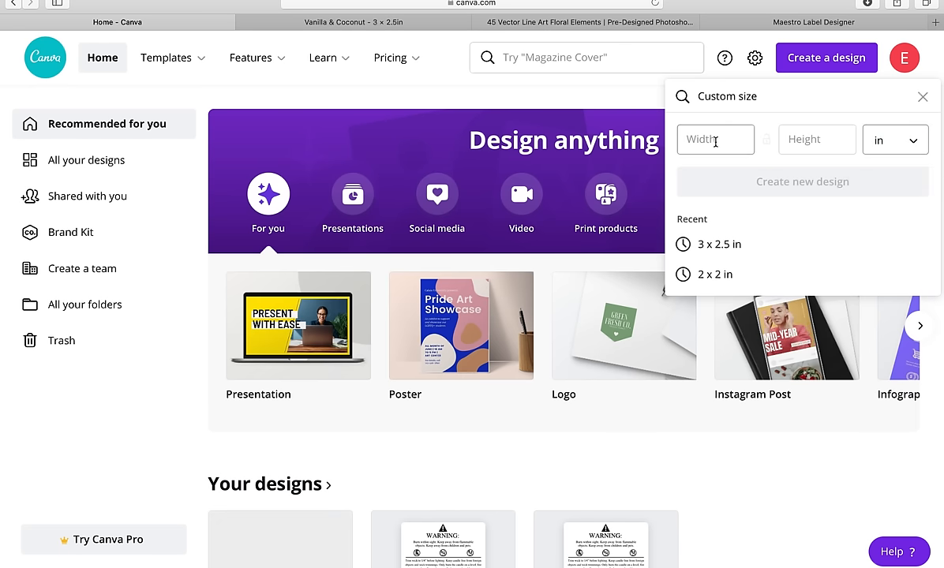
text(3)
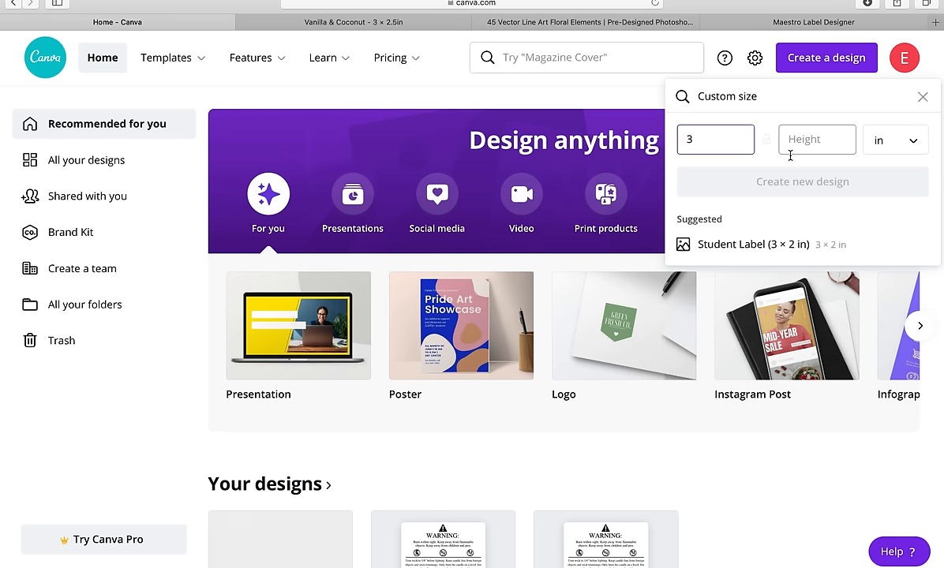
text(2.5)
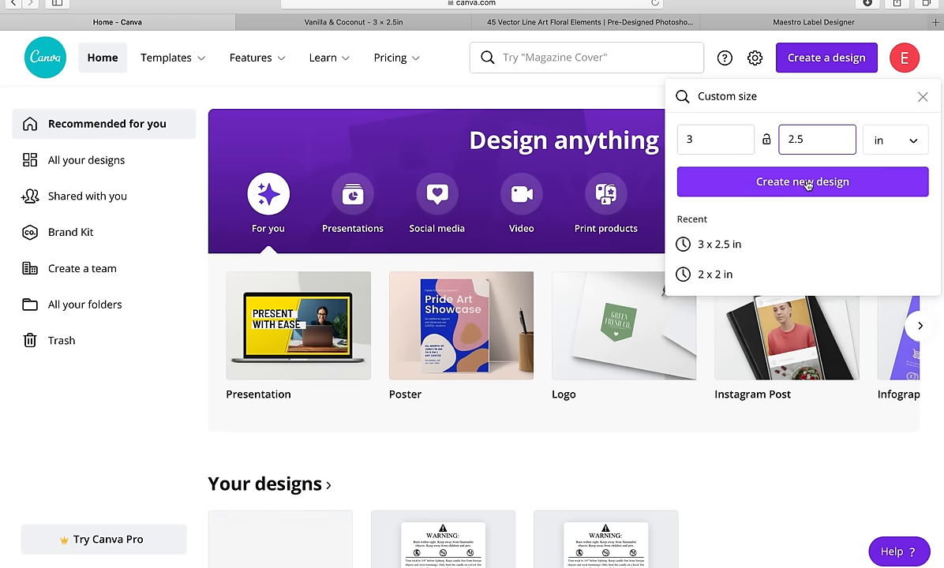
click(802, 182)
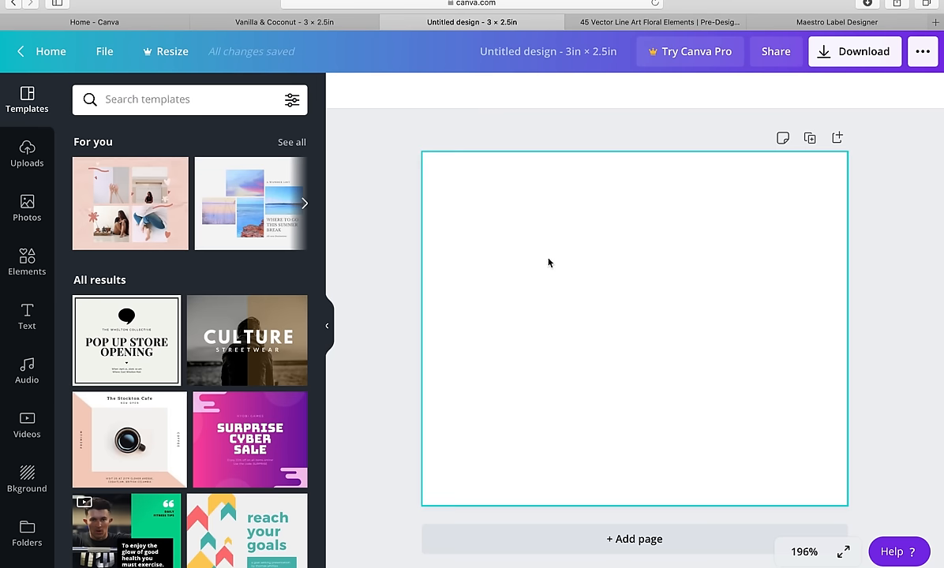
Deselect the blank page and show the Elements panel of shapes, lines and graphics
click(386, 264)
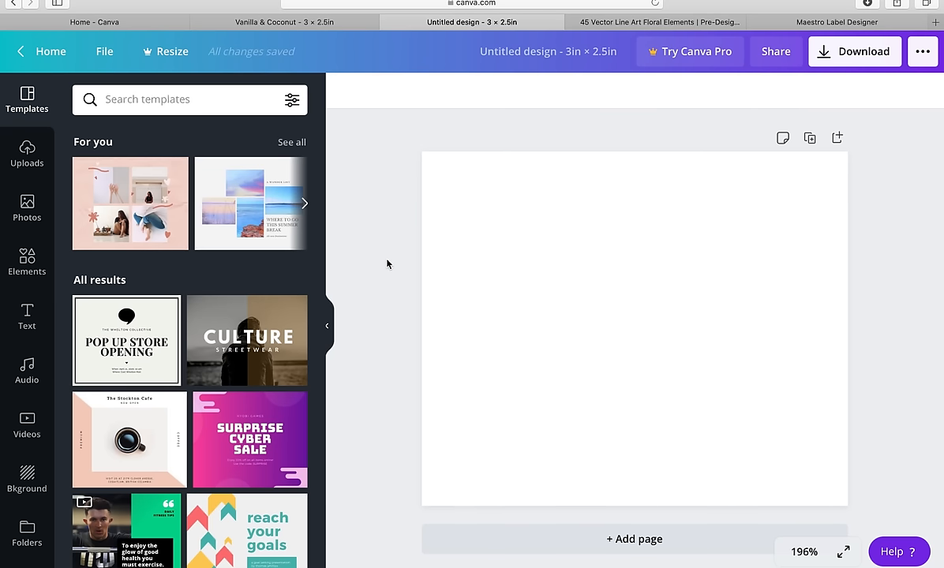
mouse_move(82, 304)
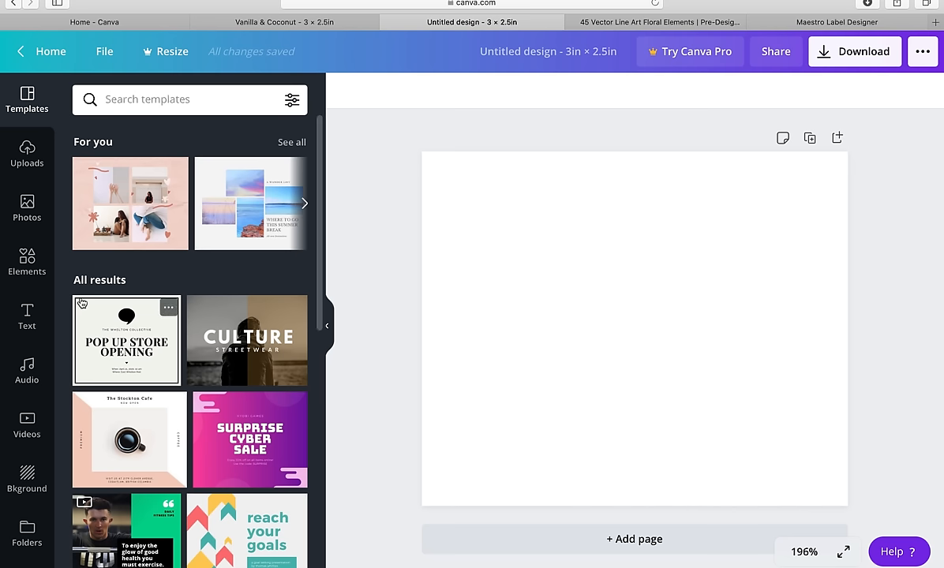
mouse_move(13, 410)
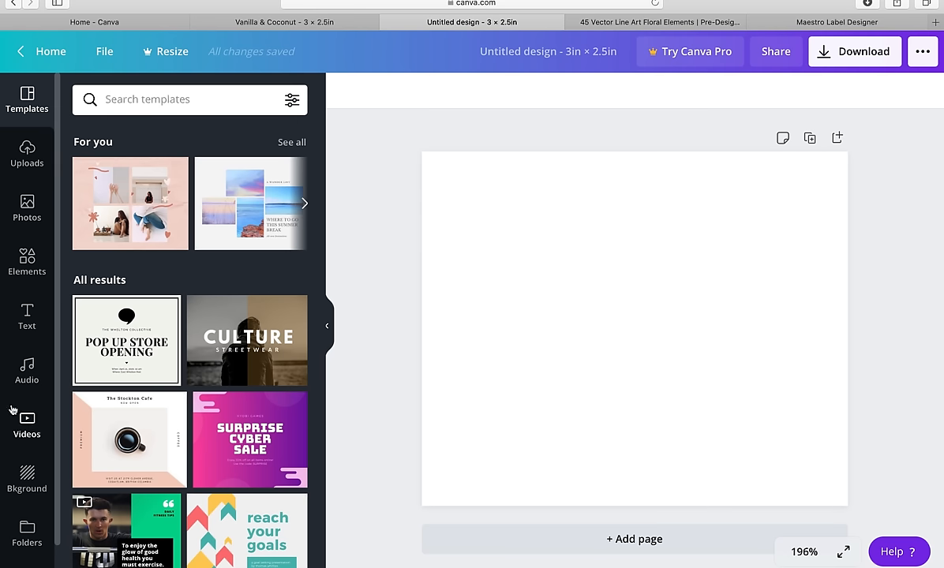
click(27, 263)
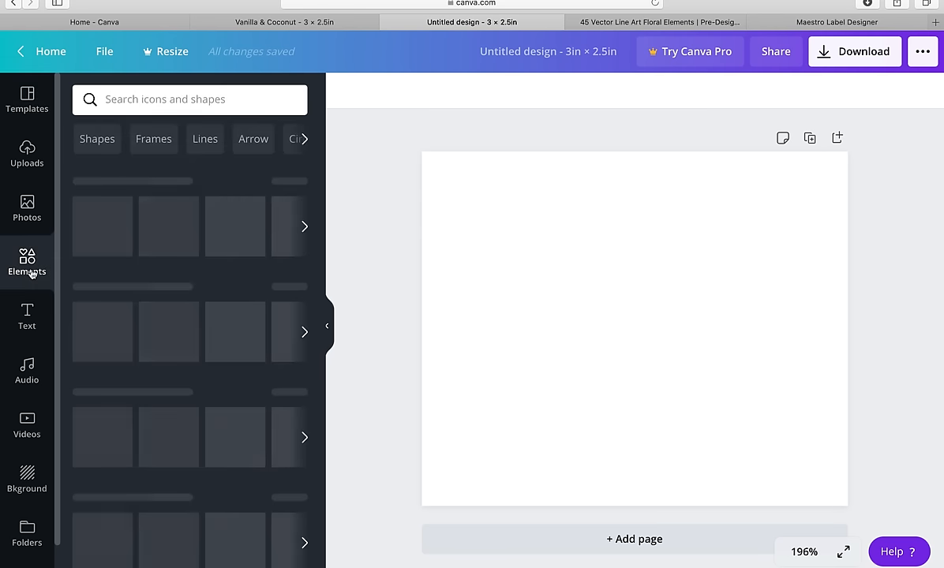
click(27, 263)
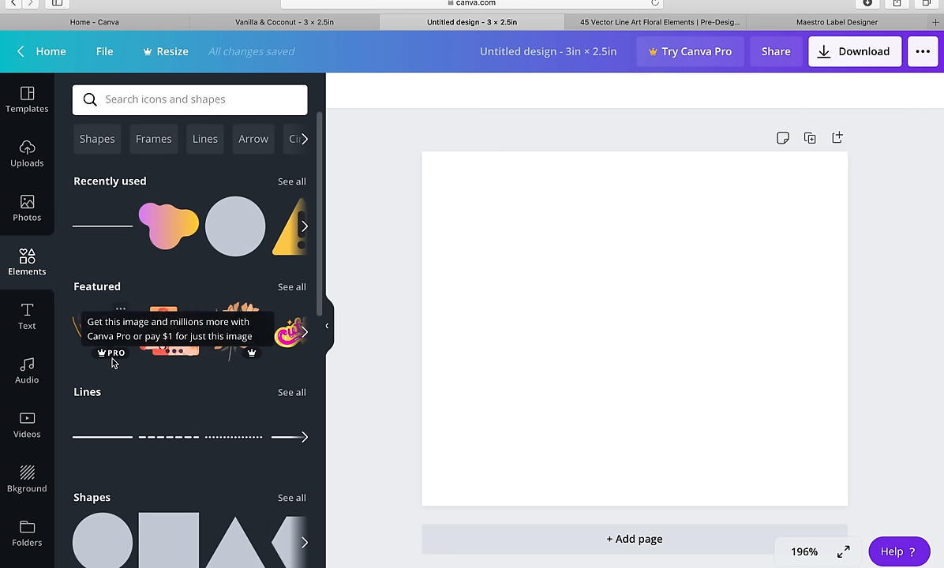
mouse_move(173, 389)
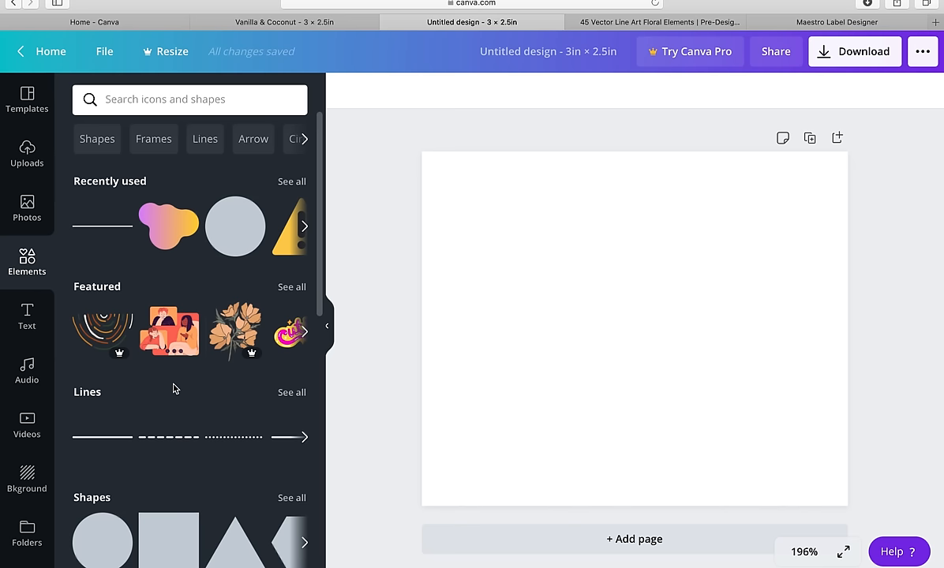
mouse_move(27, 316)
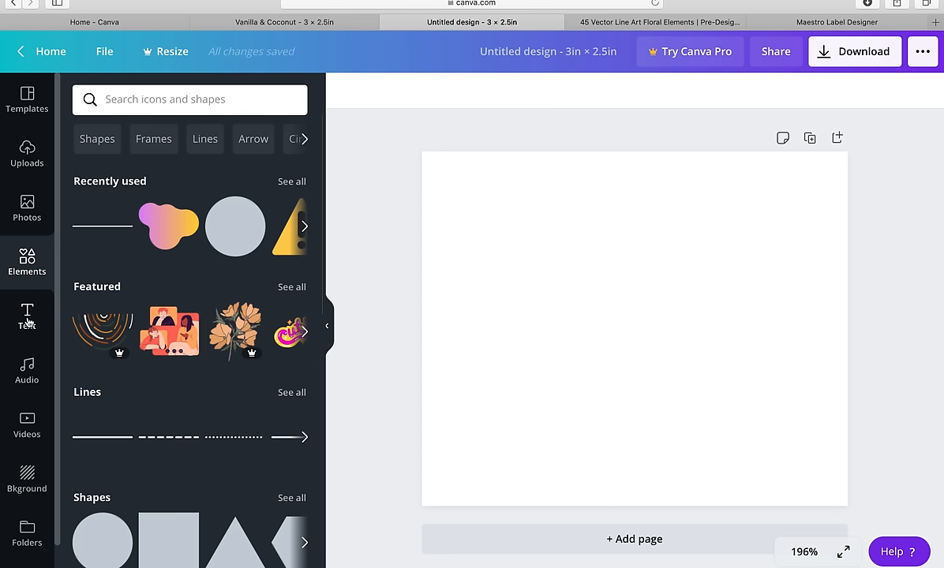
Show the Text panel and scroll down through its text options
click(27, 317)
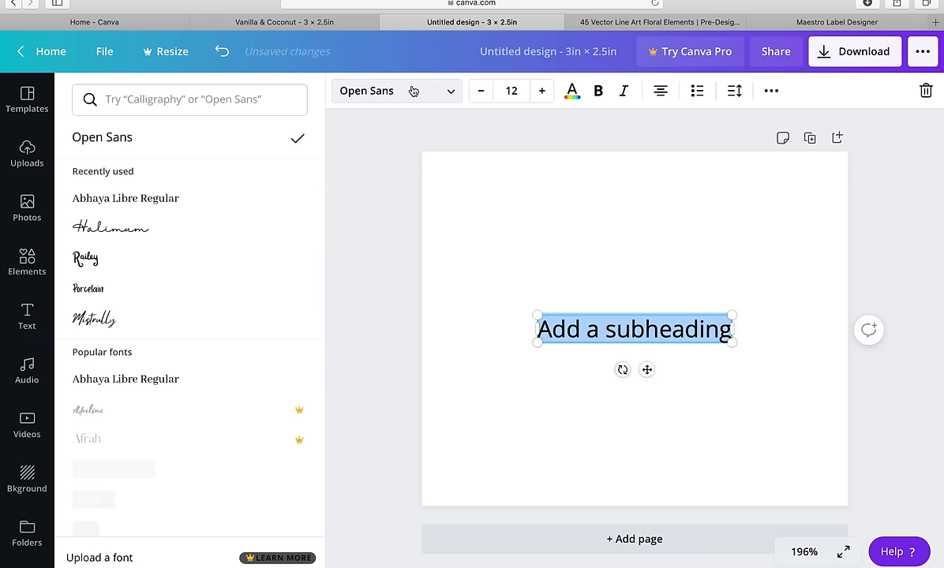
scroll(down, 3)
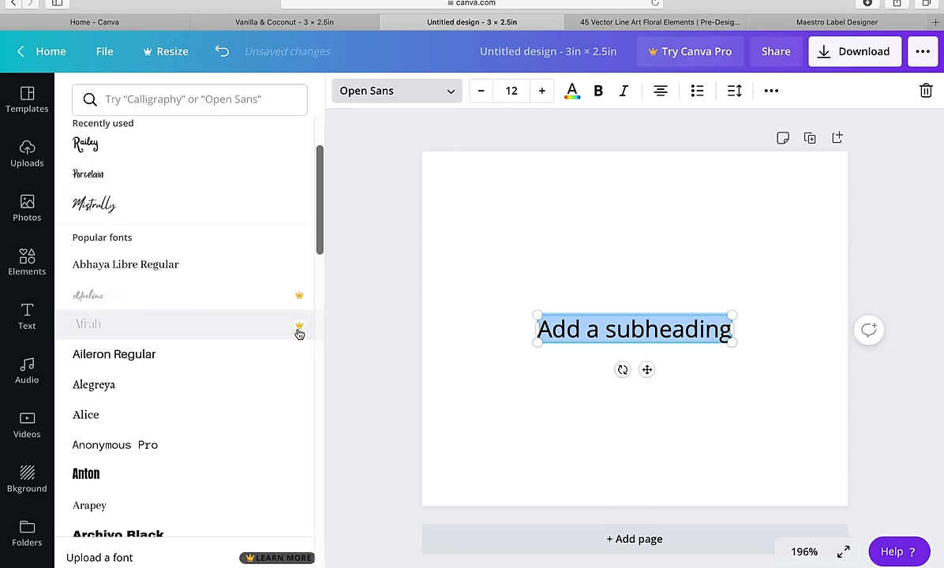
scroll(down, 3)
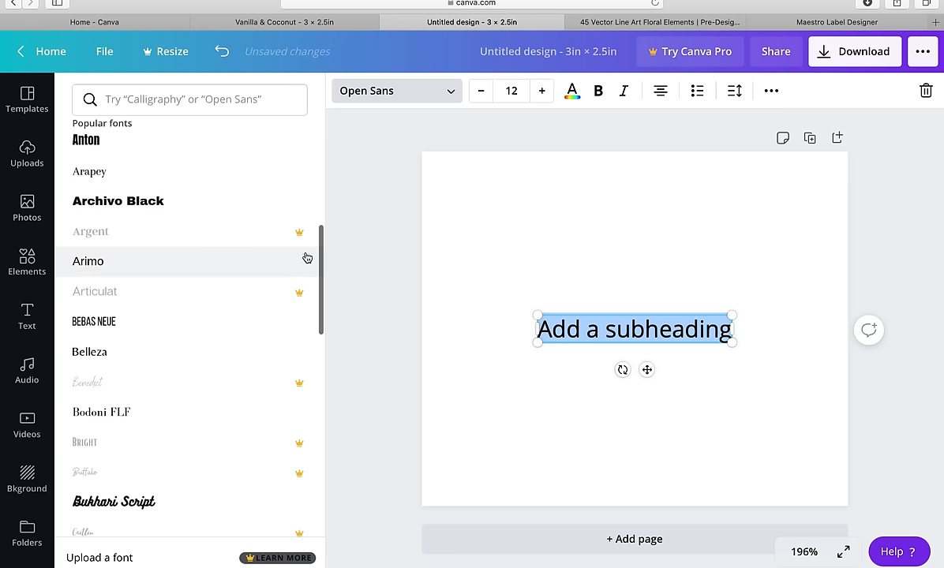
mouse_move(176, 309)
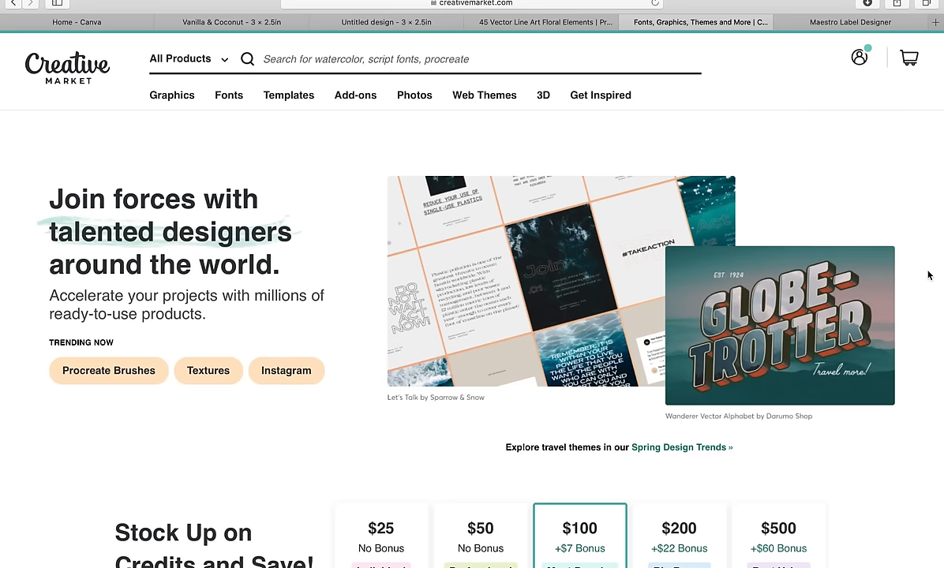
Scroll the Creative Market home page down to Popular Graphics and Popular Fonts
scroll(down, 3)
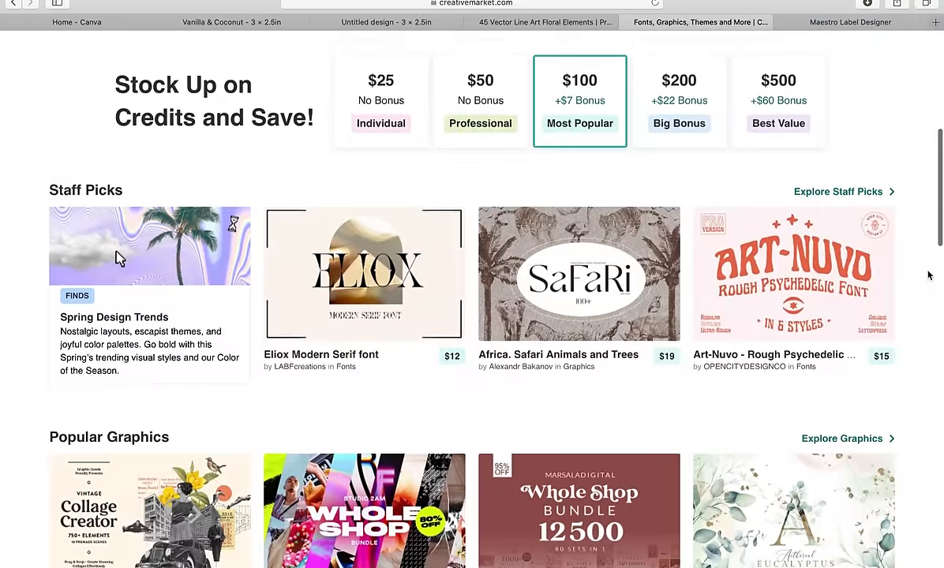
scroll(down, 3)
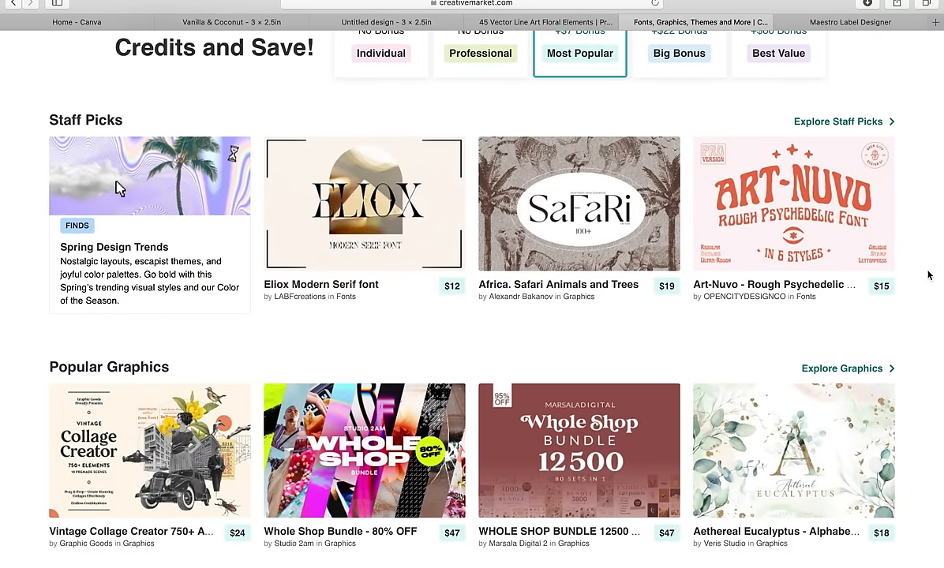
scroll(down, 3)
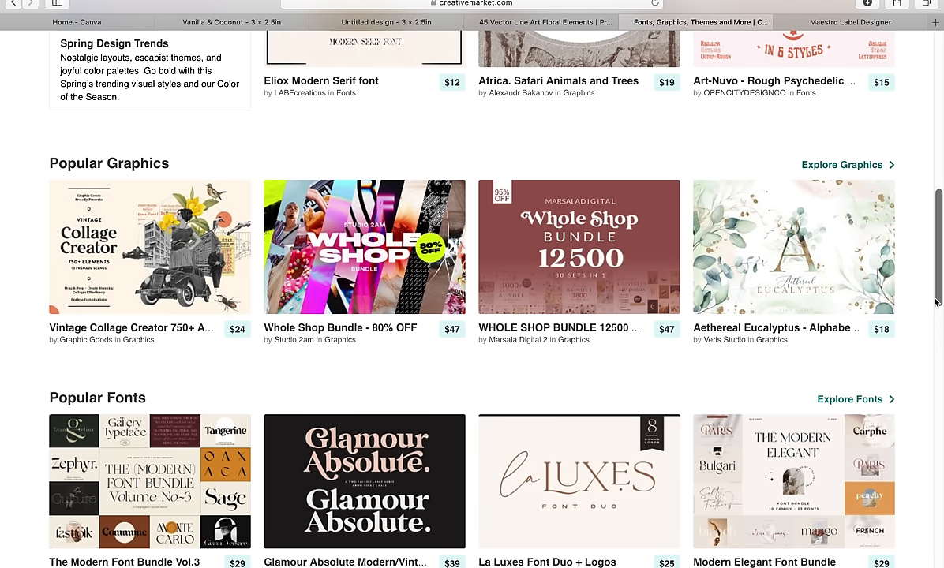
mouse_move(915, 277)
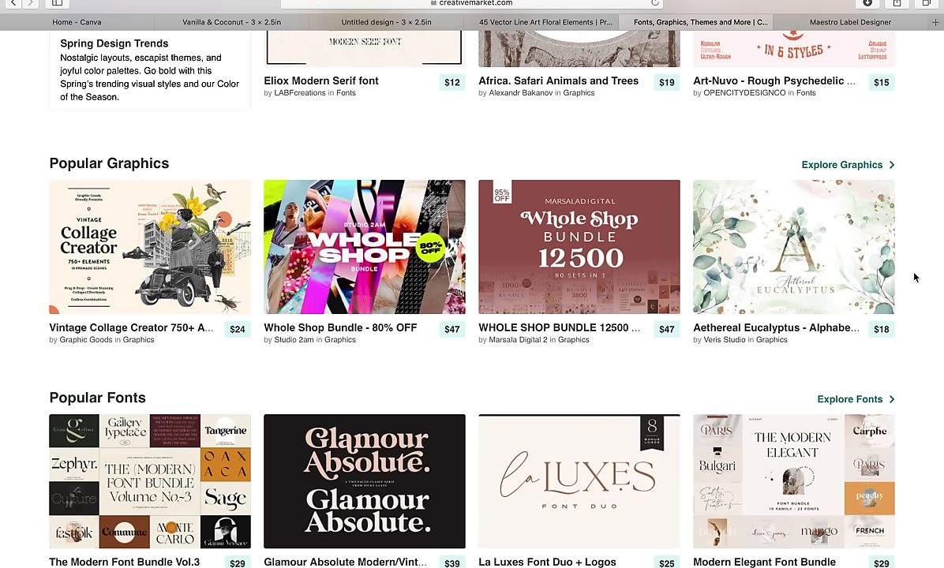
Search Creative Market for 'elem' and browse the element graphics results
text(ele)
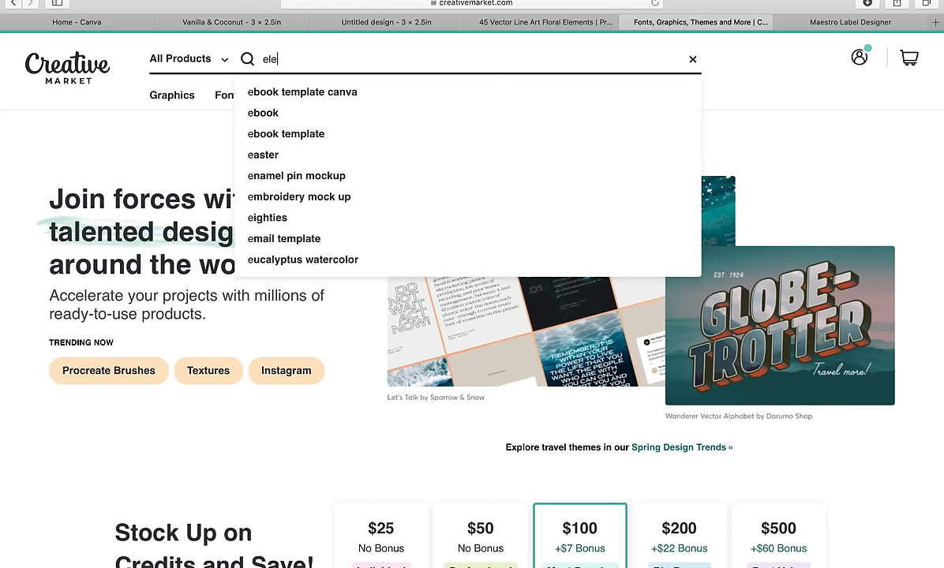
text(m)
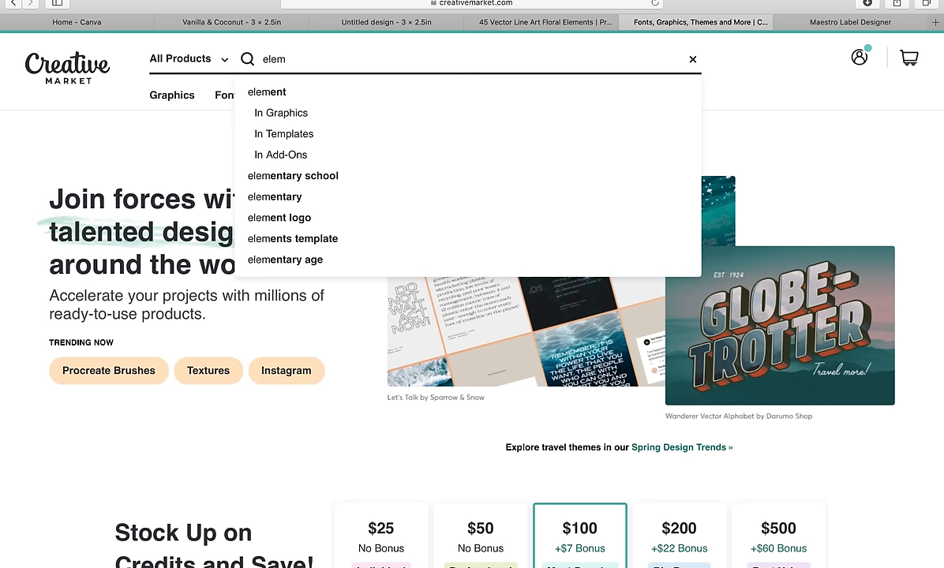
mouse_move(281, 96)
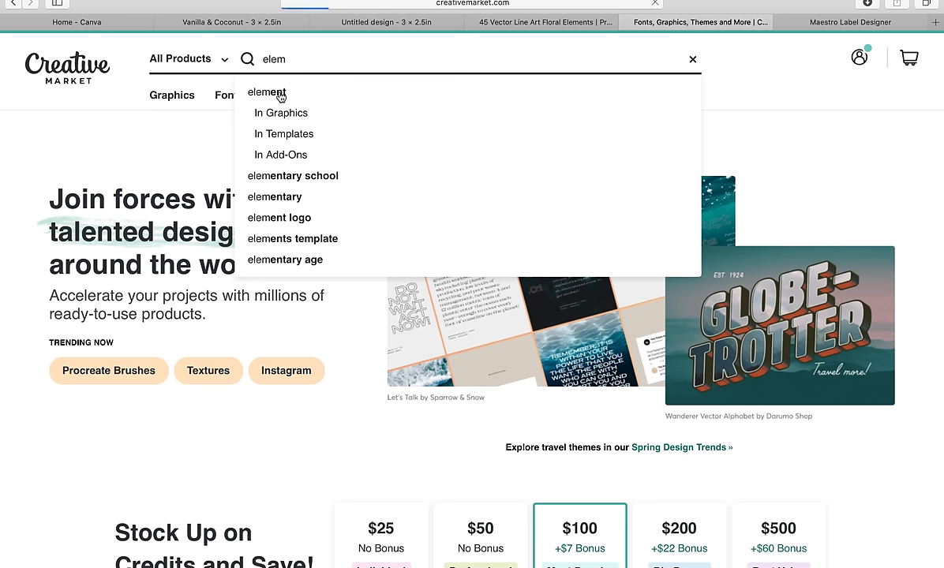
click(268, 93)
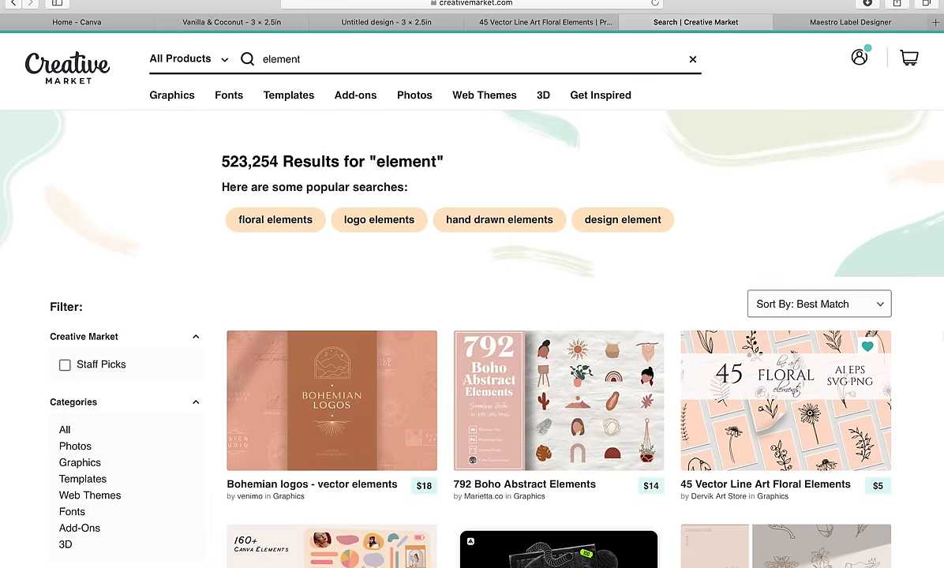
scroll(down, 3)
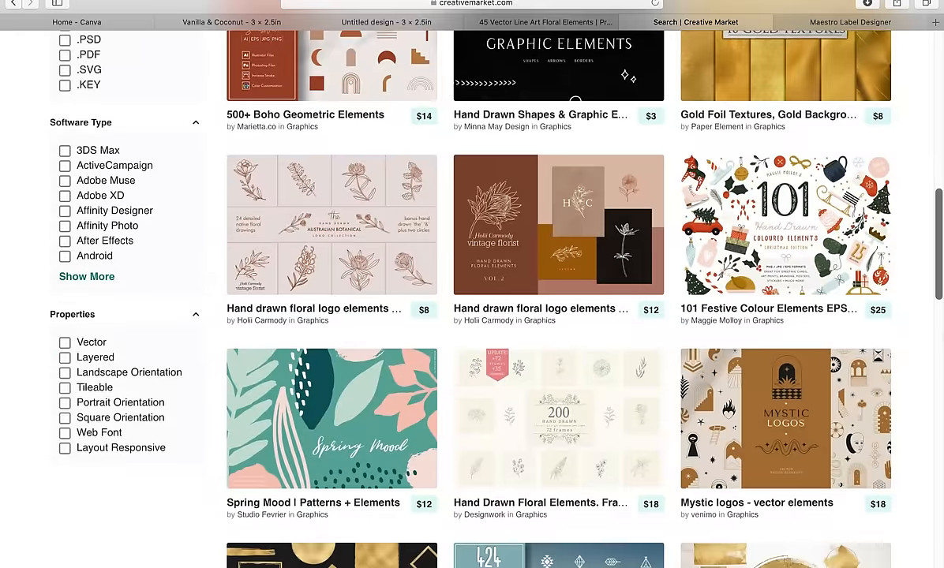
scroll(down, 3)
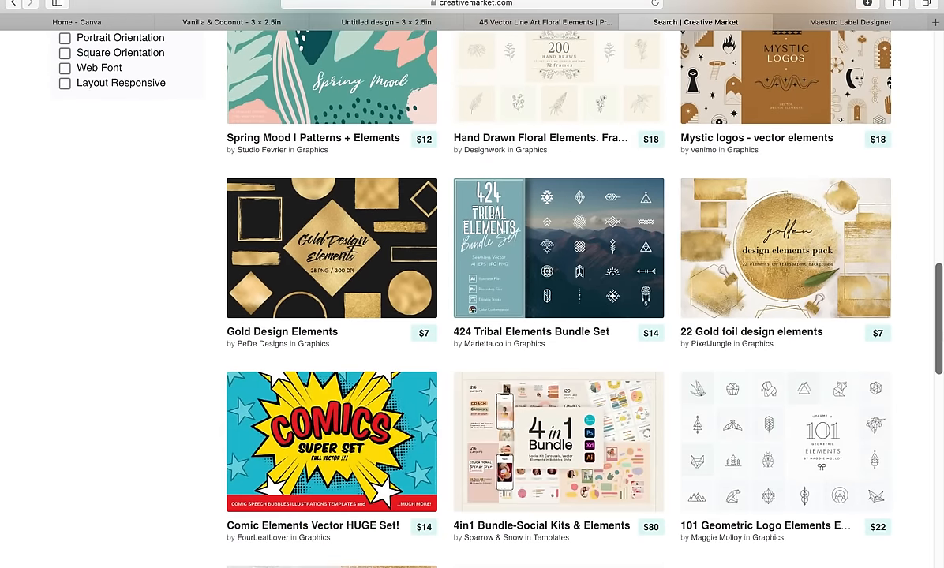
scroll(down, 3)
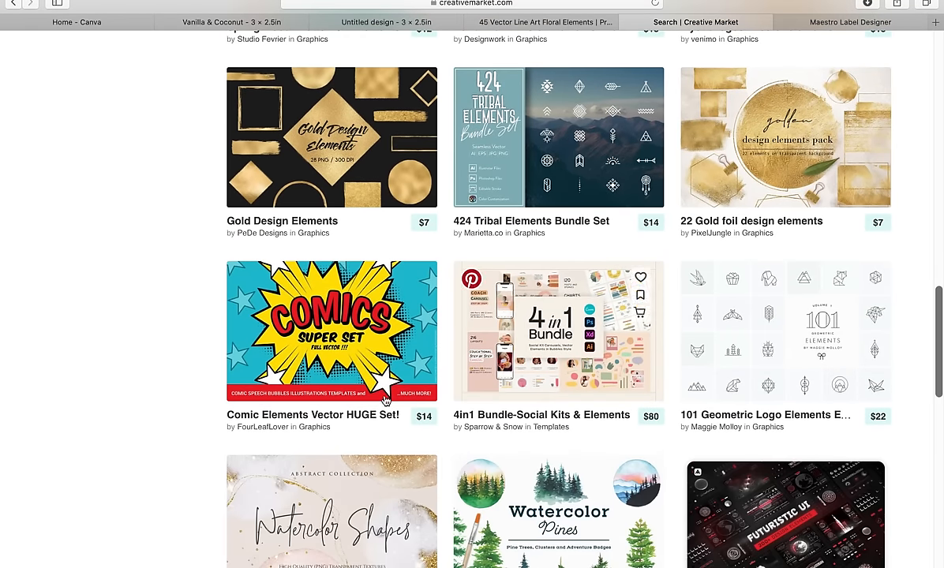
scroll(down, 3)
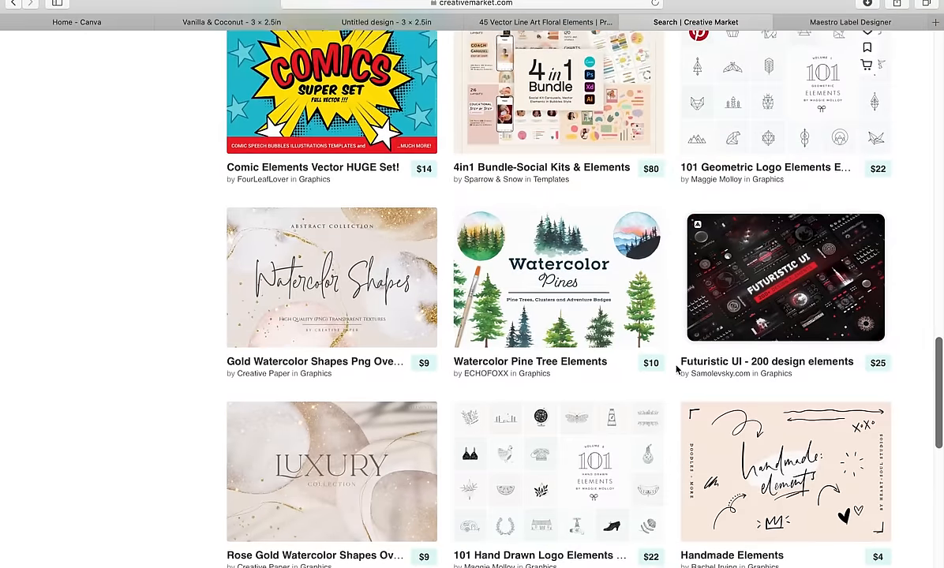
scroll(down, 3)
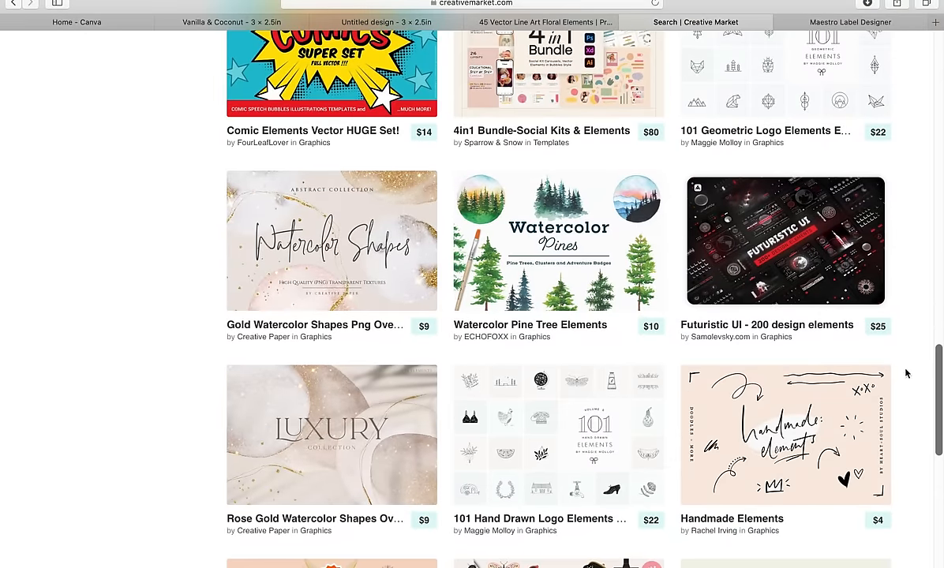
scroll(down, 3)
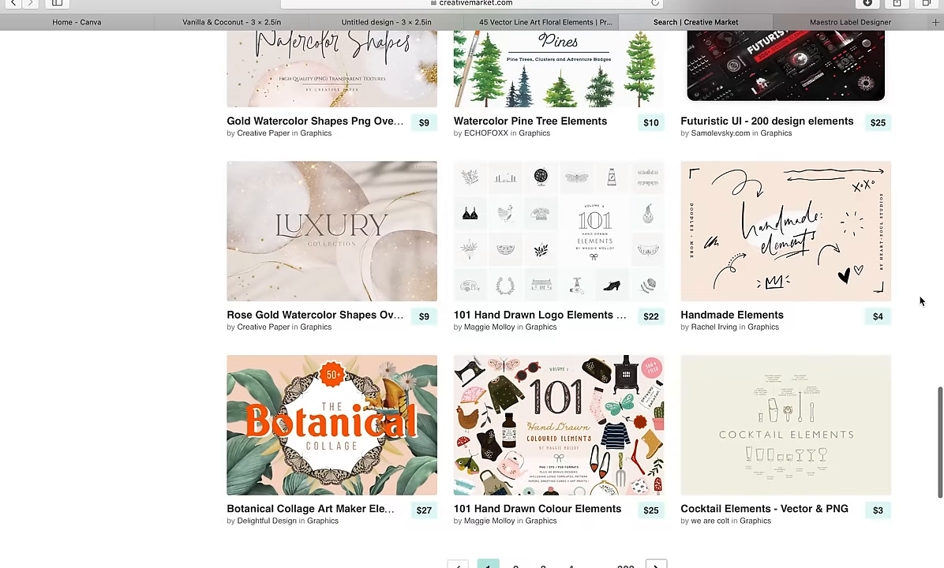
scroll(down, 3)
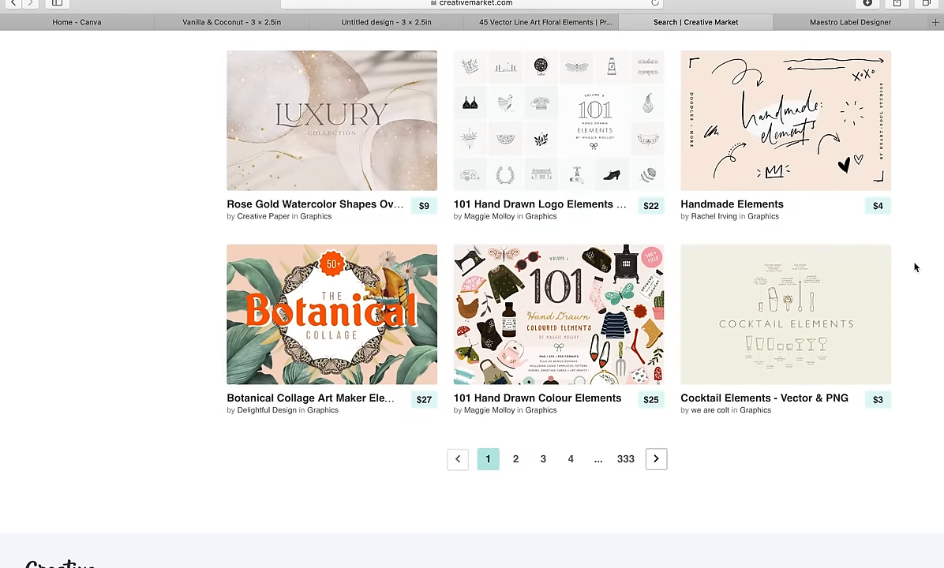
scroll(up, 3)
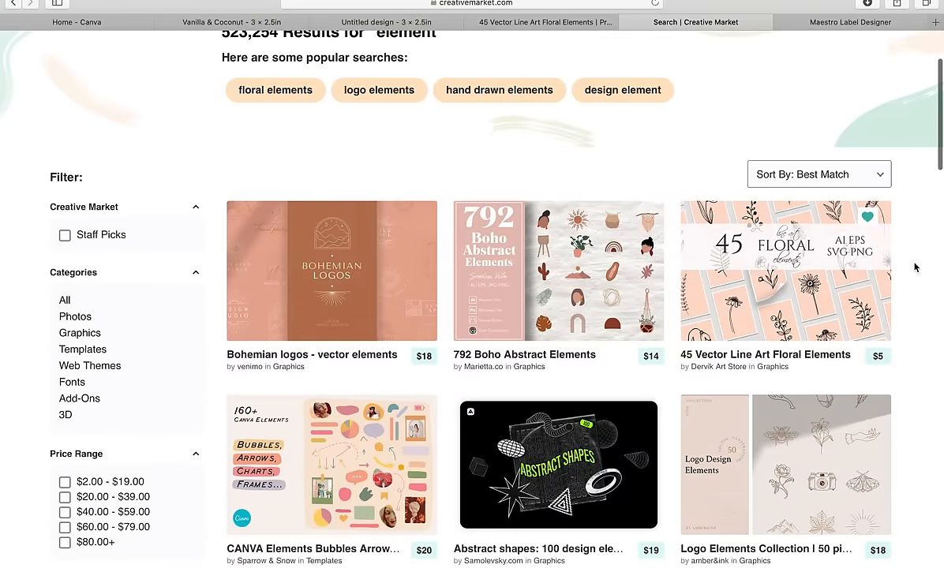
scroll(up, 3)
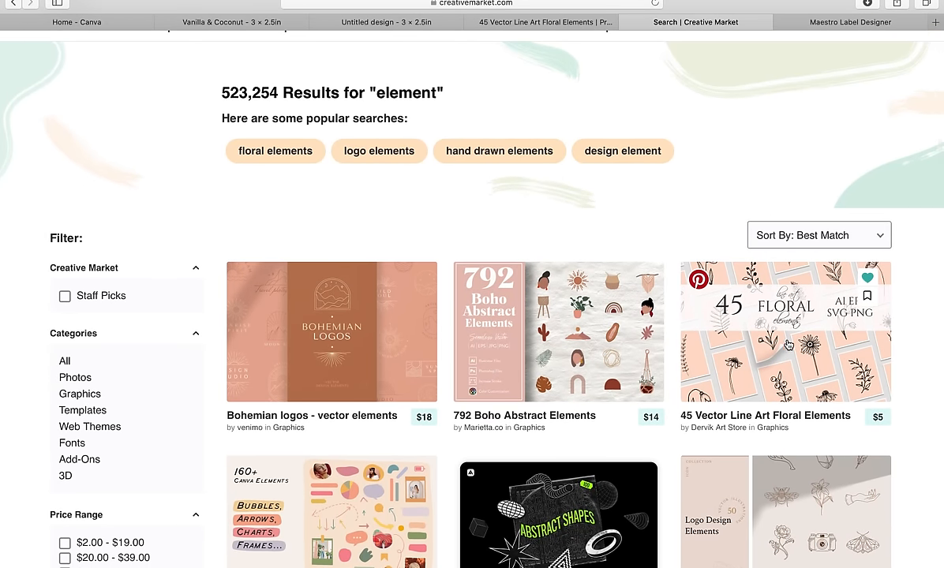
View the 45 Vector Line Art Floral Elements product page, then return to Canva
click(785, 332)
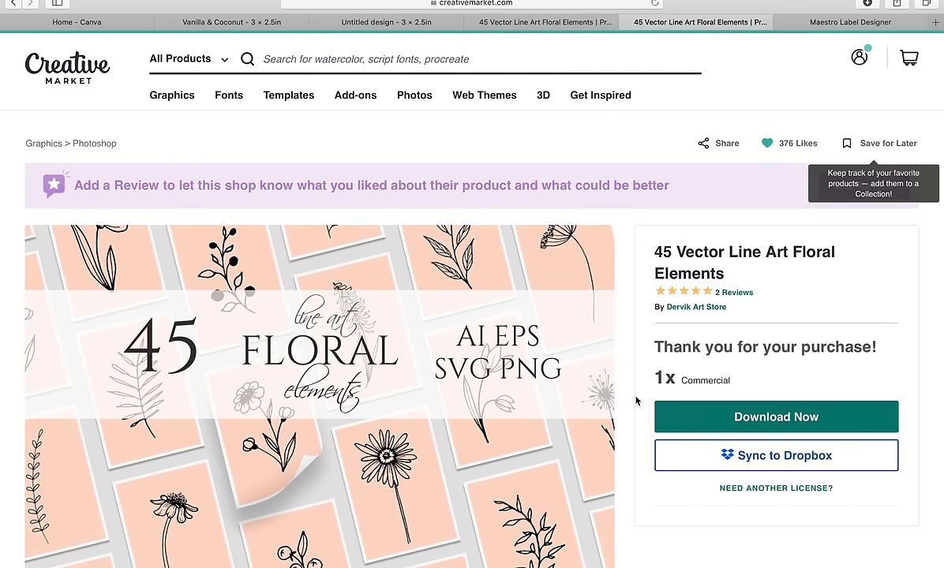
scroll(down, 3)
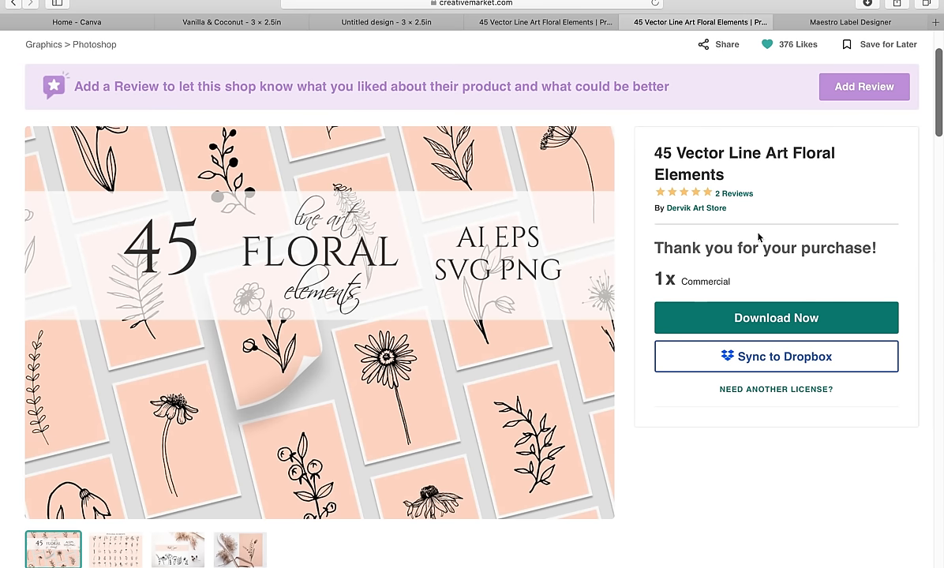
mouse_move(765, 305)
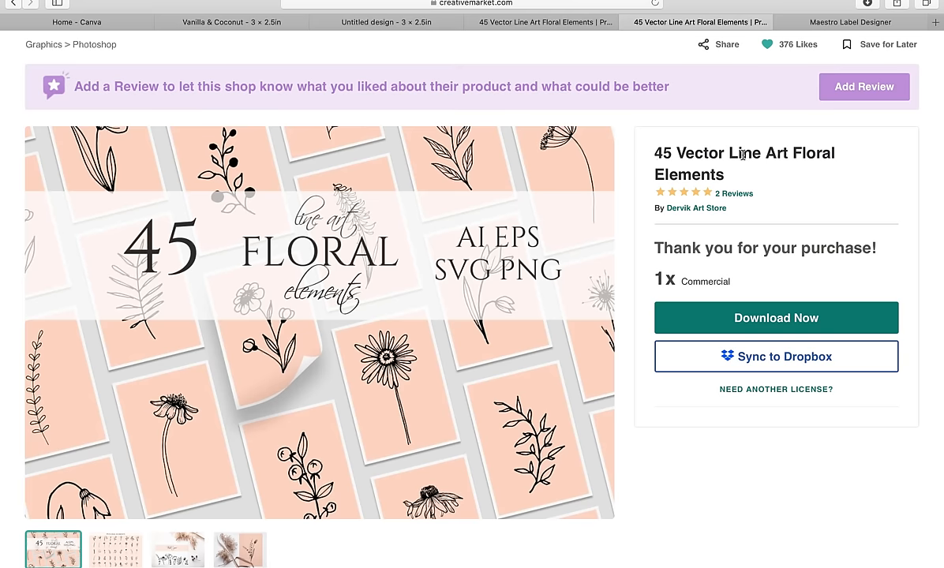
scroll(down, 3)
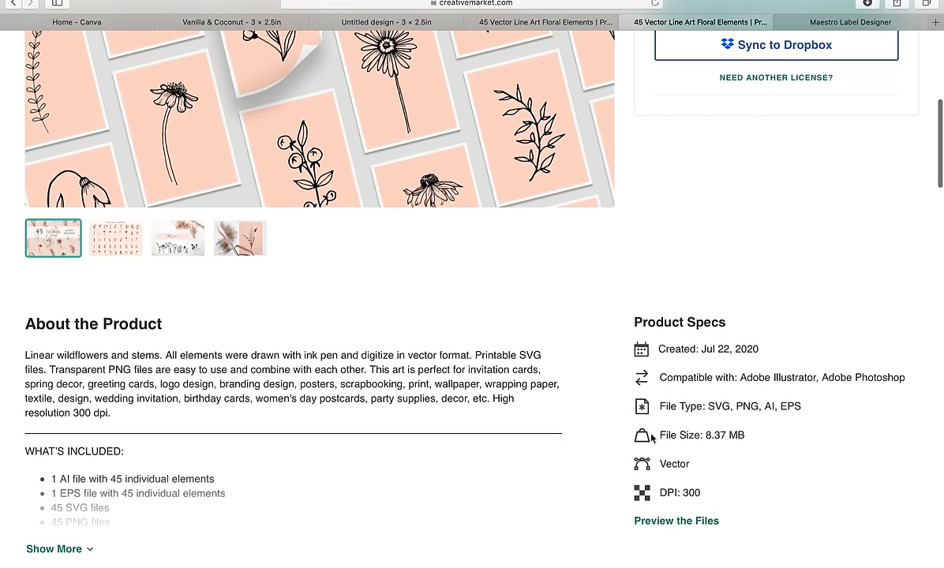
scroll(down, 3)
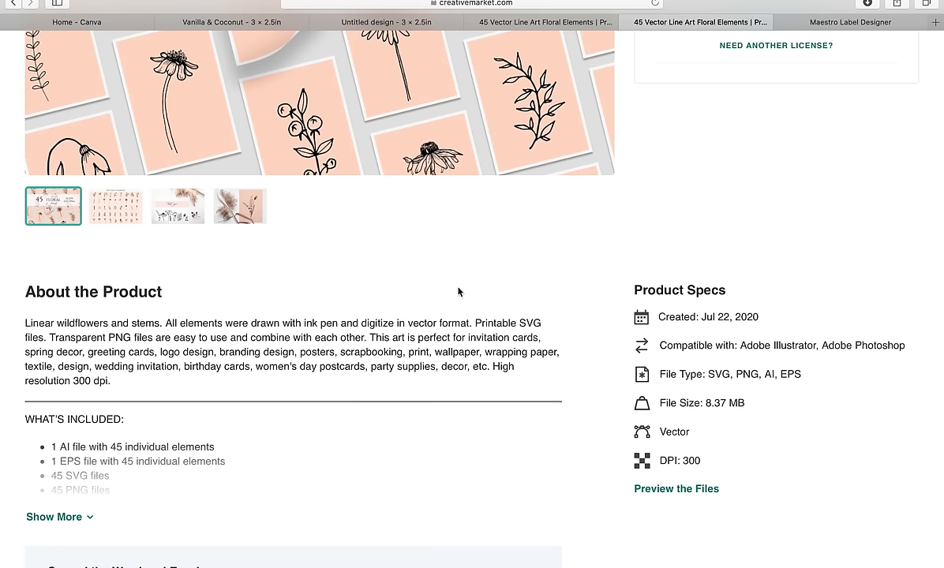
scroll(up, 3)
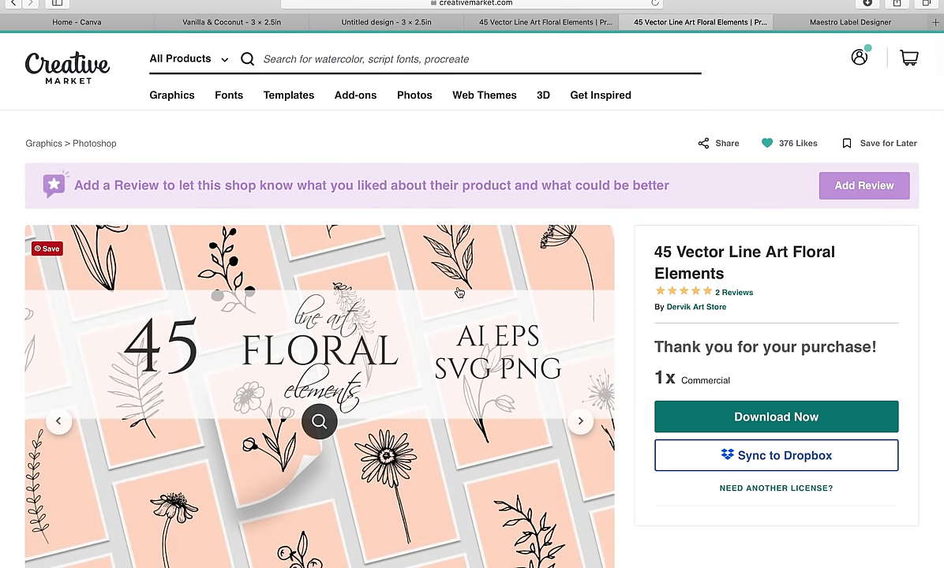
click(386, 21)
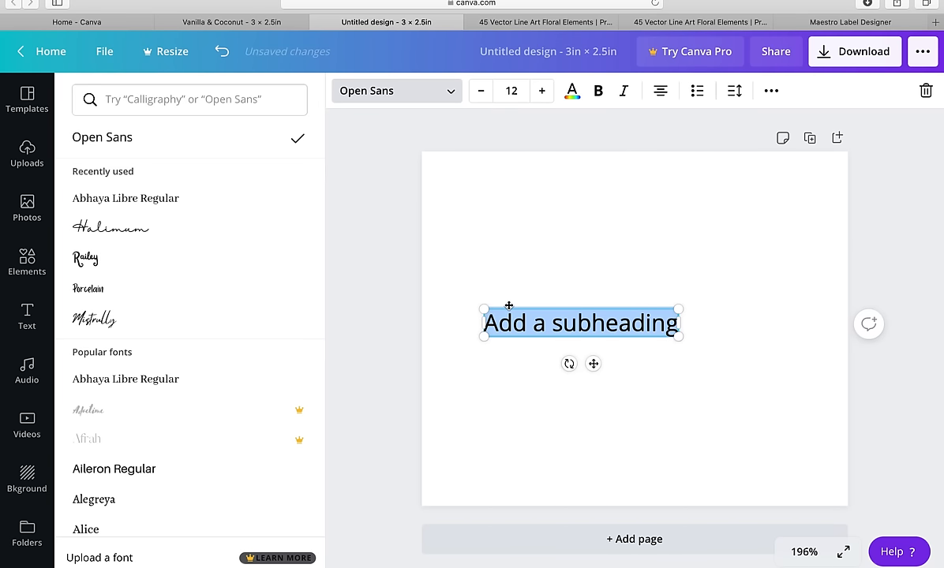
Set the subheading font to Libre Baskerville and retype its text as COCONUT +
scroll(down, 3)
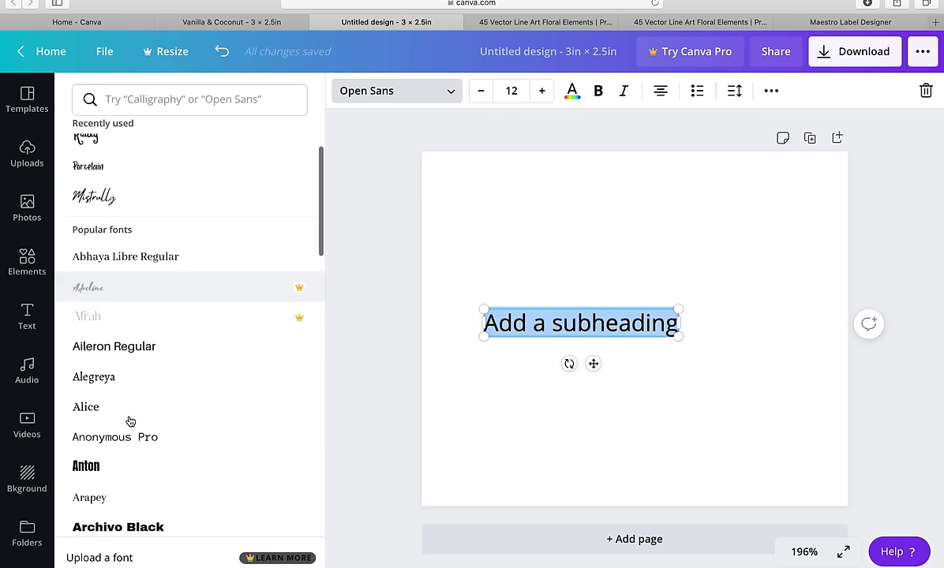
scroll(down, 3)
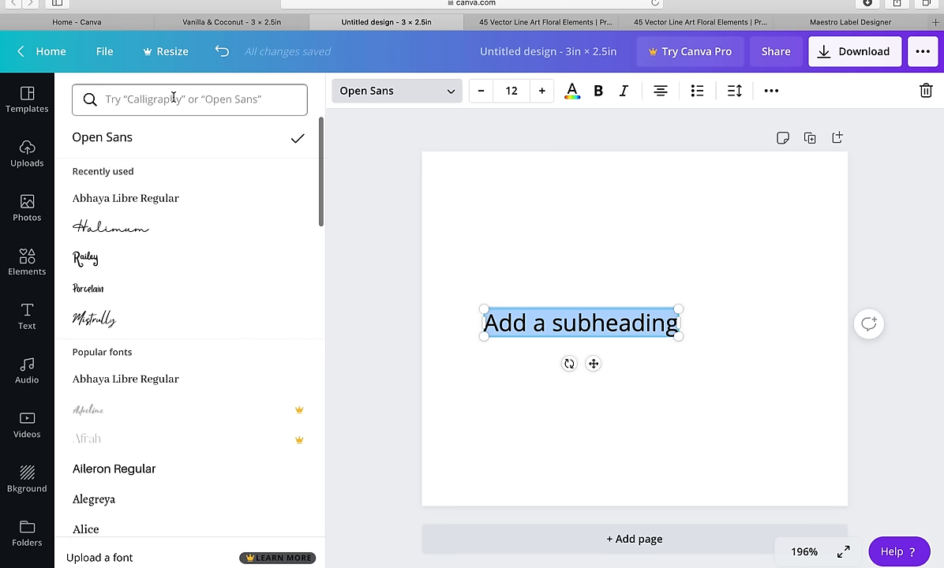
text(lib)
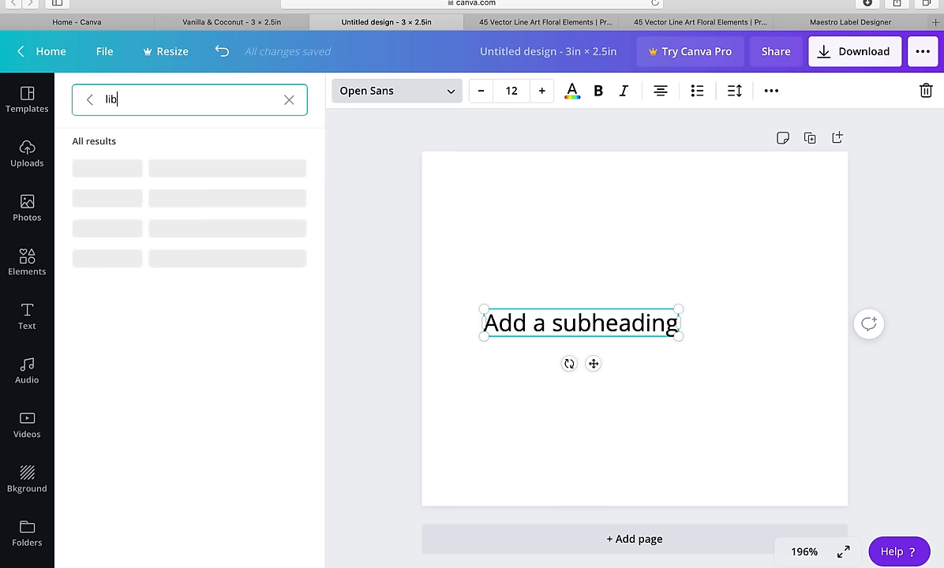
text(re)
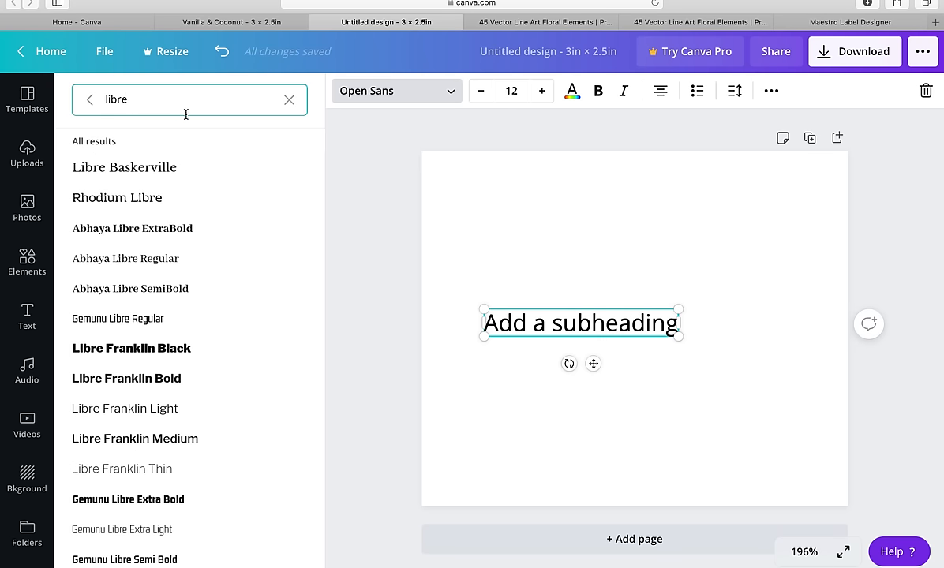
click(124, 167)
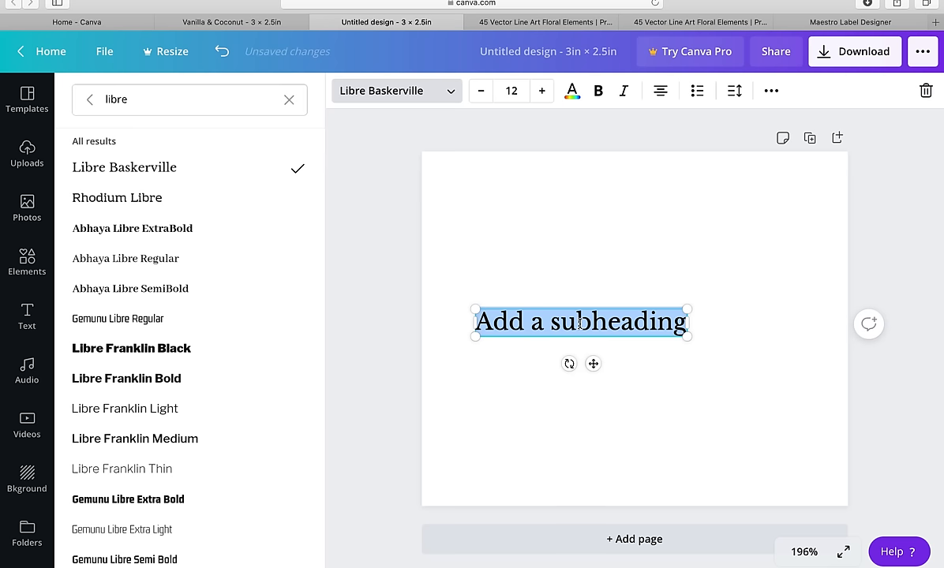
text(COQ)
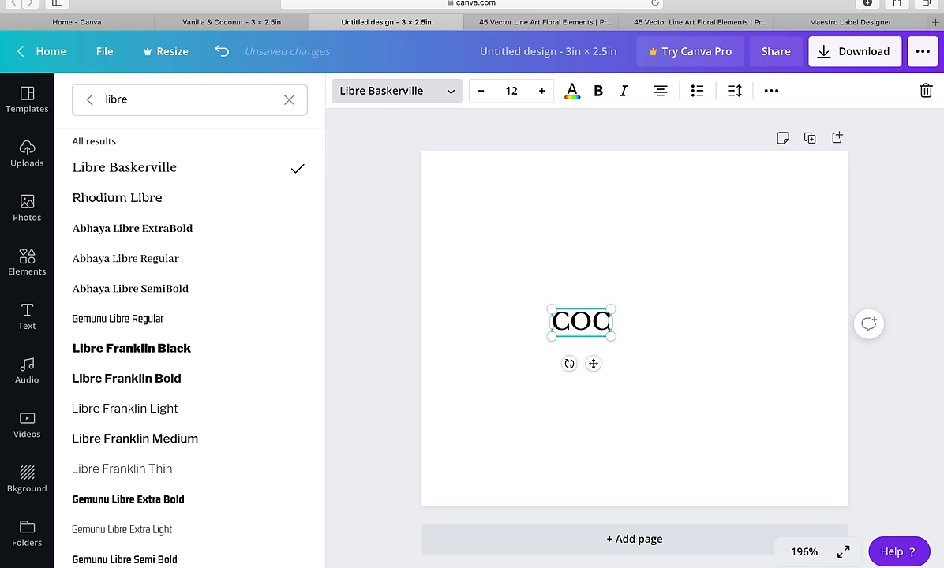
text(CONUT +)
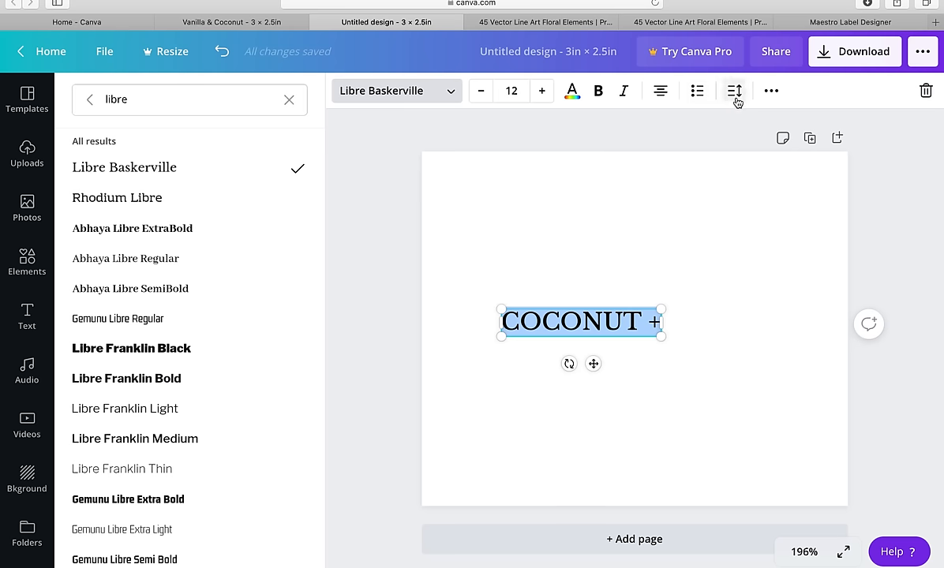
Widen the COCONUT + letter spacing to about 358 with the Spacing slider
click(734, 91)
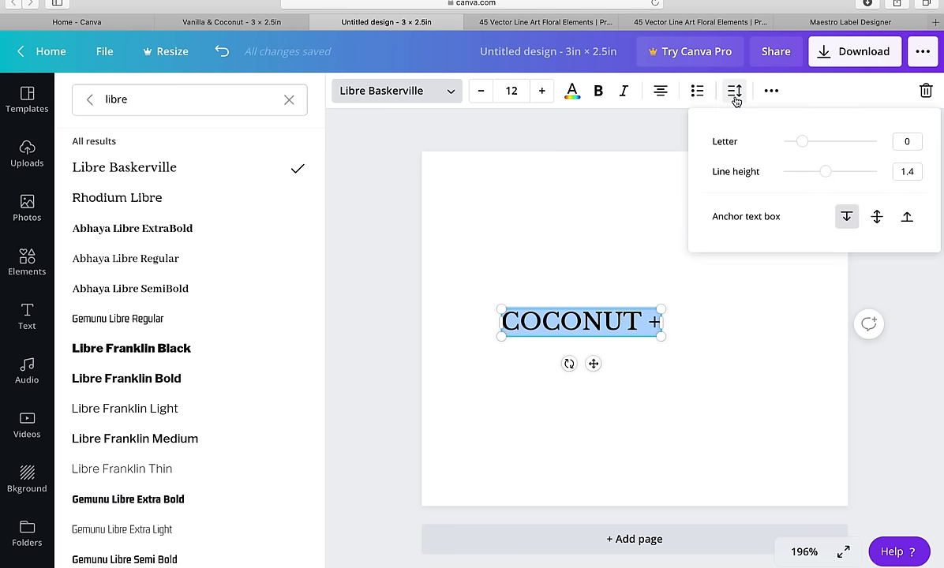
click(27, 315)
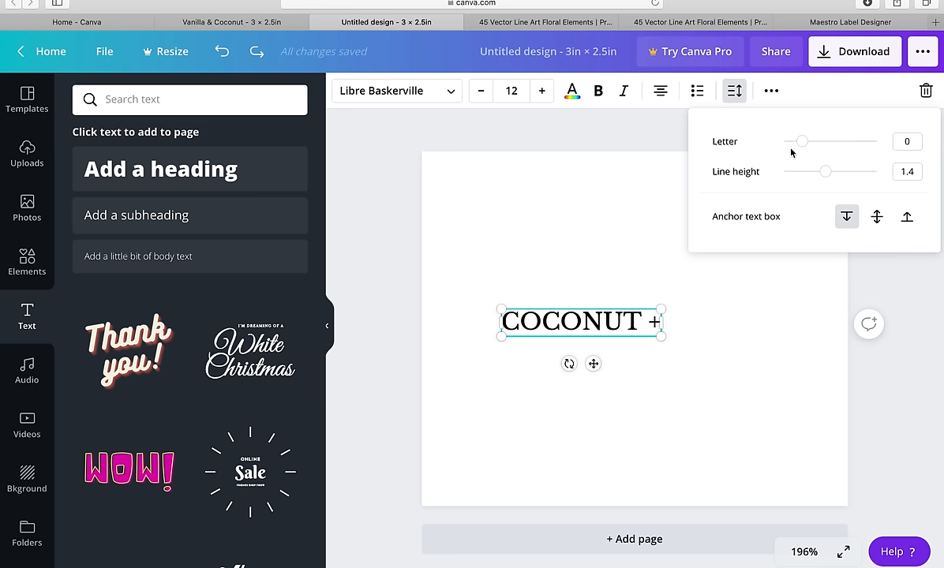
drag(803, 141, 816, 141)
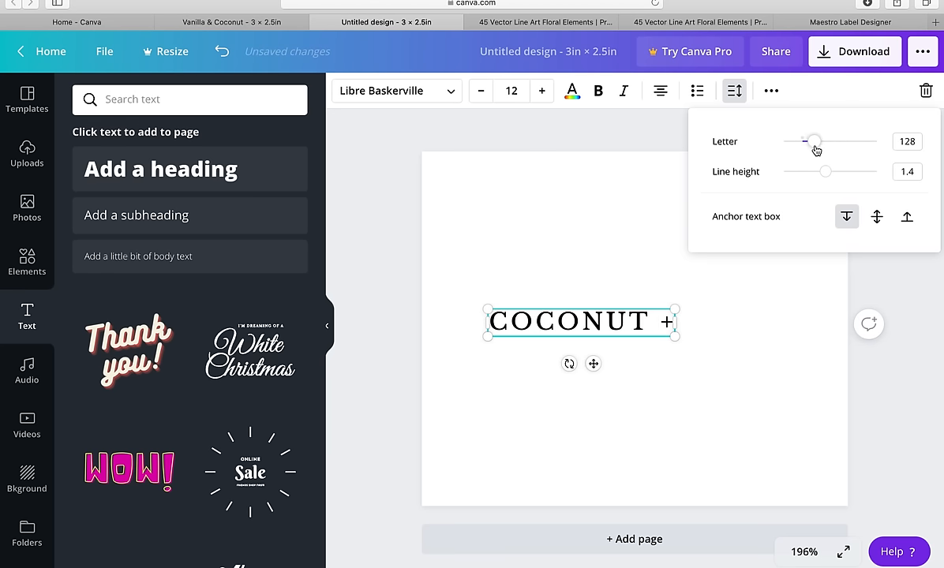
drag(815, 142, 804, 141)
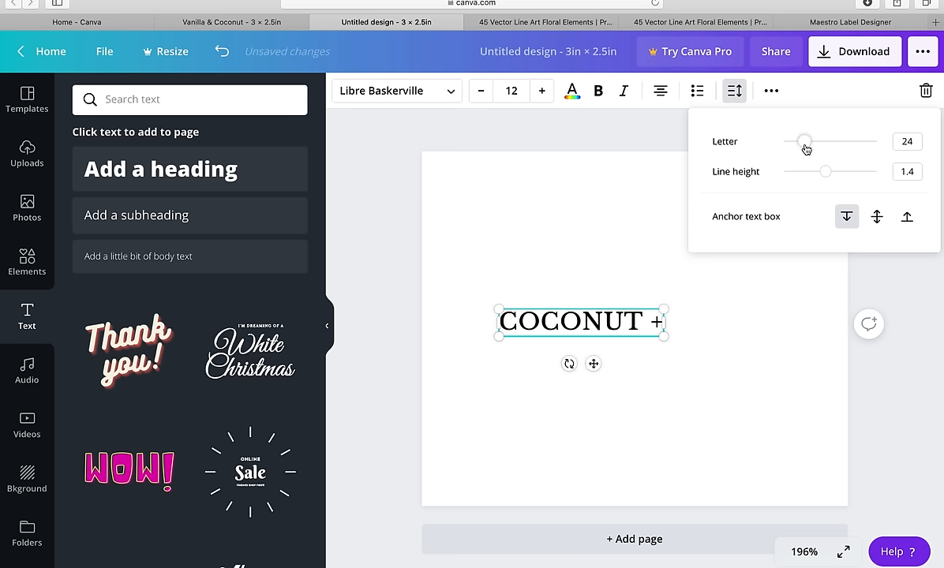
drag(804, 141, 831, 141)
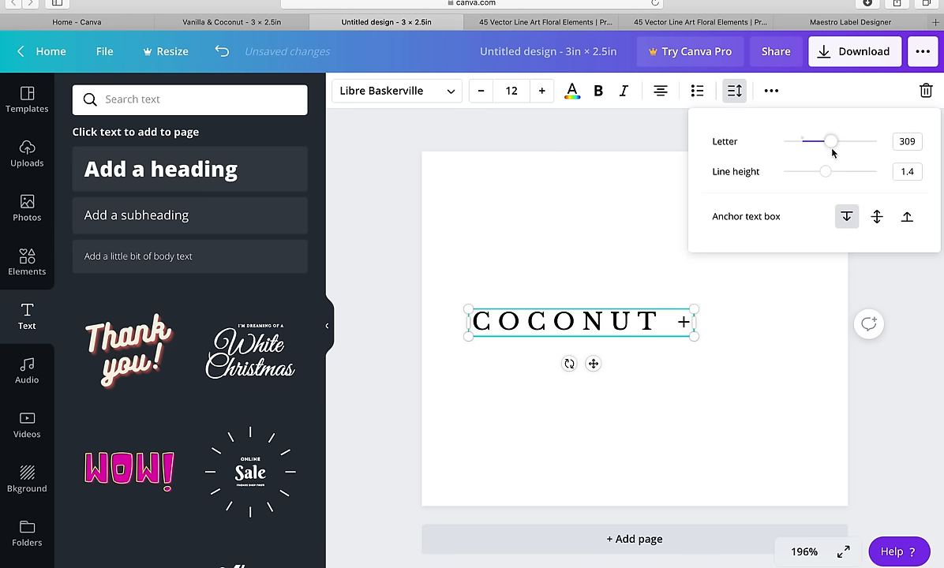
drag(830, 141, 837, 141)
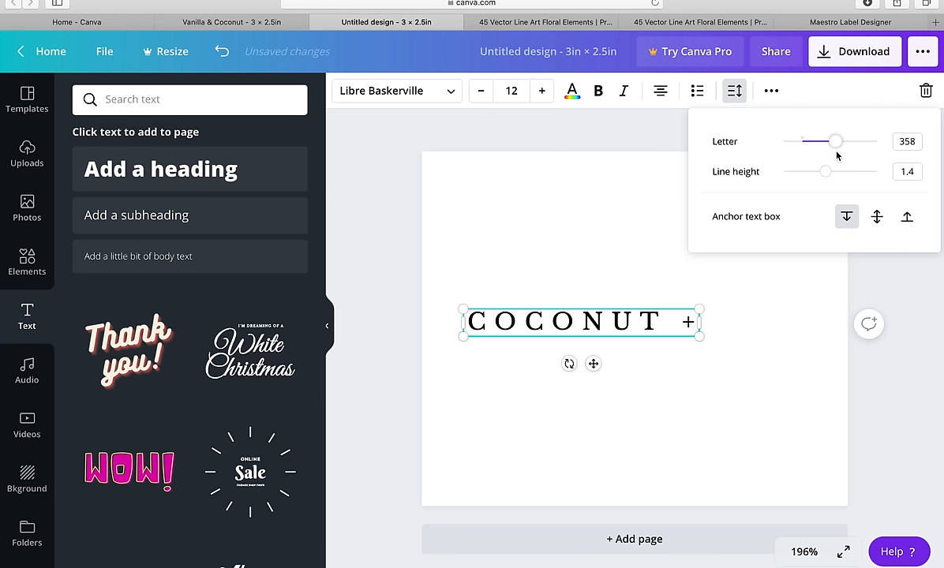
click(539, 240)
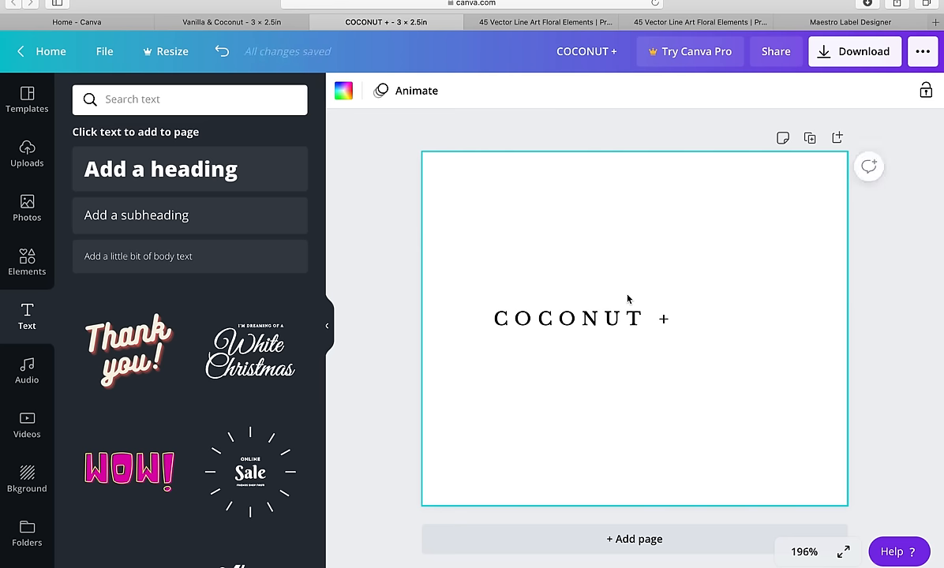
Reselect the COCONUT + heading and grab it to reposition it
click(580, 319)
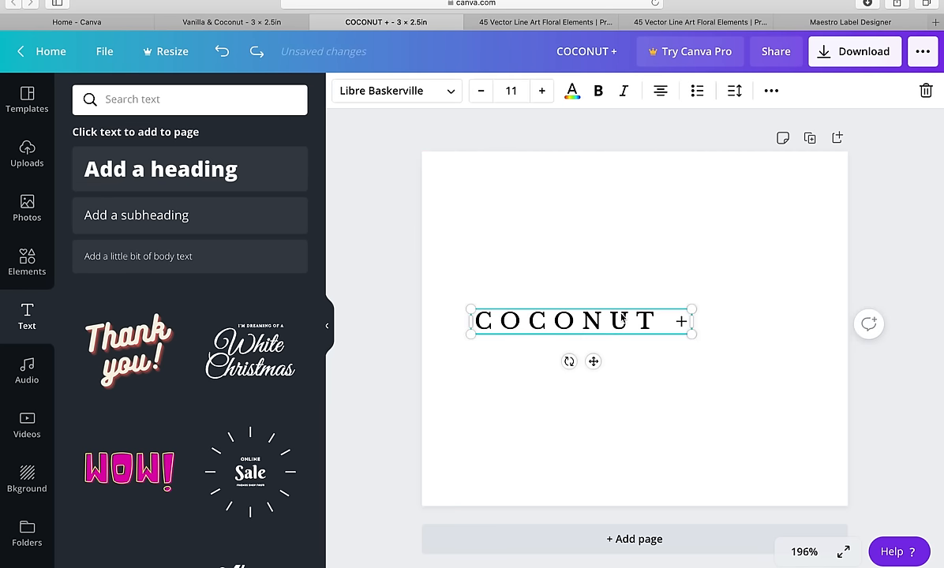
click(734, 90)
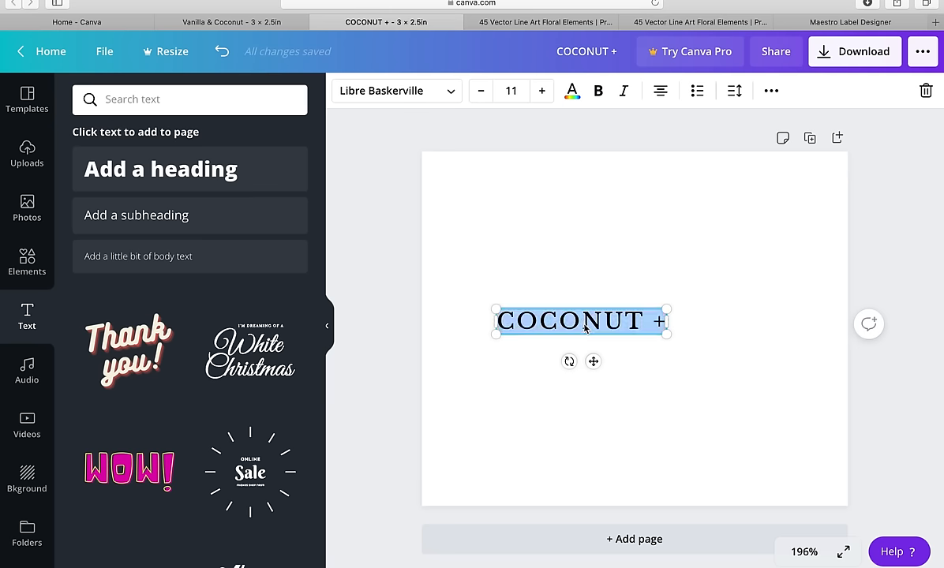
click(734, 90)
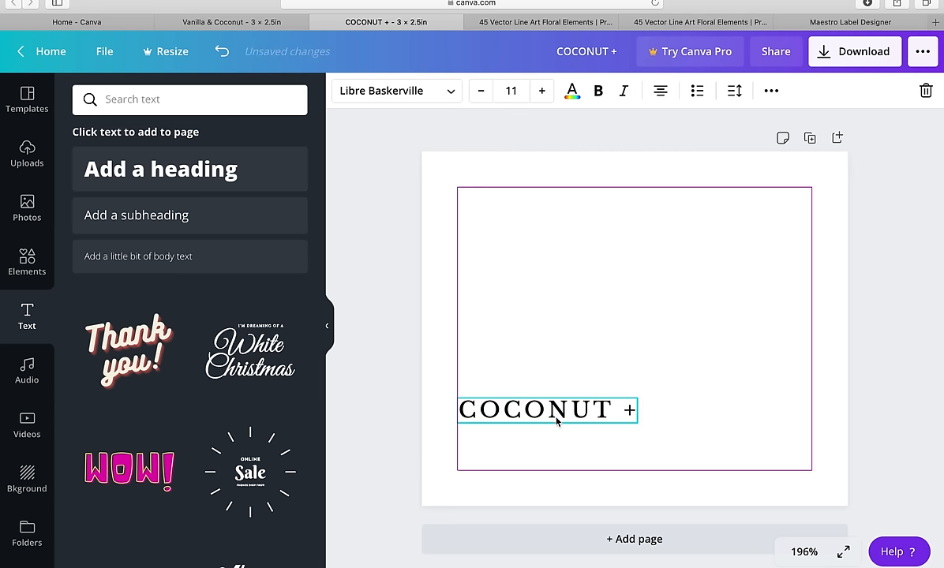
Add a 'pineapple' subheading set in the Halimum script font
click(539, 295)
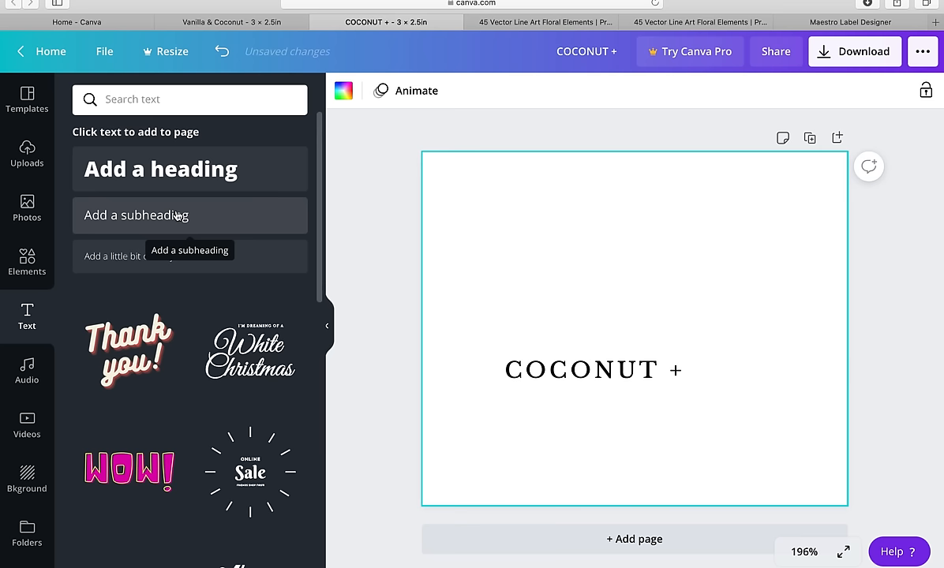
click(189, 216)
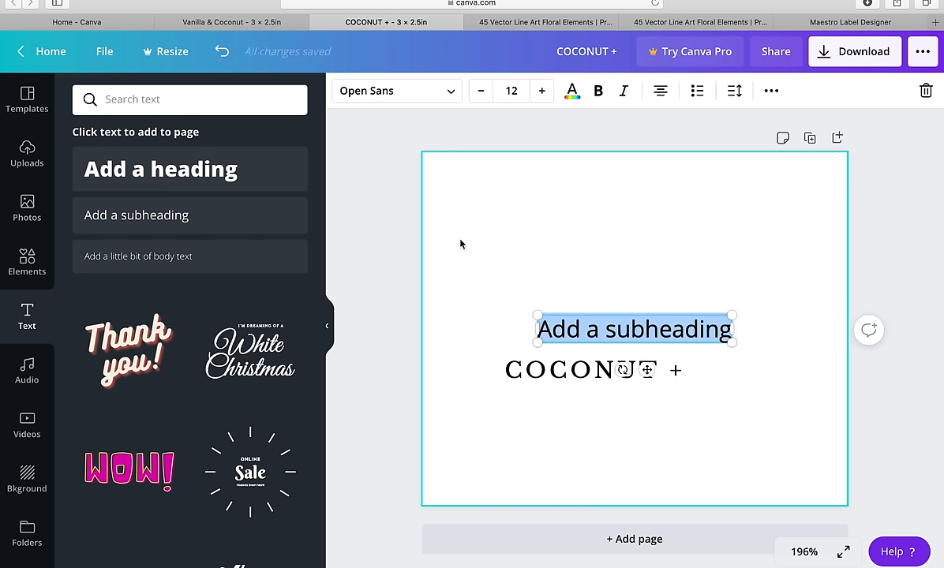
text(pineapple)
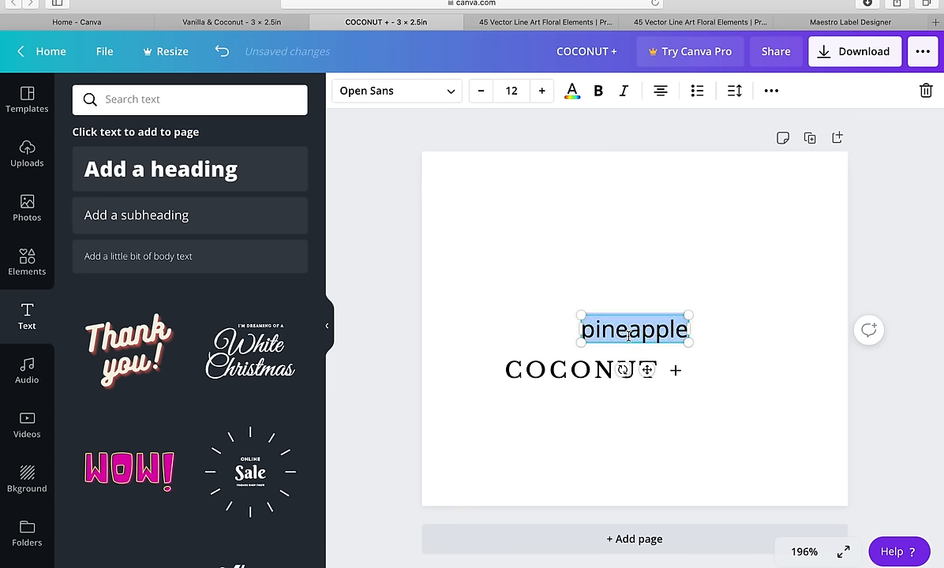
text(libre)
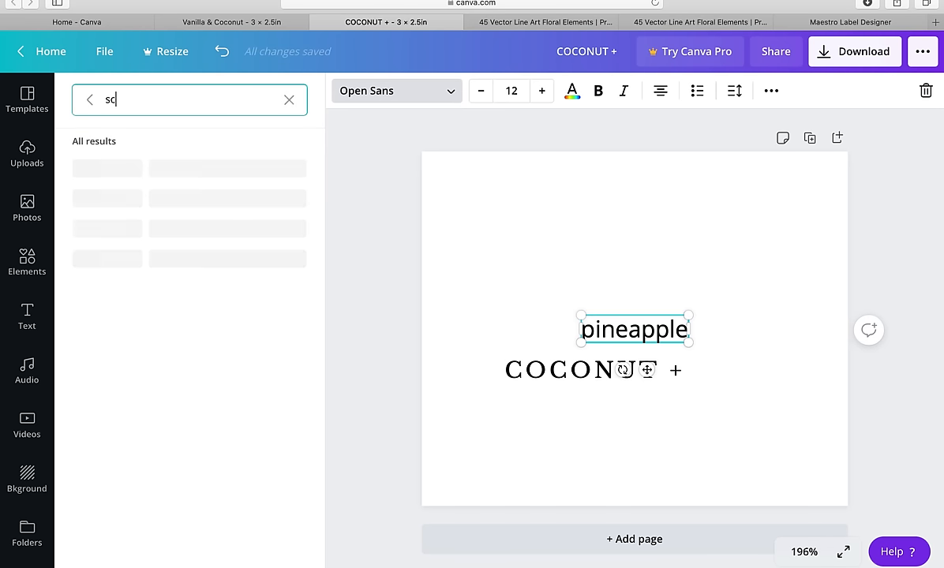
text(ript)
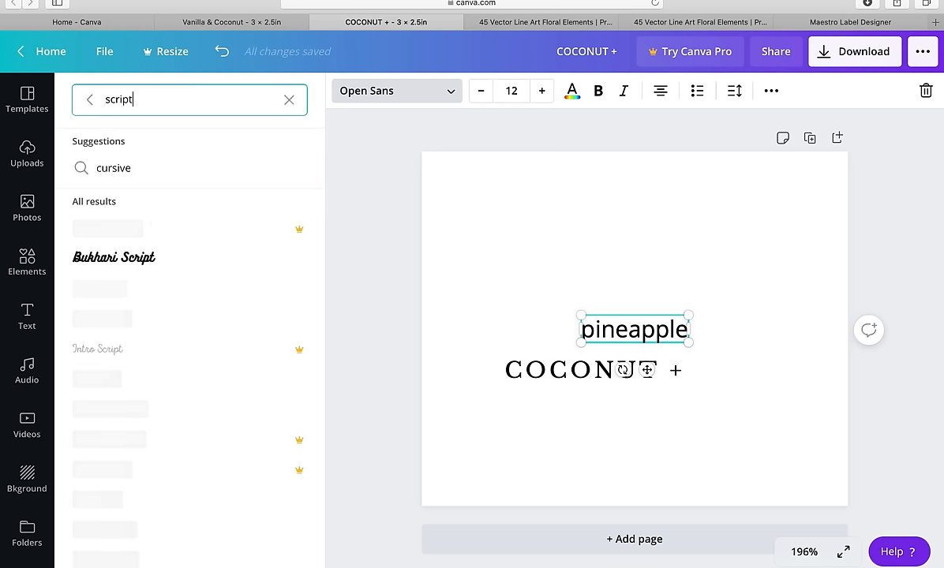
scroll(down, 3)
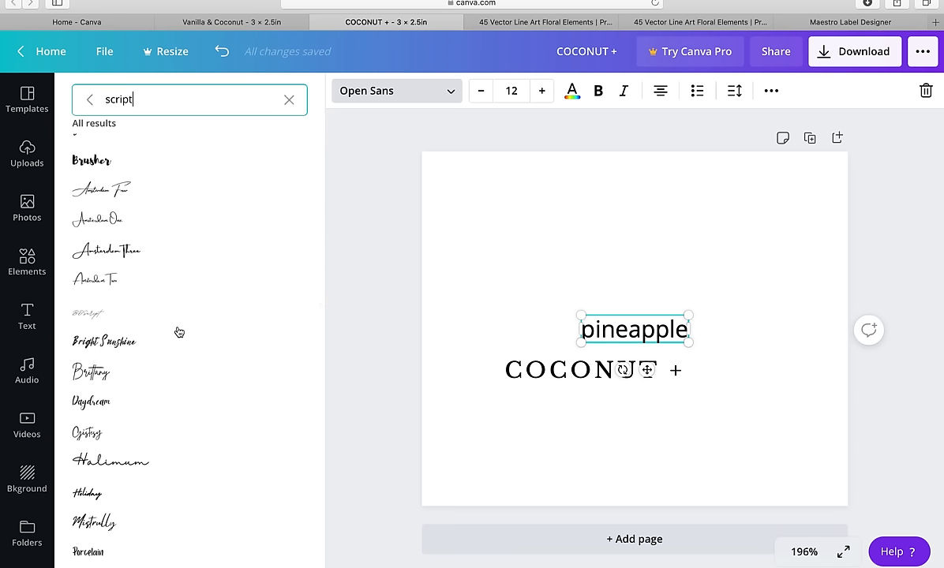
scroll(down, 3)
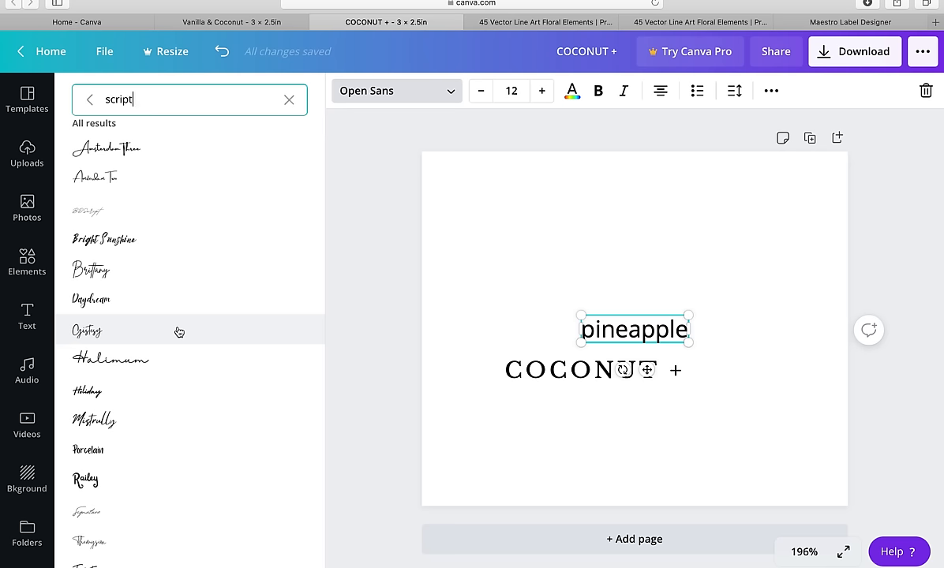
click(110, 360)
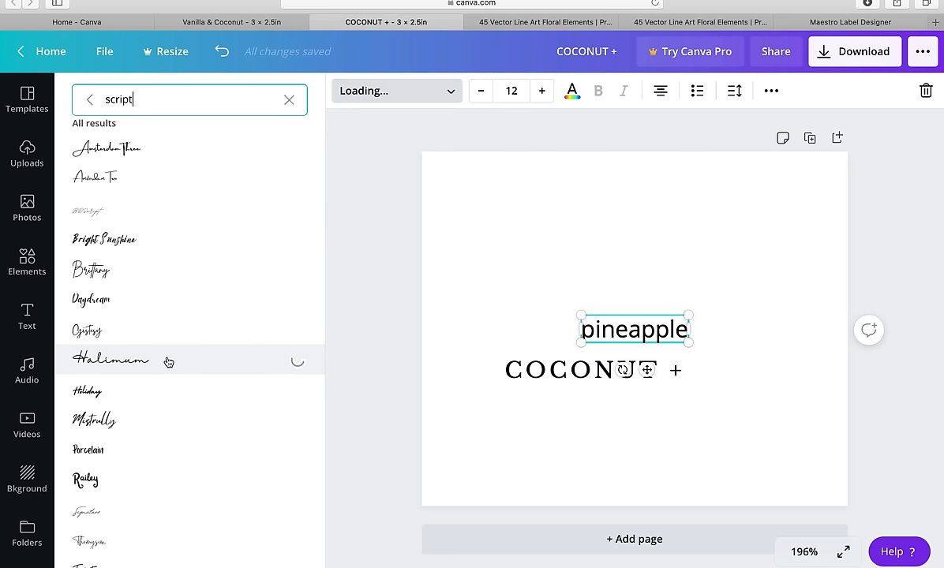
click(112, 360)
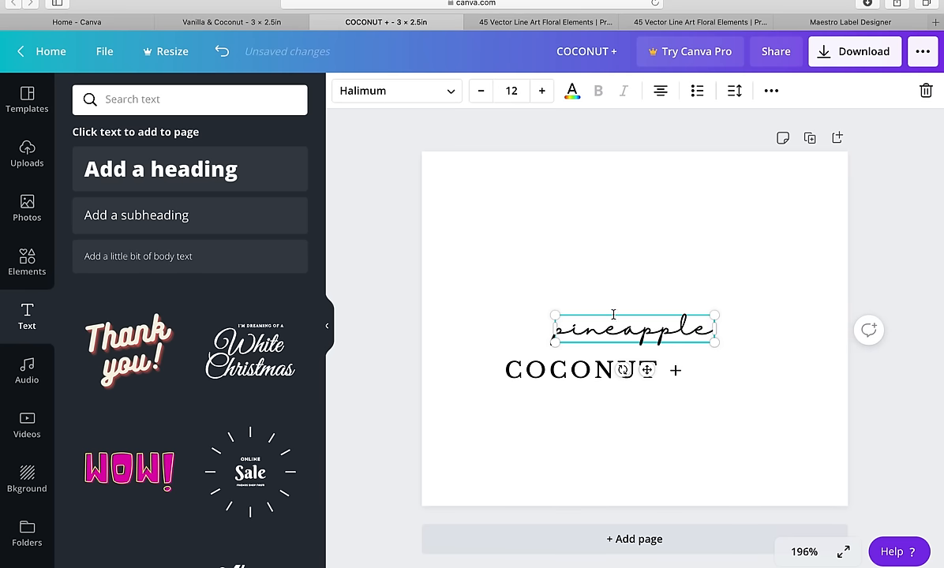
Move pineapple directly beneath COCONUT +, then deselect it
drag(635, 328, 590, 396)
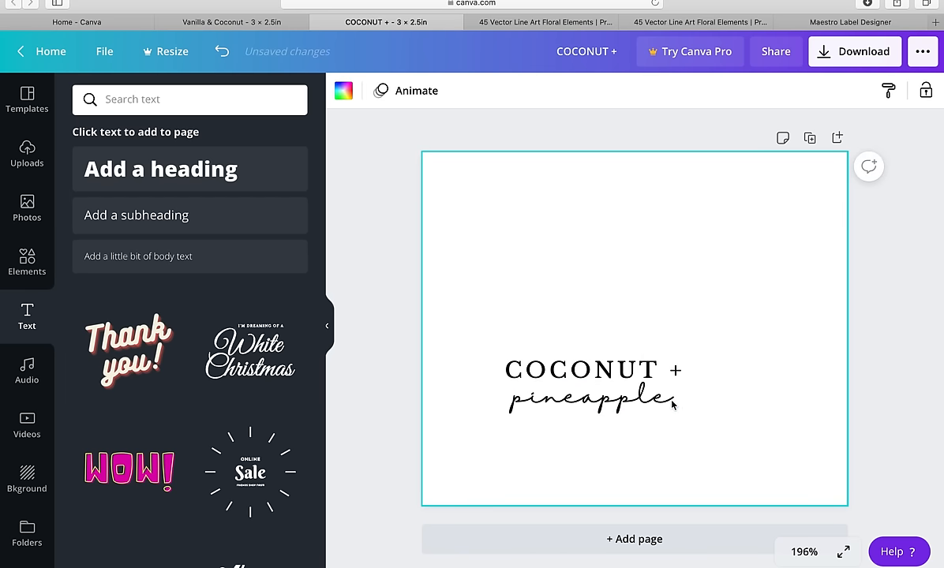
click(591, 397)
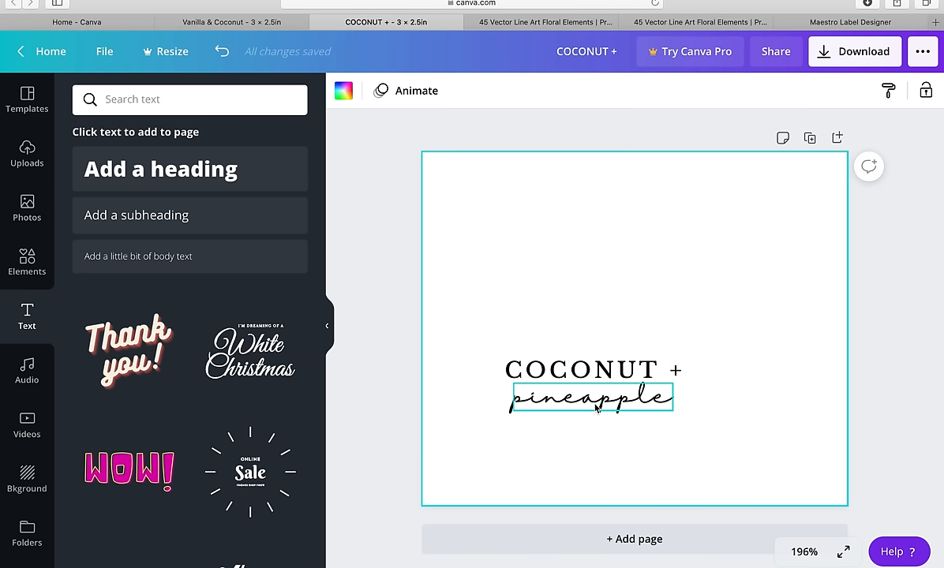
click(591, 397)
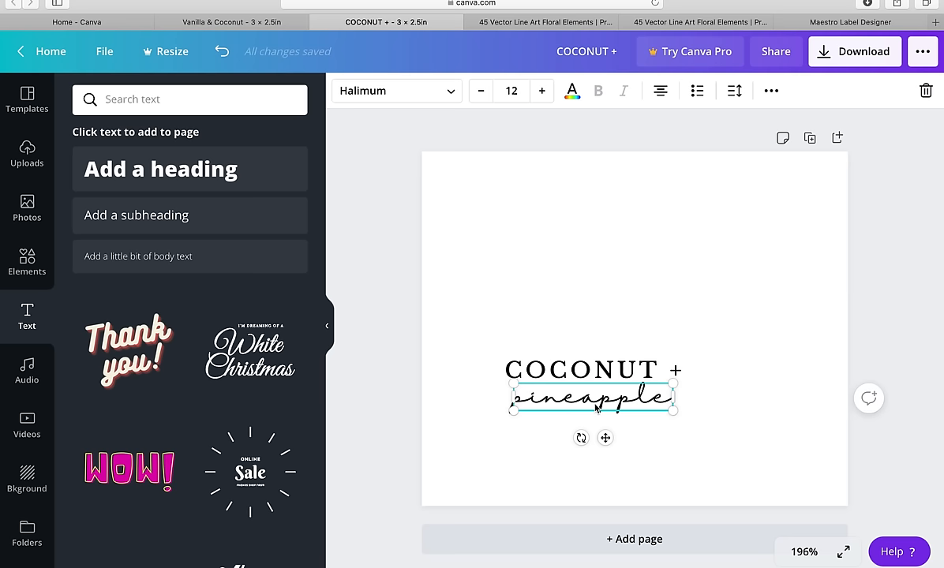
click(589, 258)
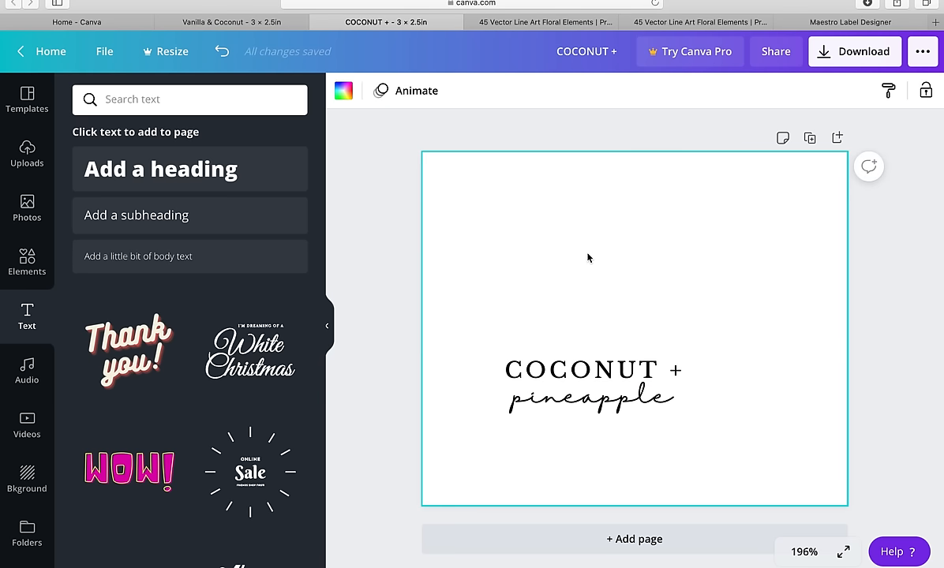
Shrink both text lines to about 1.3 in wide and group them
click(592, 385)
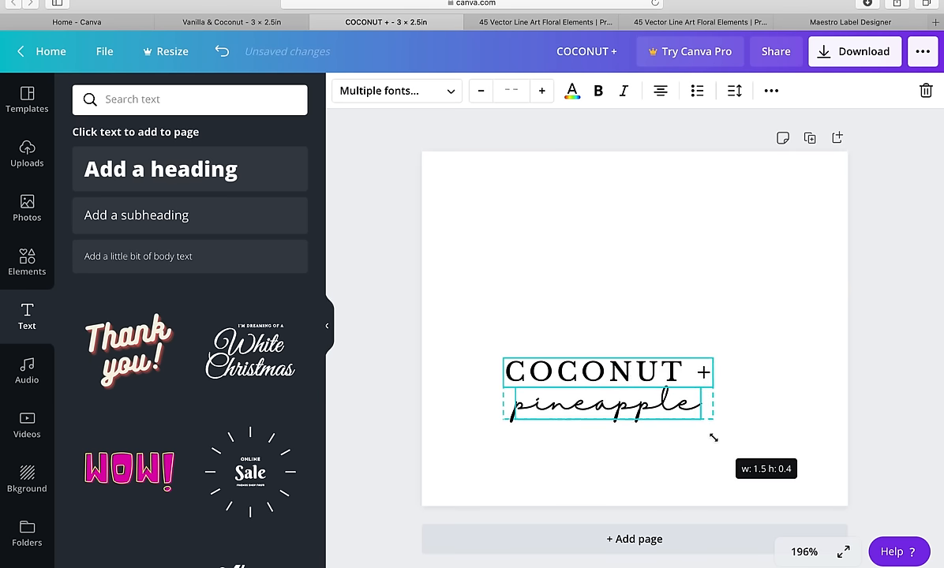
click(501, 324)
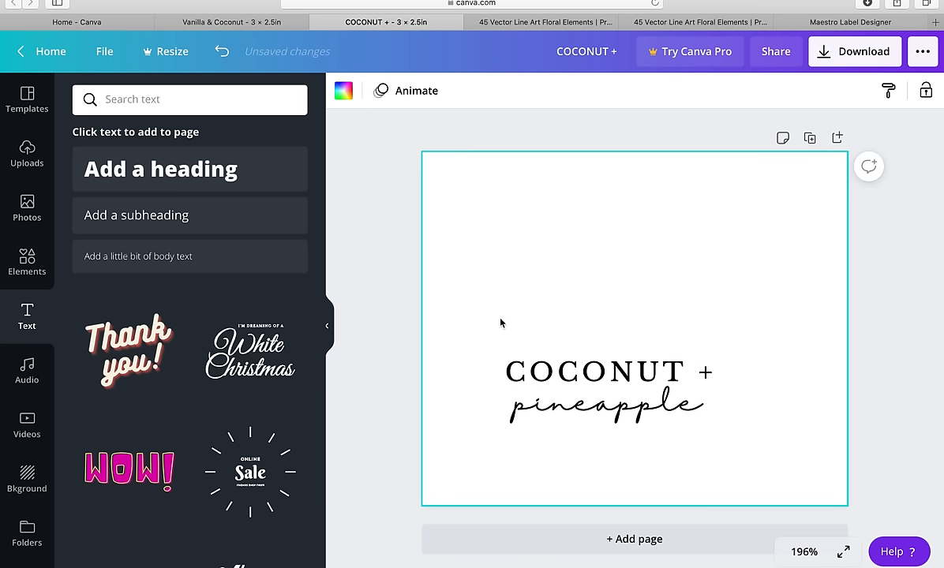
mouse_move(485, 321)
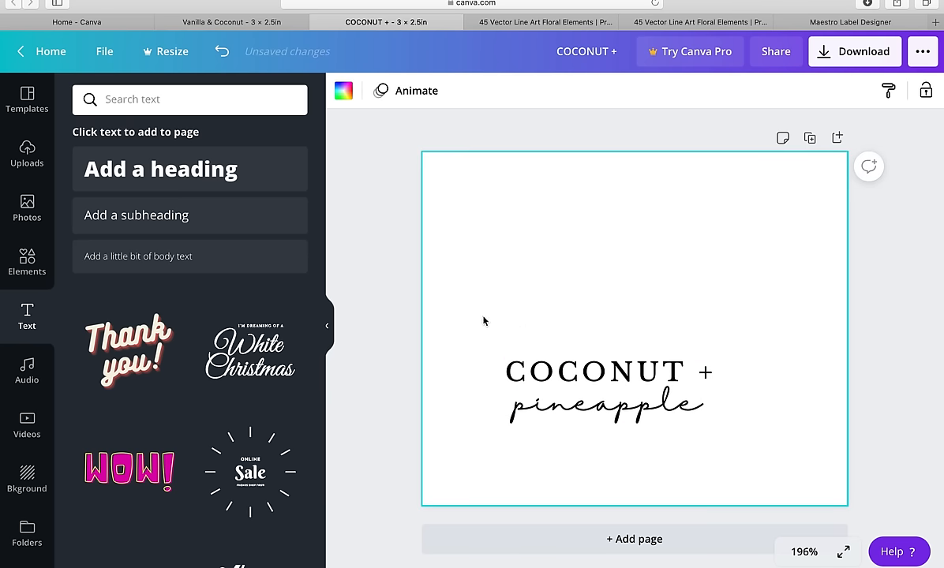
click(608, 387)
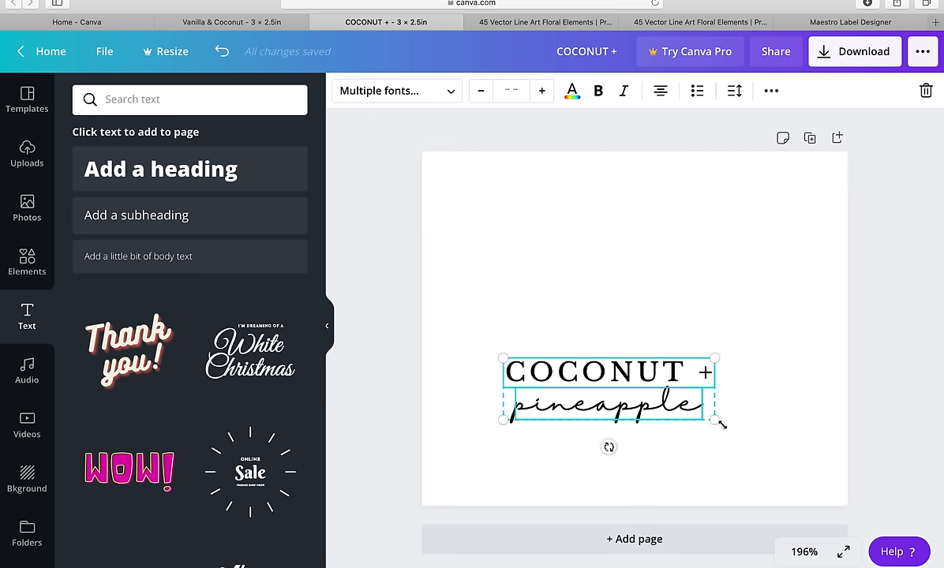
drag(716, 423, 687, 418)
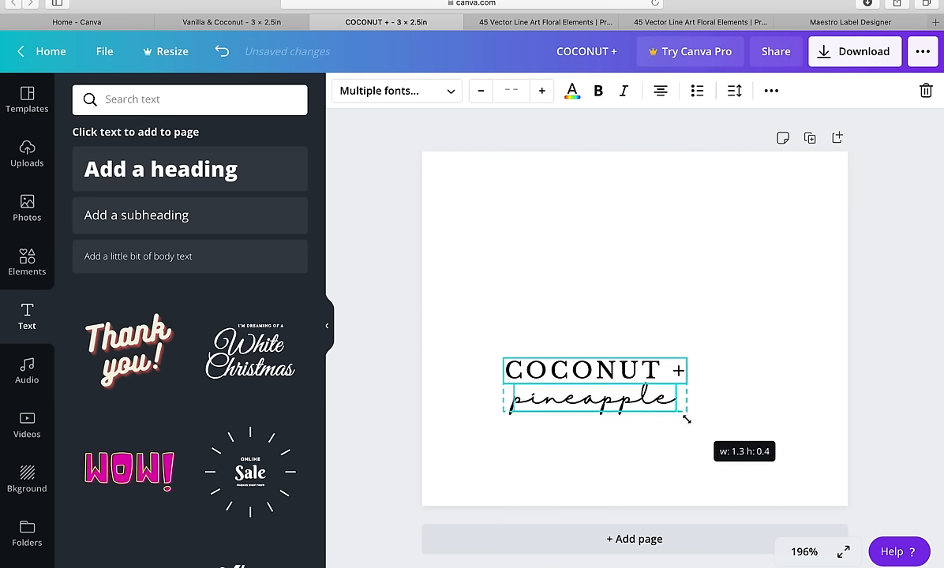
click(771, 91)
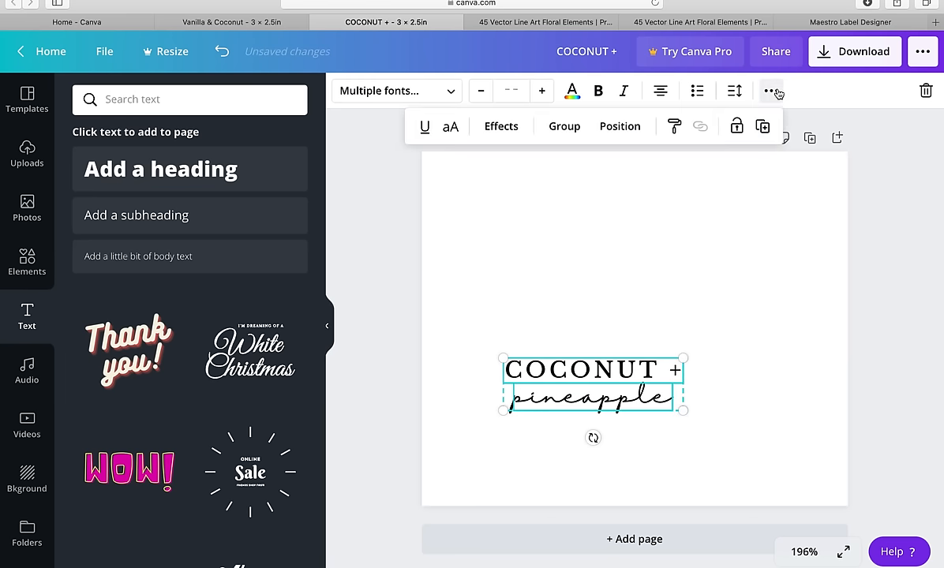
click(512, 283)
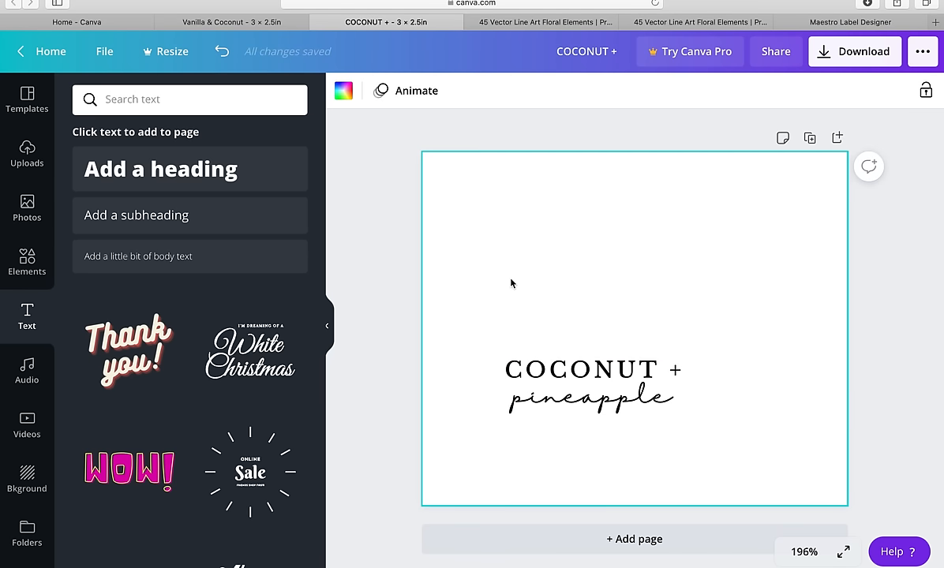
Drag the grouped COCONUT + pineapple title to the label's lower left
click(591, 385)
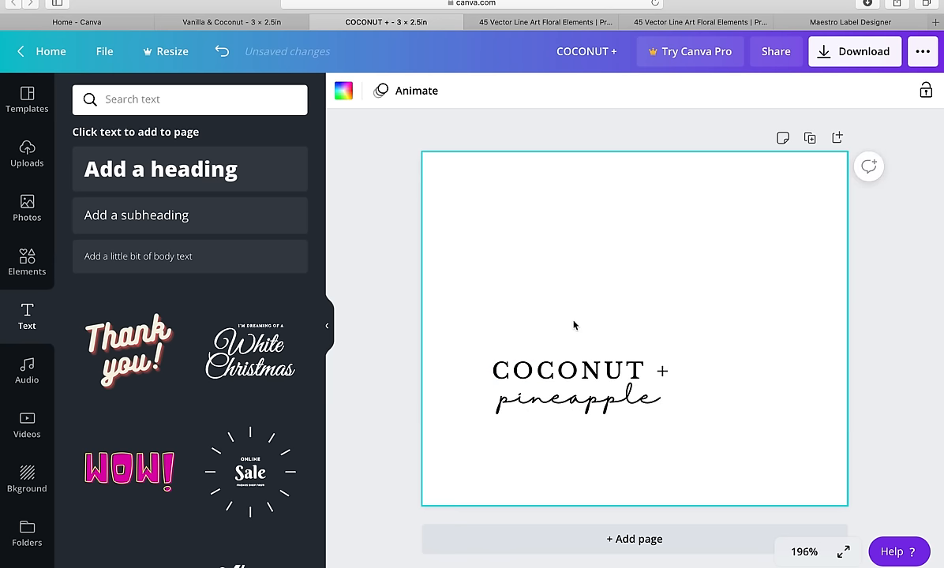
click(576, 385)
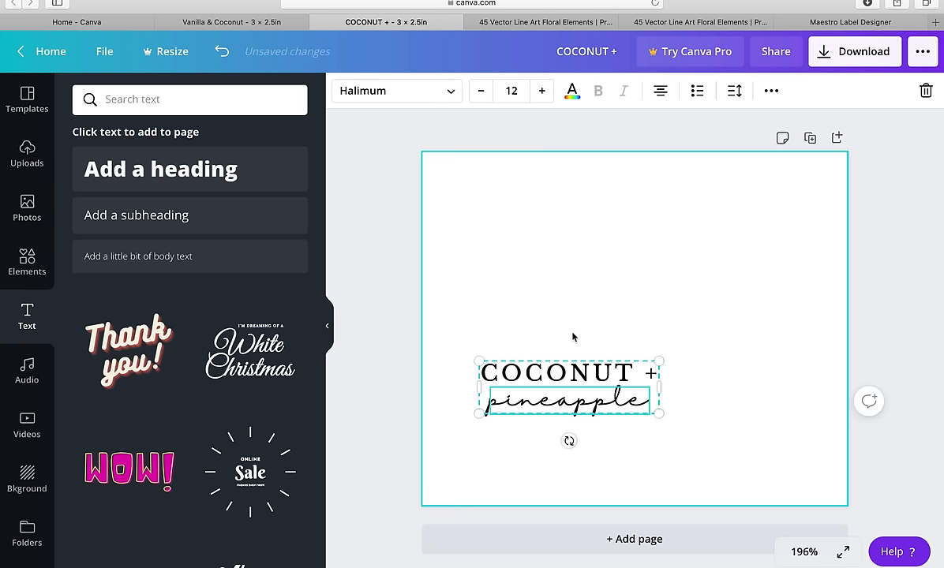
drag(569, 387, 552, 435)
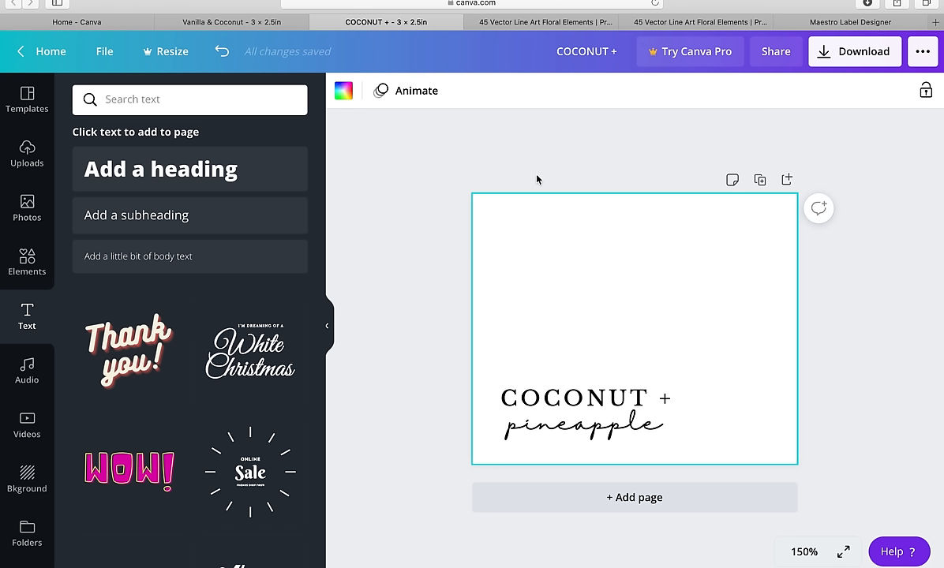
mouse_move(542, 151)
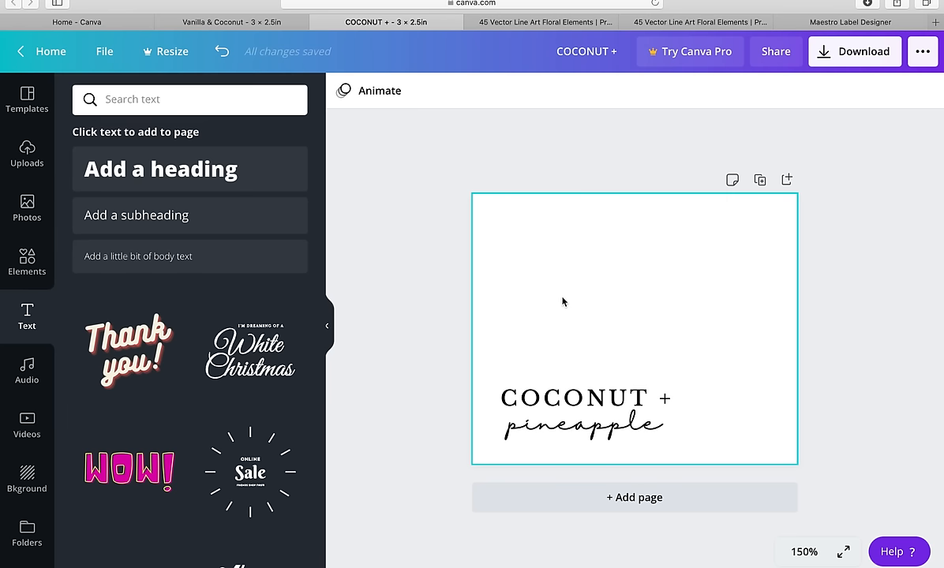
click(381, 292)
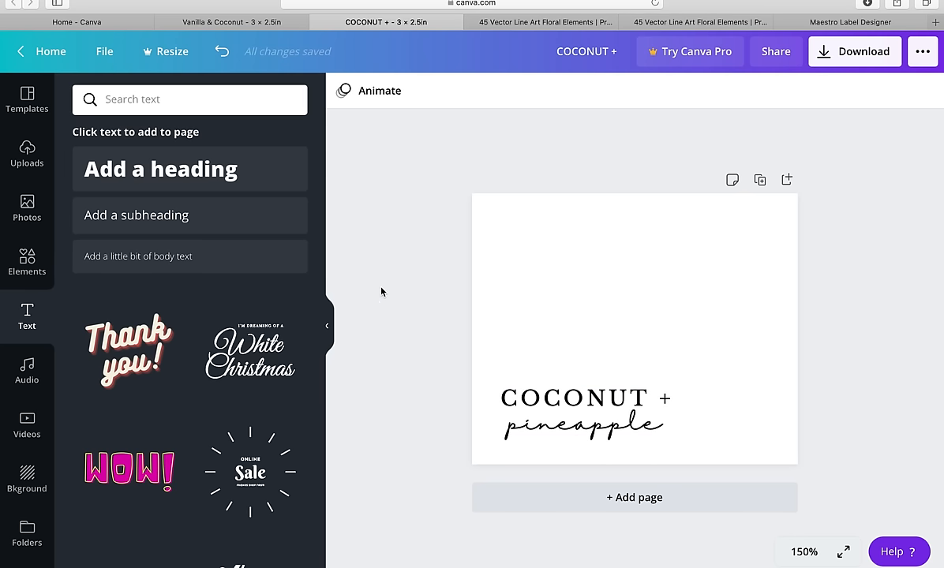
click(545, 22)
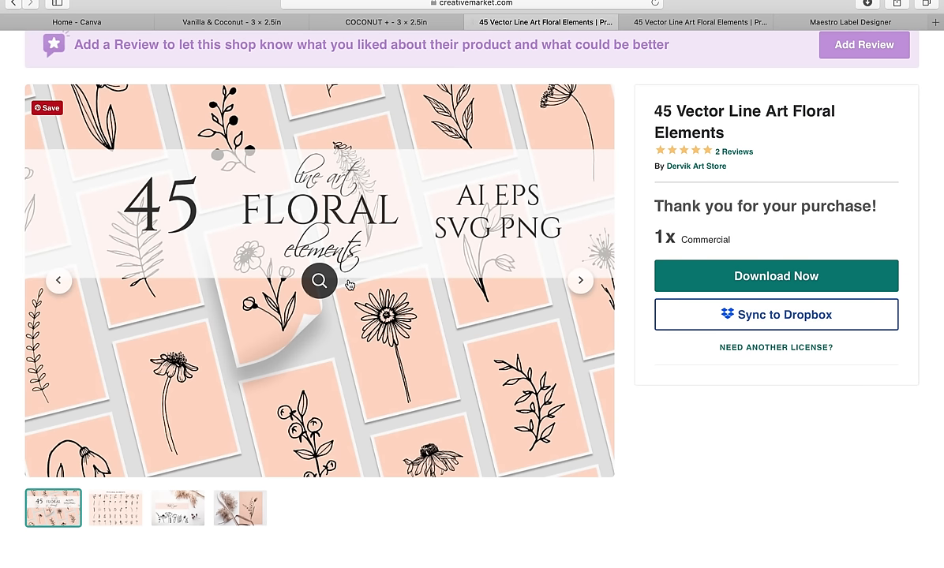
click(386, 22)
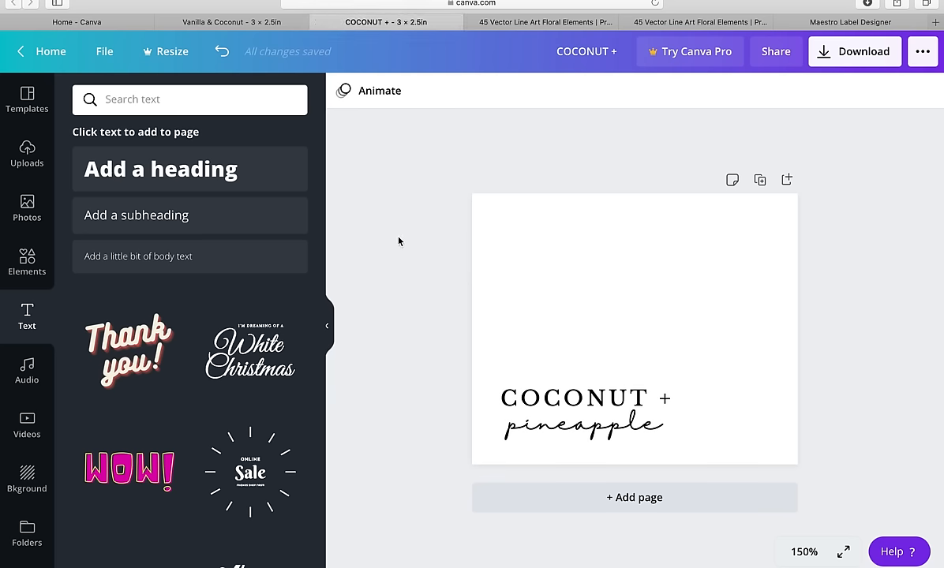
mouse_move(27, 154)
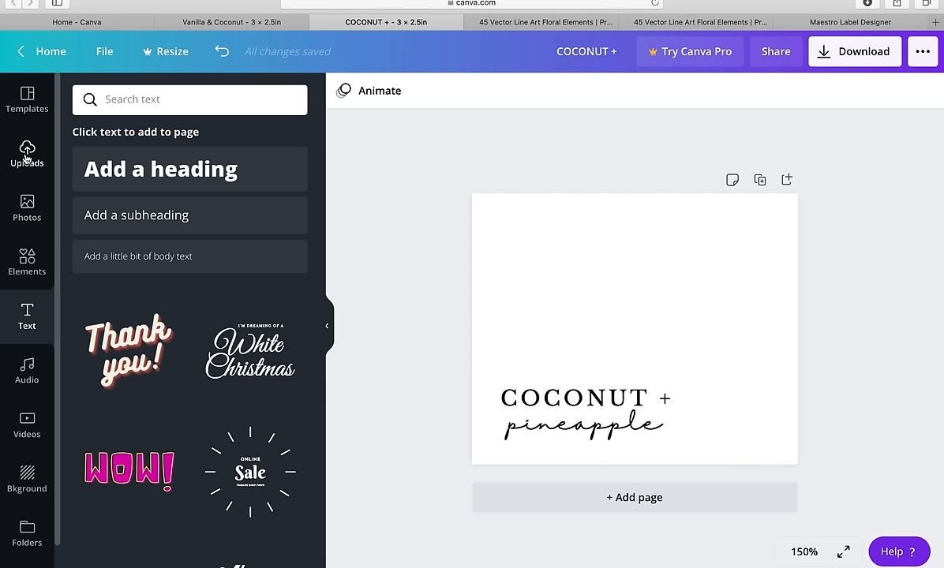
Place the uploaded line-art leafy sprig at the label's right edge
click(27, 154)
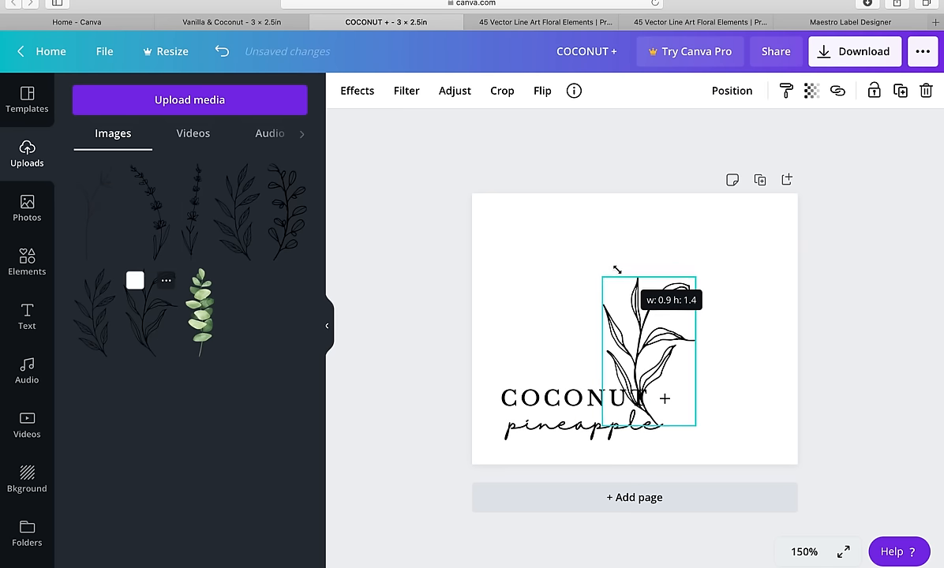
drag(648, 351, 740, 379)
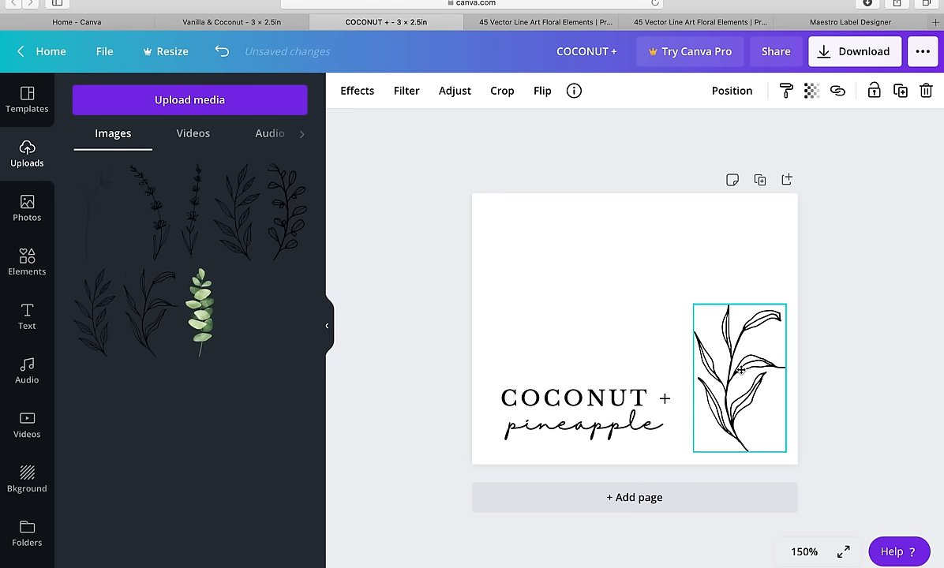
click(739, 378)
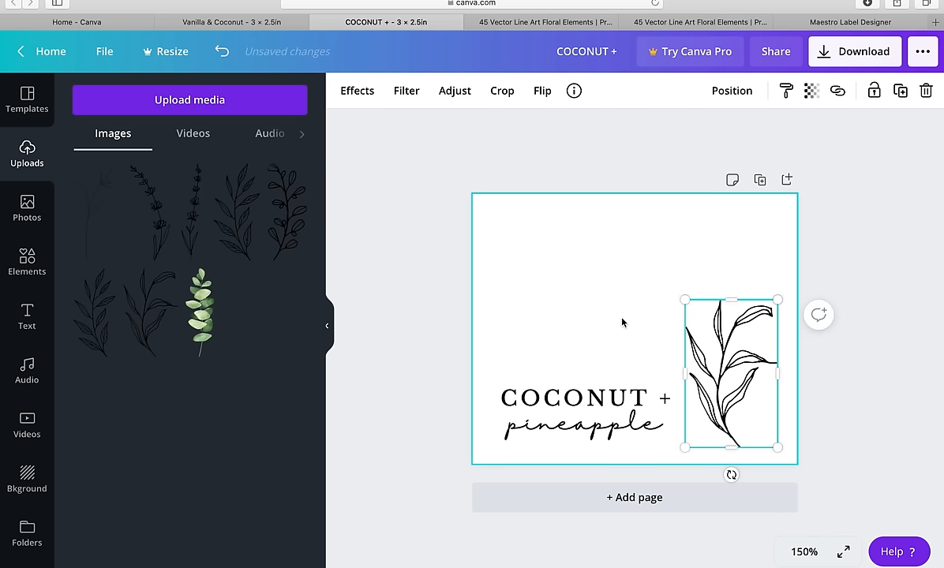
click(604, 307)
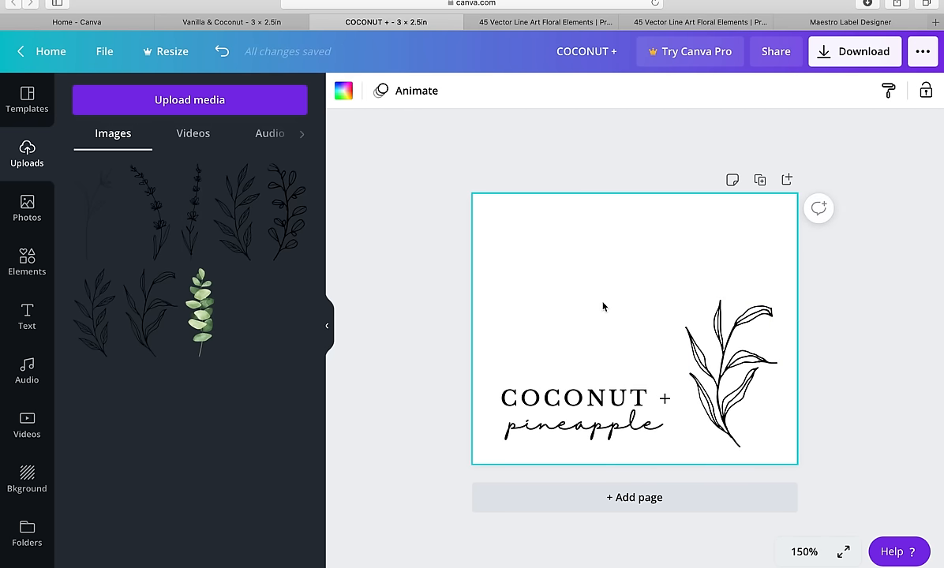
click(27, 317)
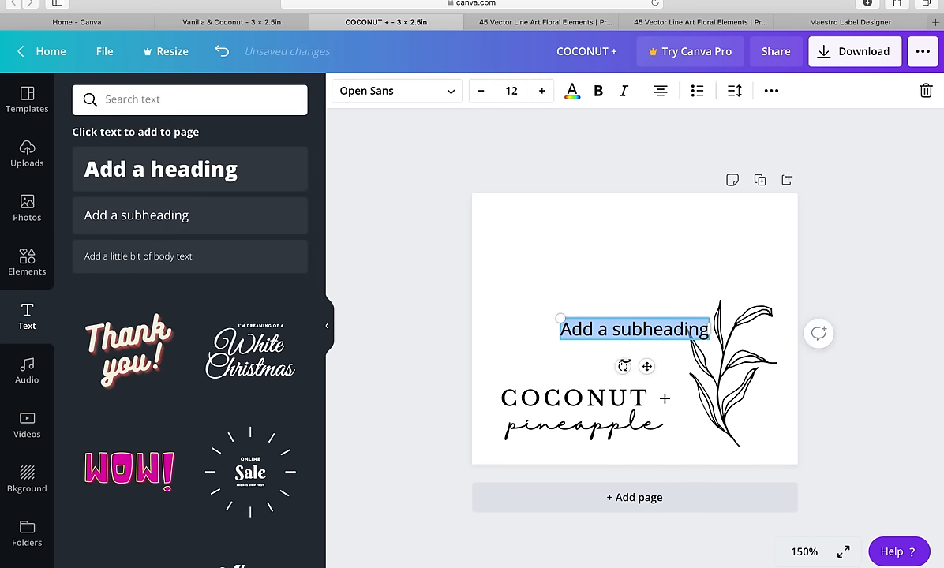
Put a subheading at the label's top reading SUNSHINE CANDLE COMPANY in Abhaya Libre Regular
drag(634, 329, 585, 230)
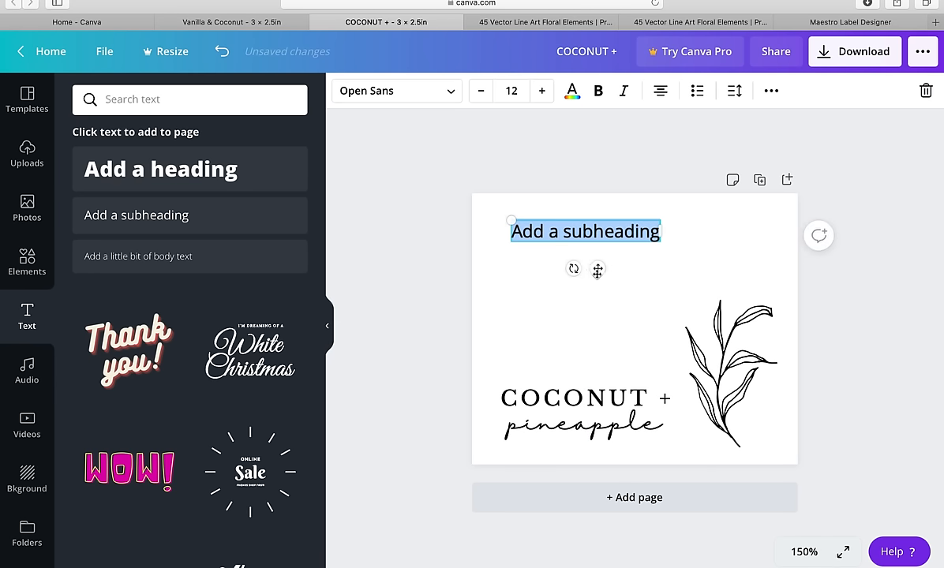
text(LIB)
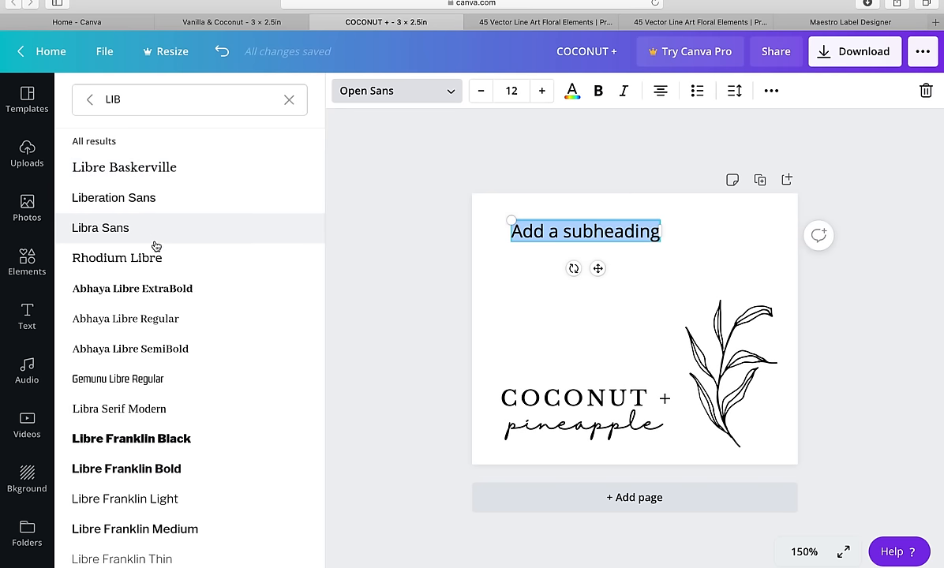
click(124, 318)
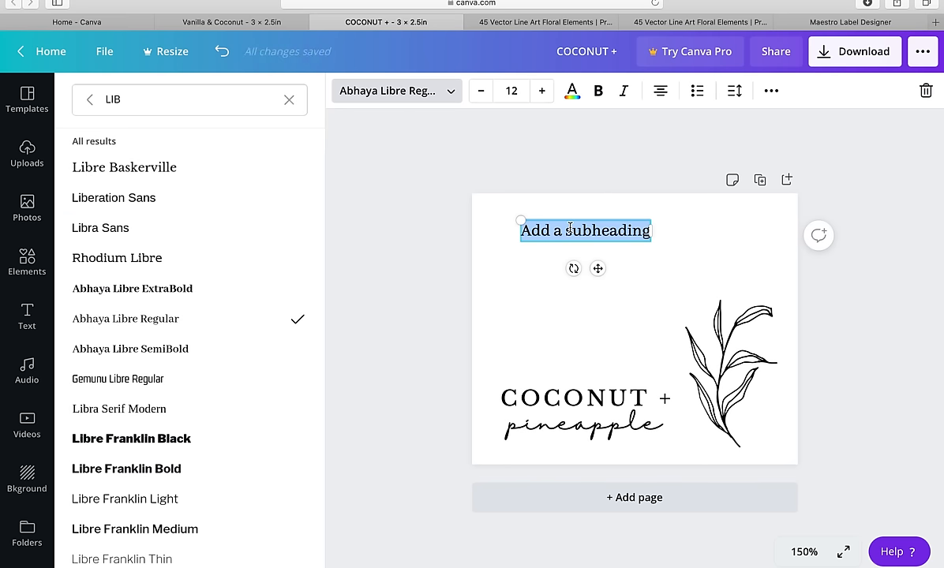
text(SUN)
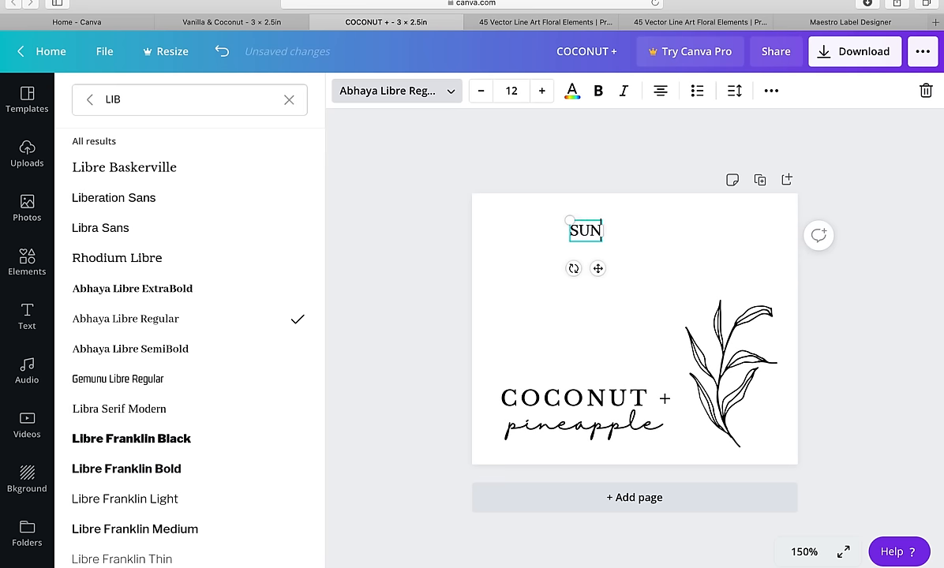
text(SHINE)
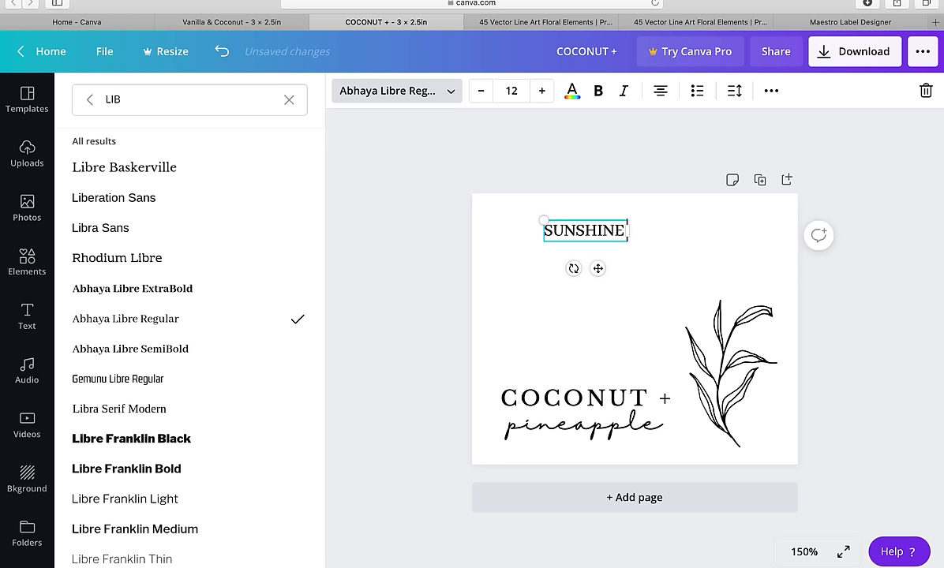
text(CANDLE)
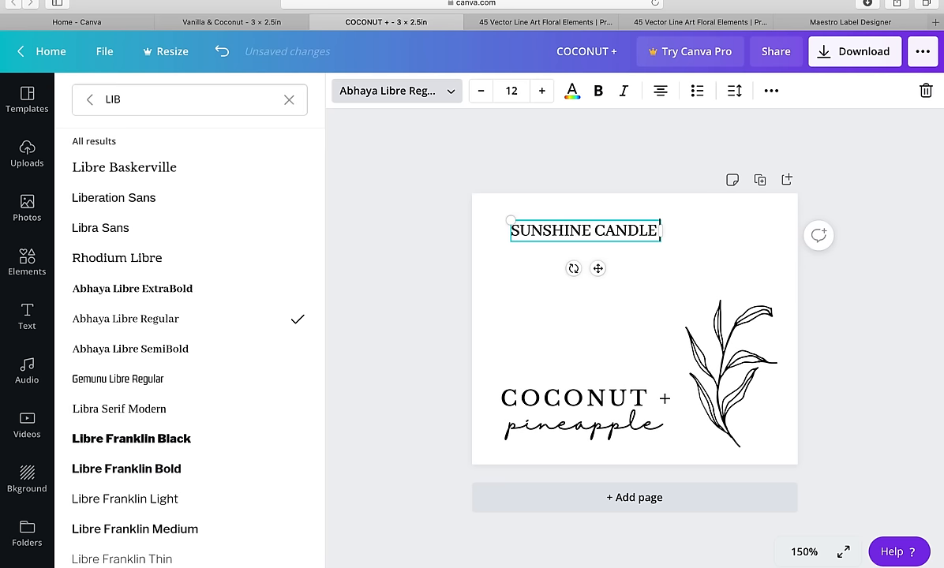
text(COMPANY)
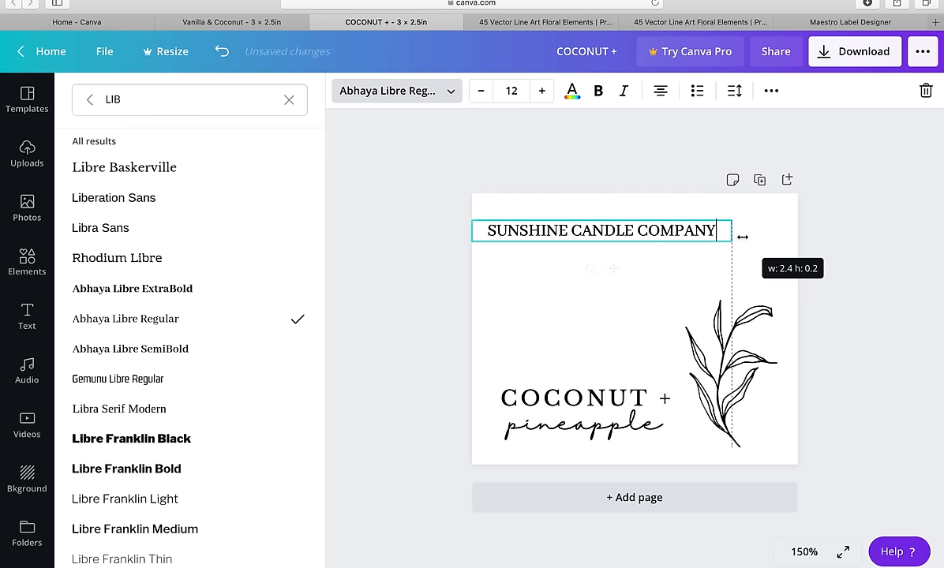
click(27, 316)
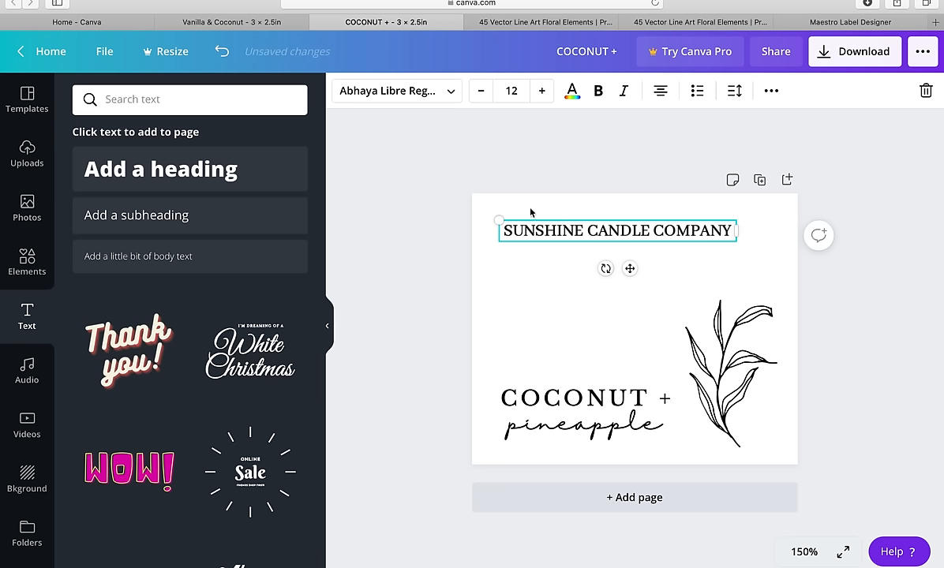
Shrink SUNSHINE CANDLE COMPANY to size 10, widen its letter spacing, and align it with the title
click(481, 91)
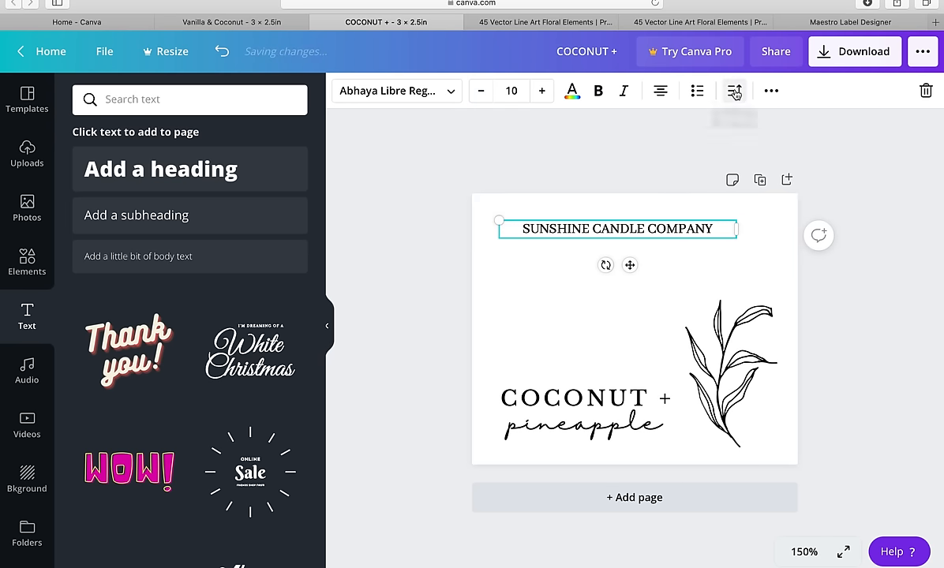
click(734, 90)
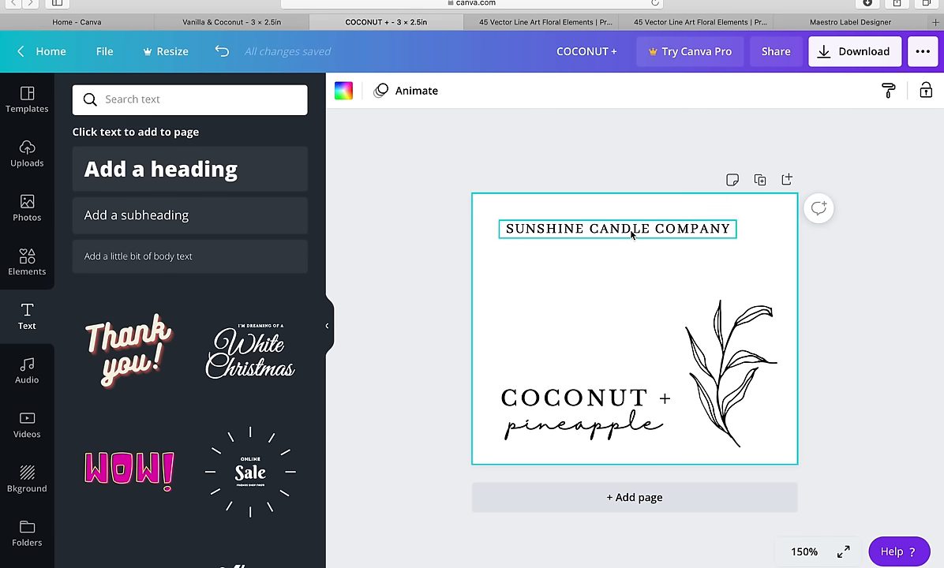
click(617, 229)
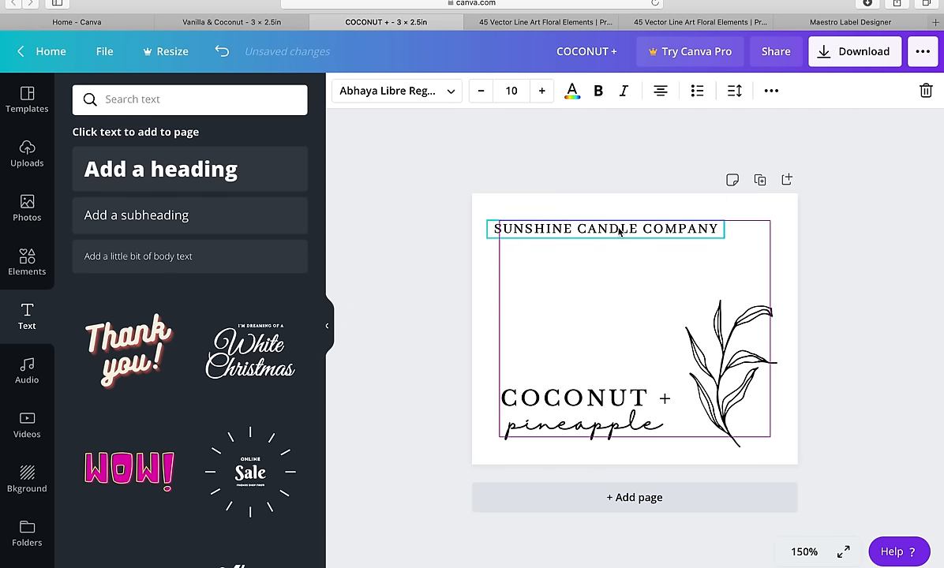
click(604, 229)
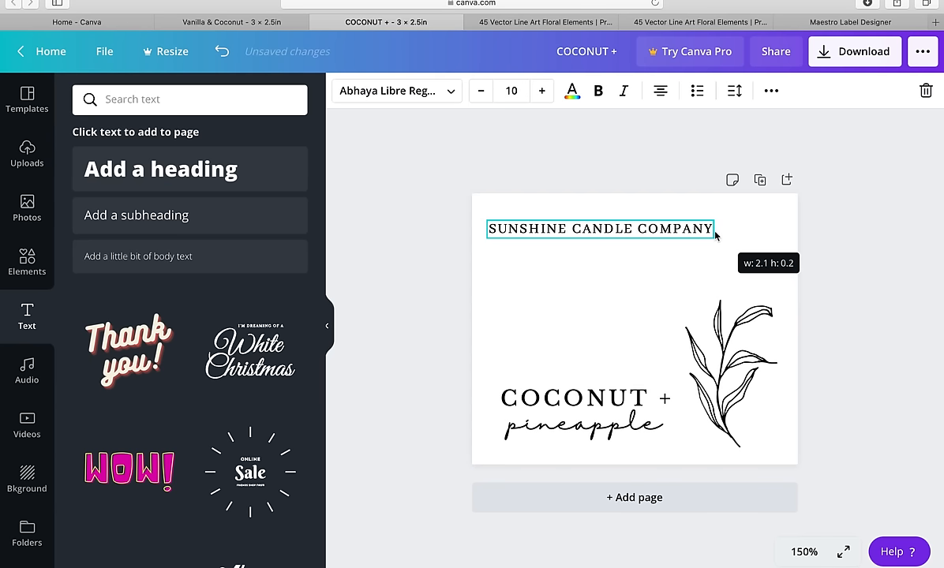
drag(714, 229, 770, 234)
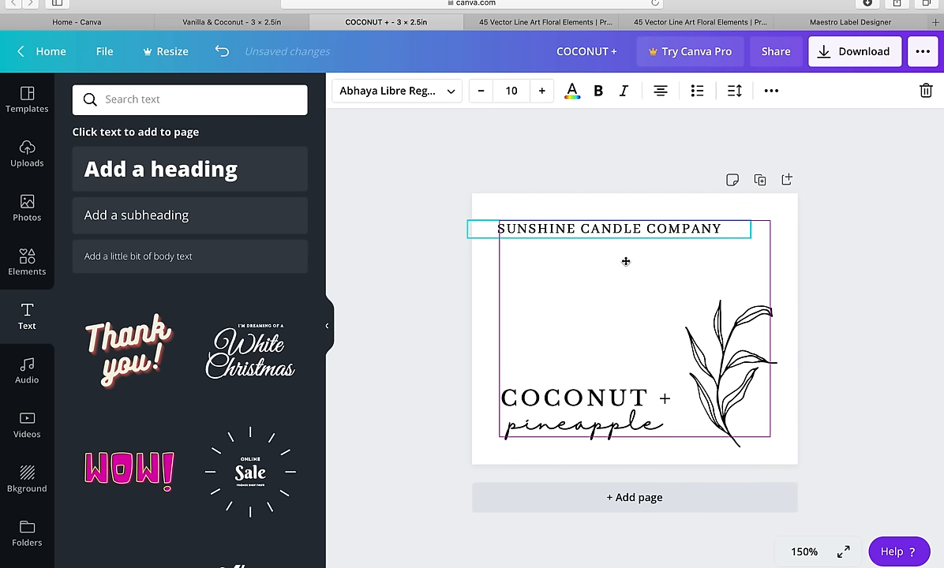
click(618, 228)
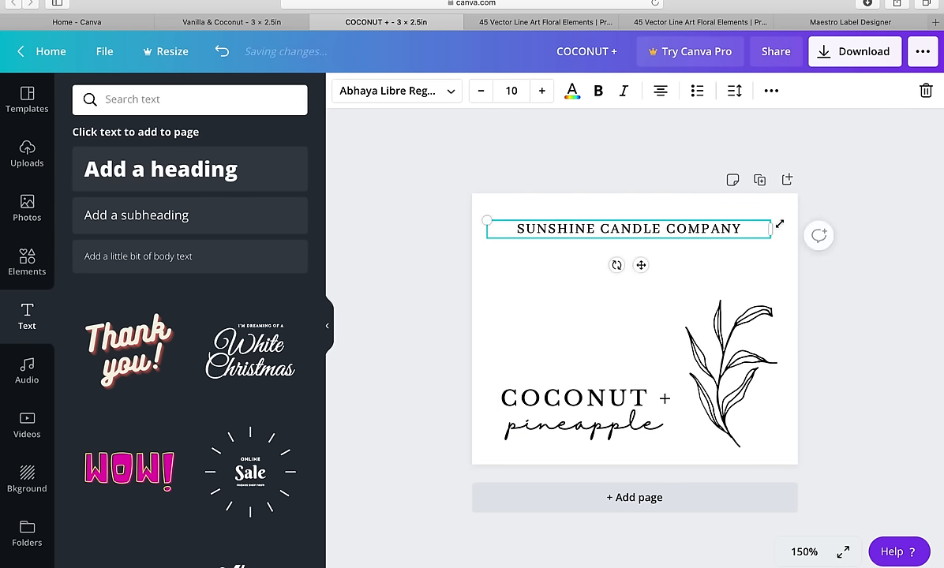
drag(769, 229, 720, 229)
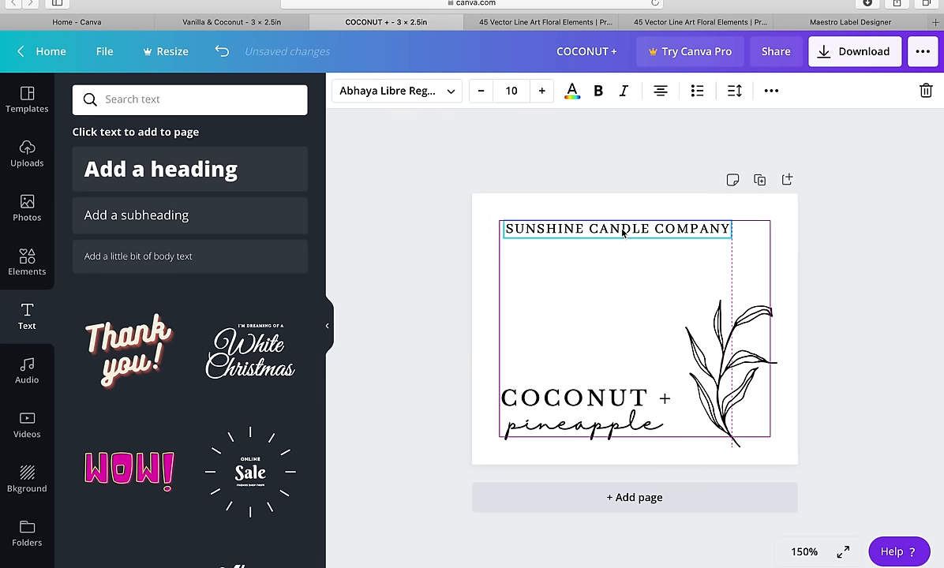
click(584, 347)
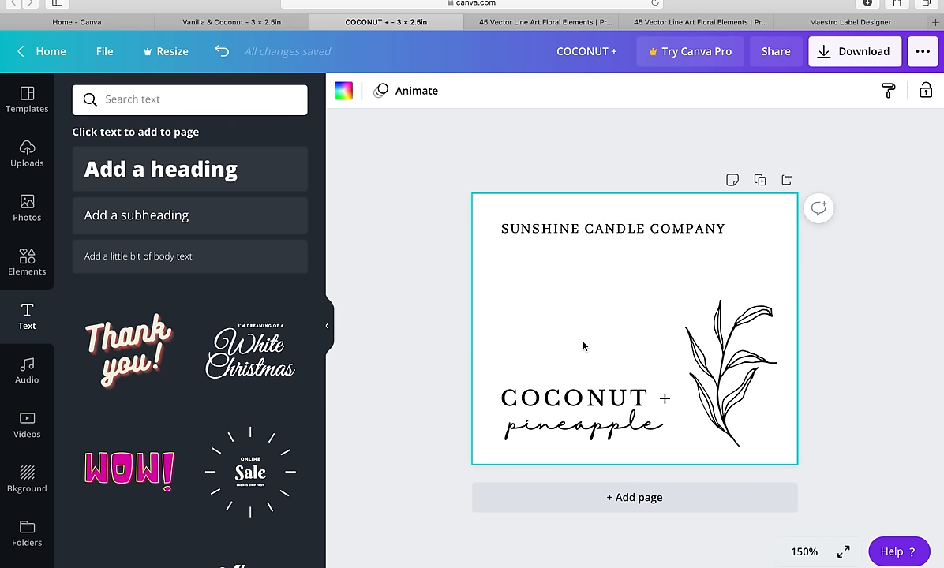
Add a copy of the company-name line and retype it as BEESWAX CANDLE
click(136, 215)
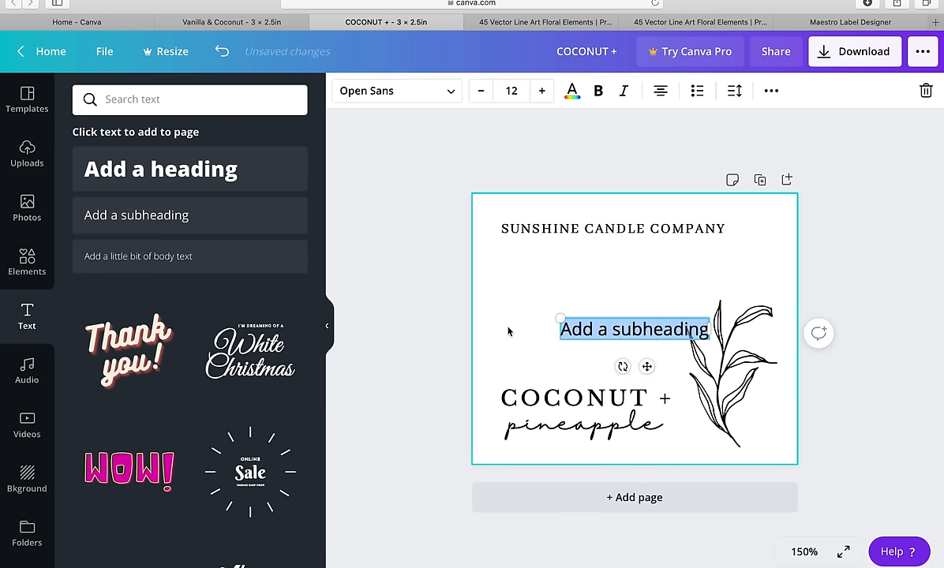
drag(634, 329, 586, 273)
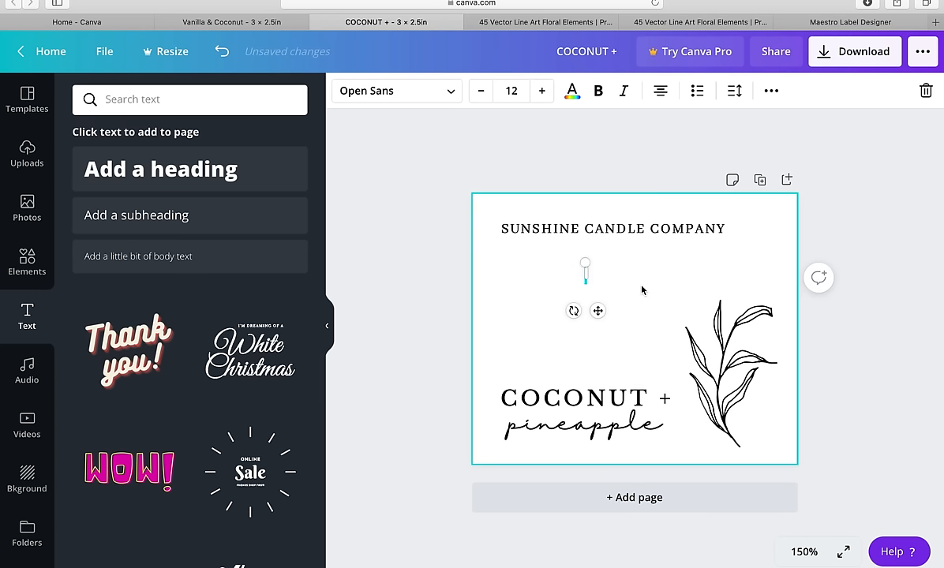
click(613, 229)
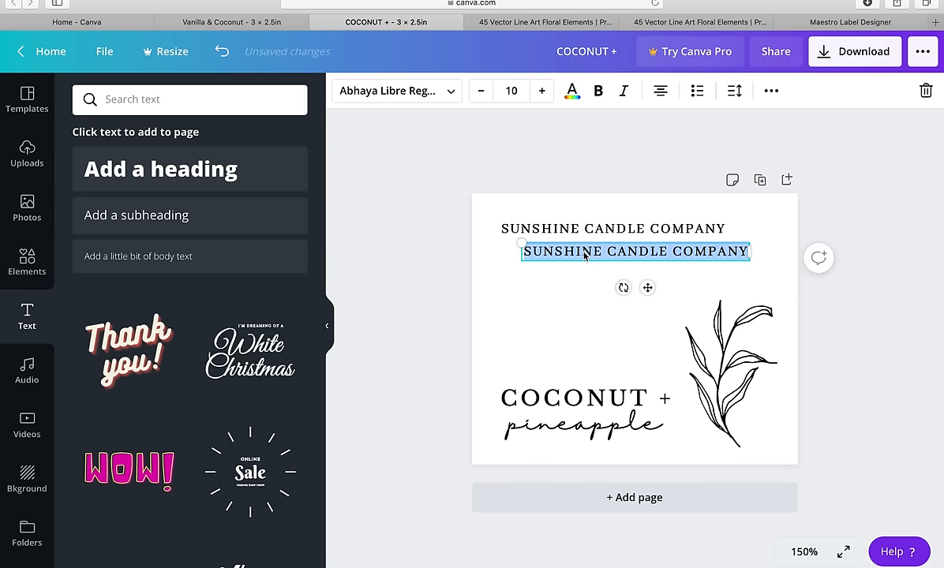
text(BEESWA)
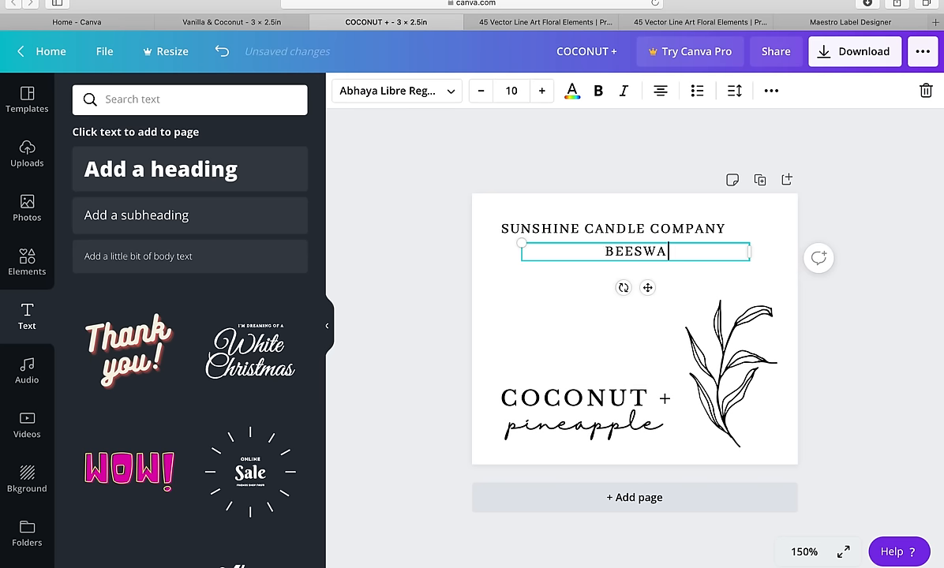
text(X CAN)
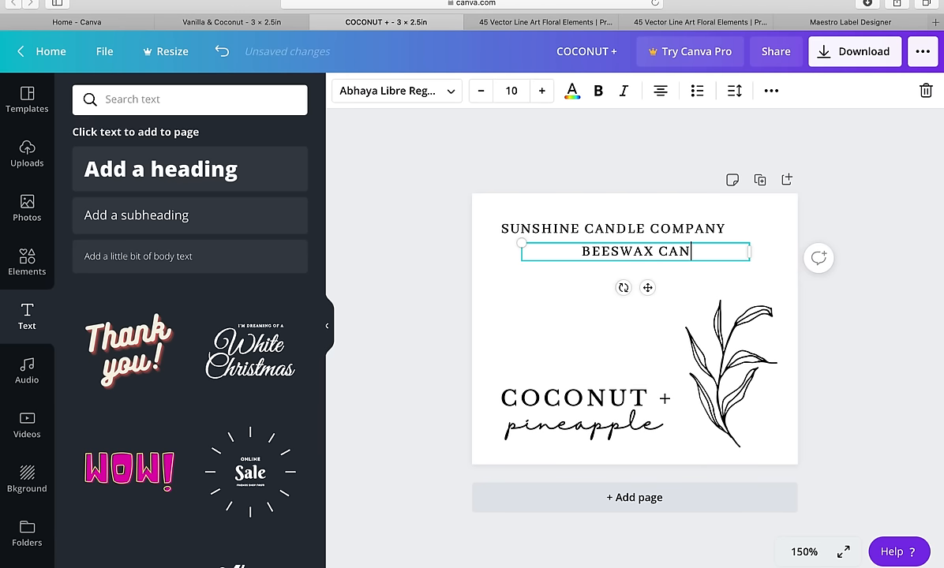
text(DLE)
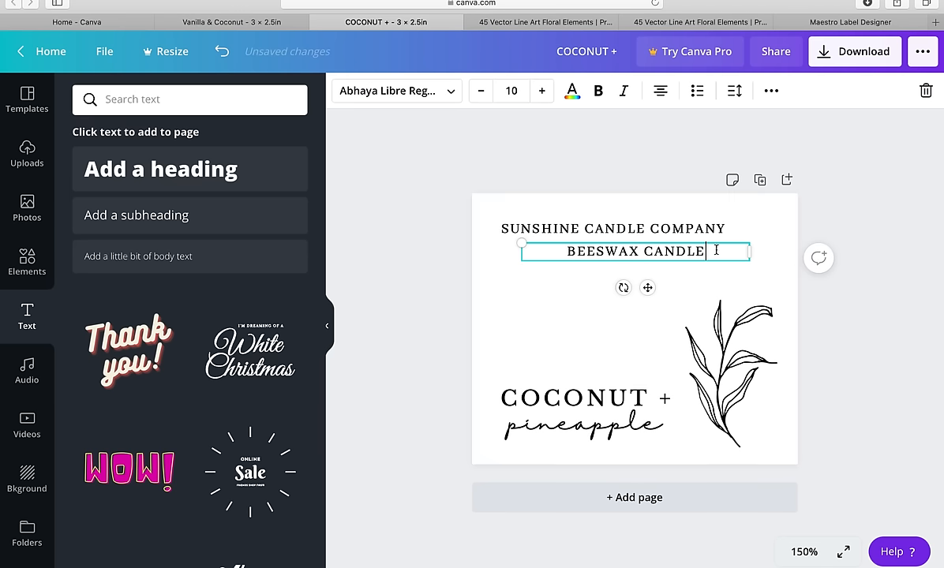
Reduce BEESWAX CANDLE's font size and tighten its spacing beneath the company name
click(481, 91)
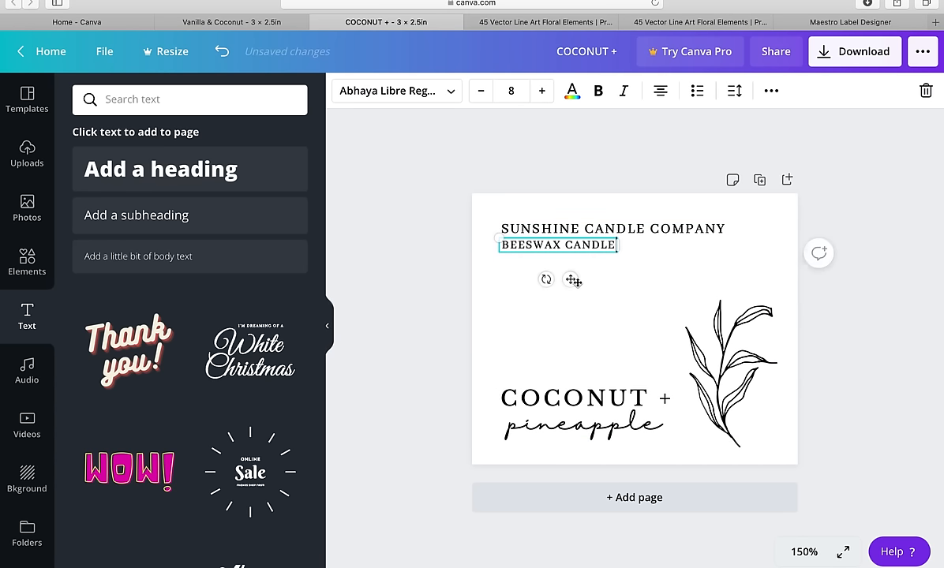
click(542, 308)
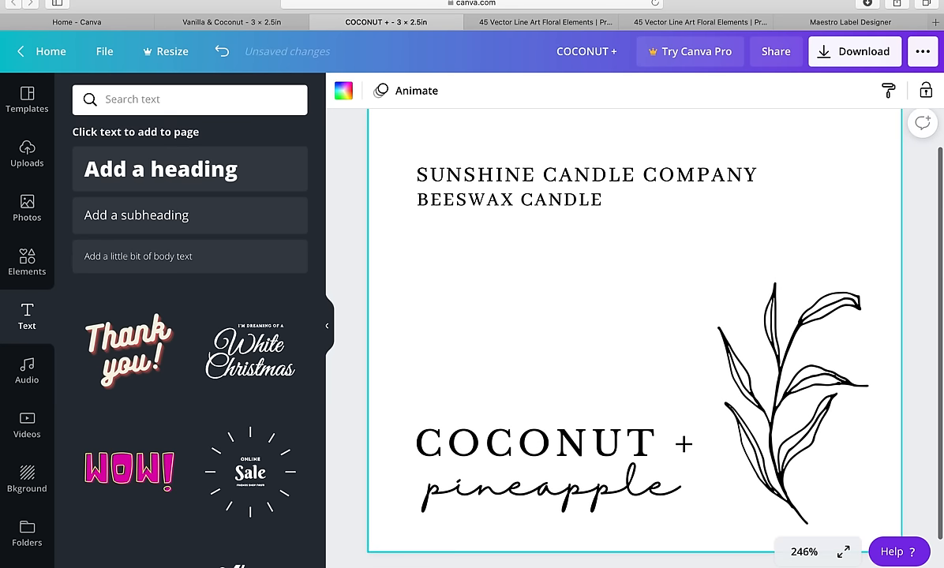
click(586, 175)
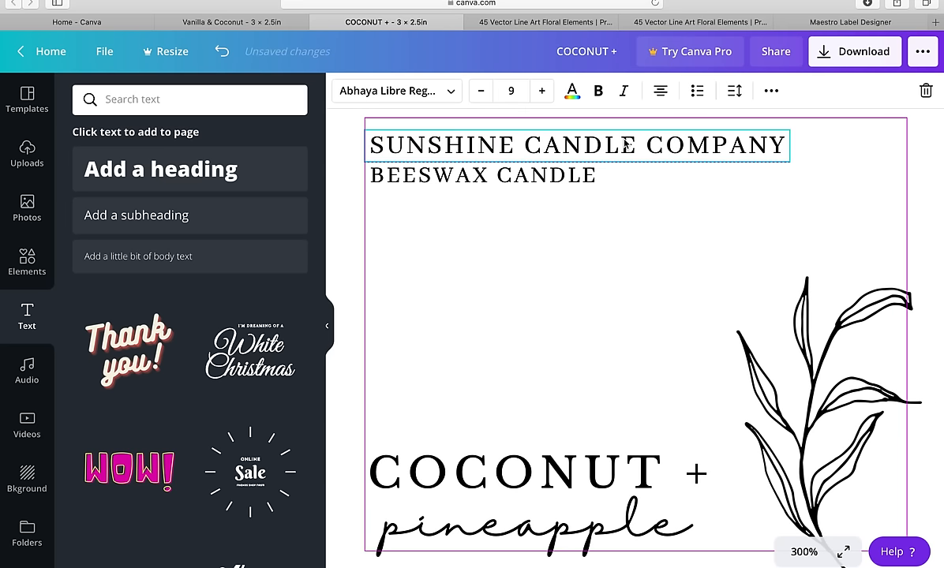
click(533, 258)
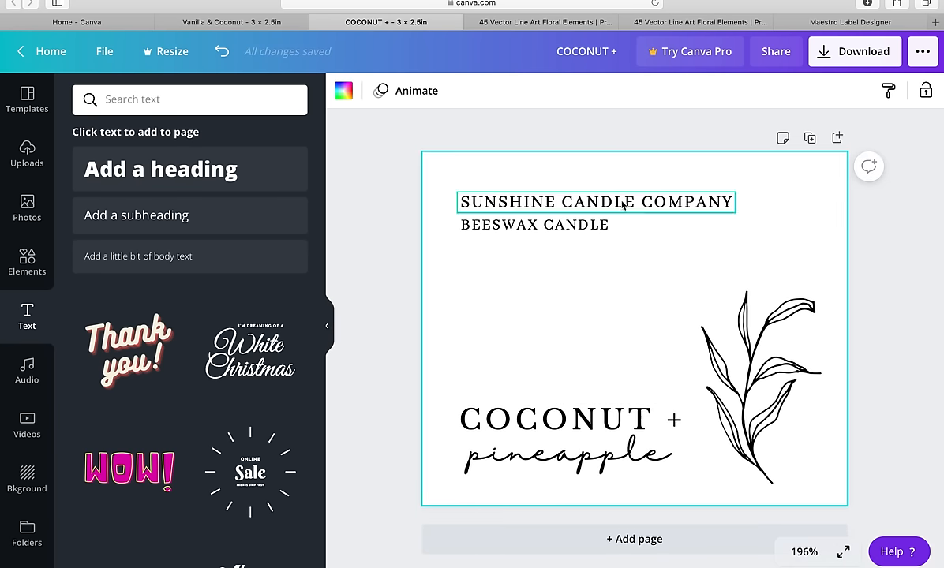
click(596, 201)
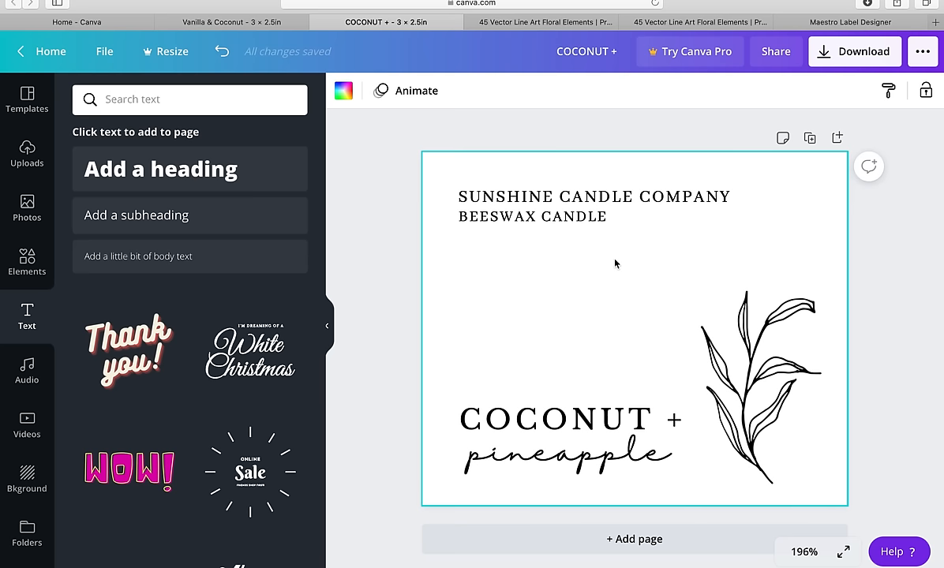
Shrink the leafy sprig slightly by its corner handle and set it lower on the label
click(760, 387)
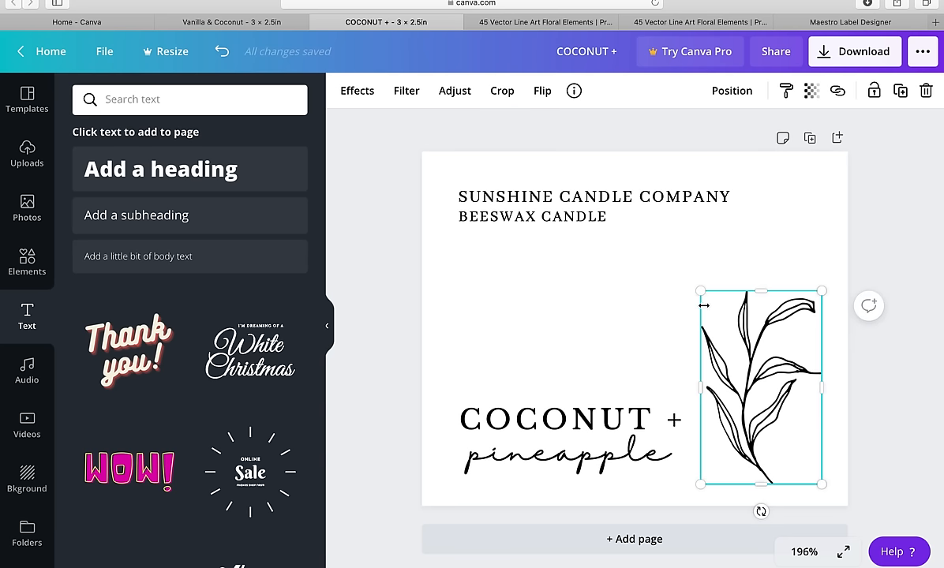
drag(760, 387, 767, 399)
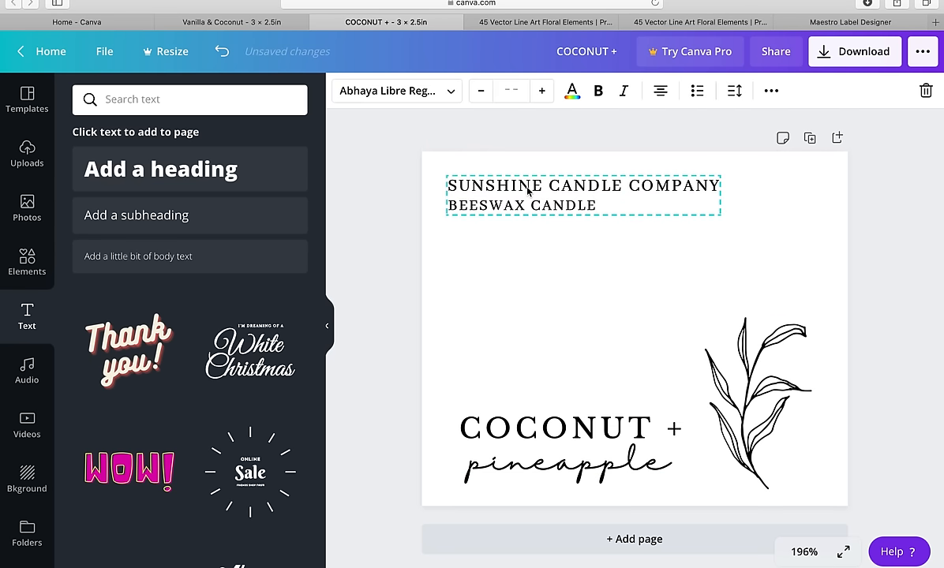
click(536, 288)
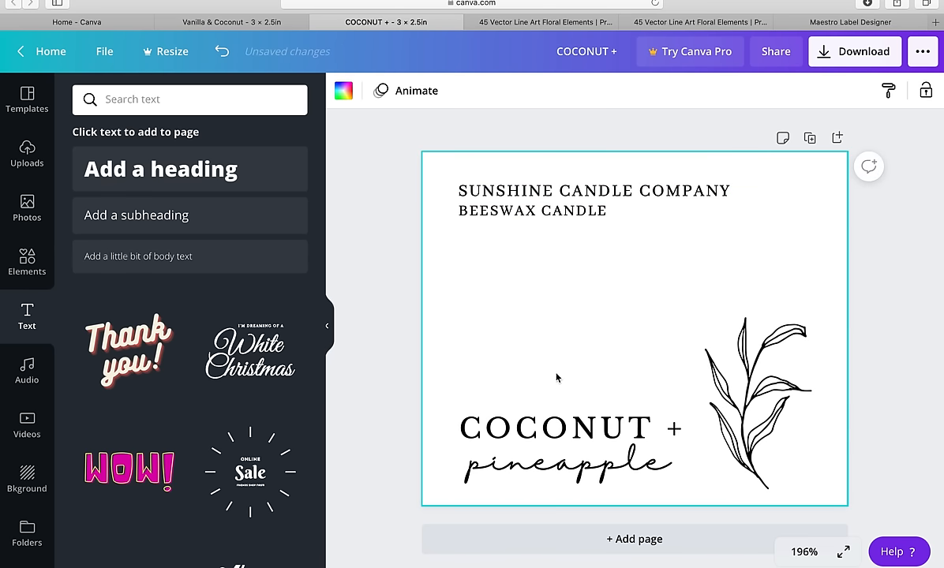
mouse_move(632, 315)
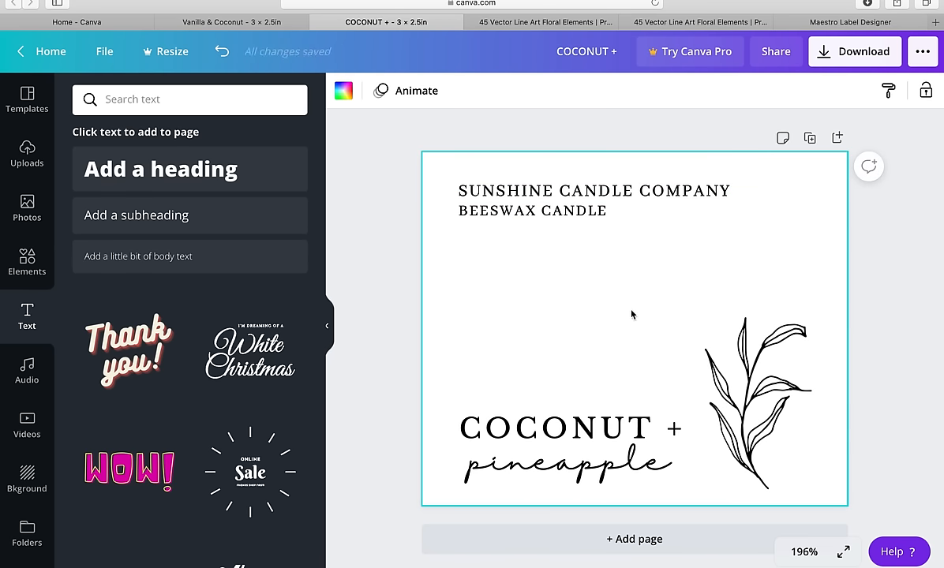
mouse_move(399, 314)
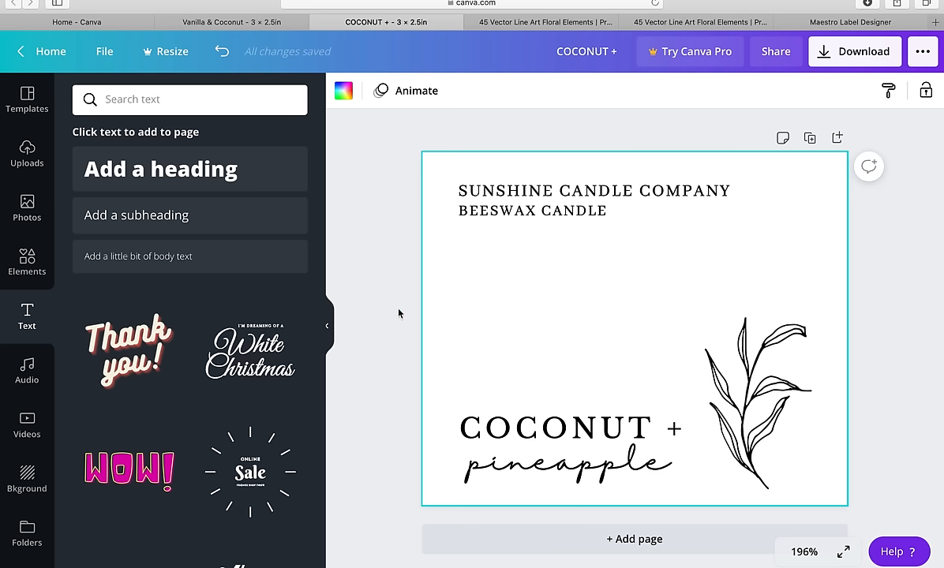
scroll(down, 3)
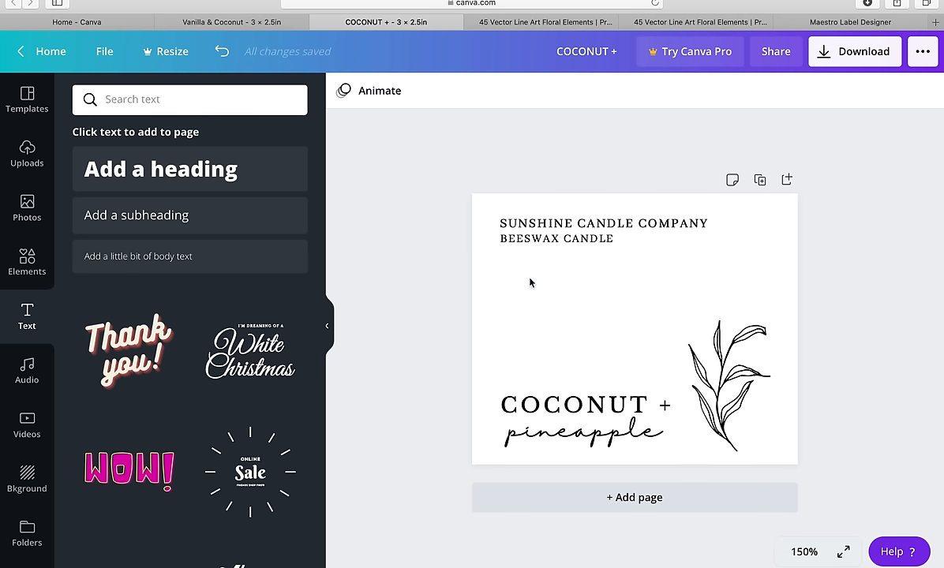
mouse_move(845, 67)
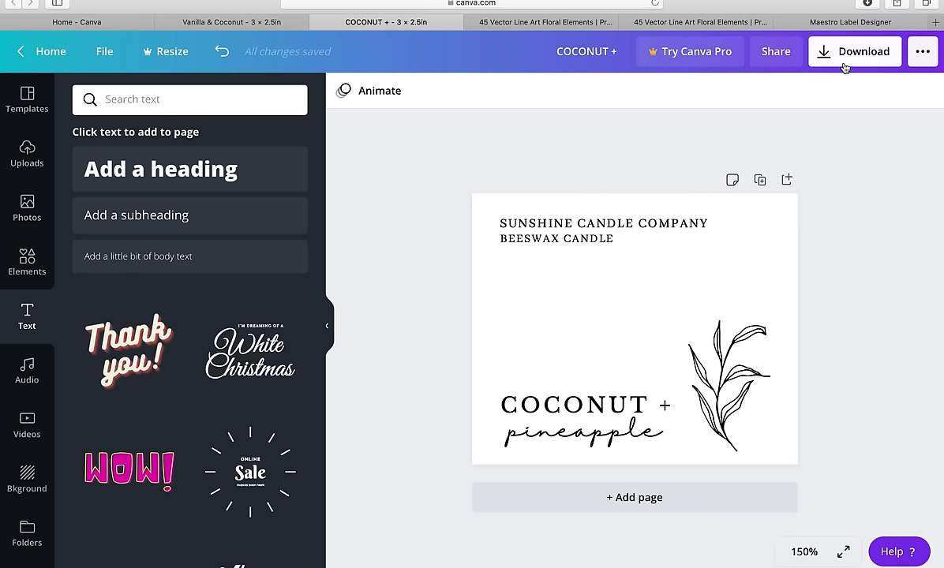
Retitle the Canva design in the top bar as COCONUT AND PINEAPPLE LABEL
click(855, 51)
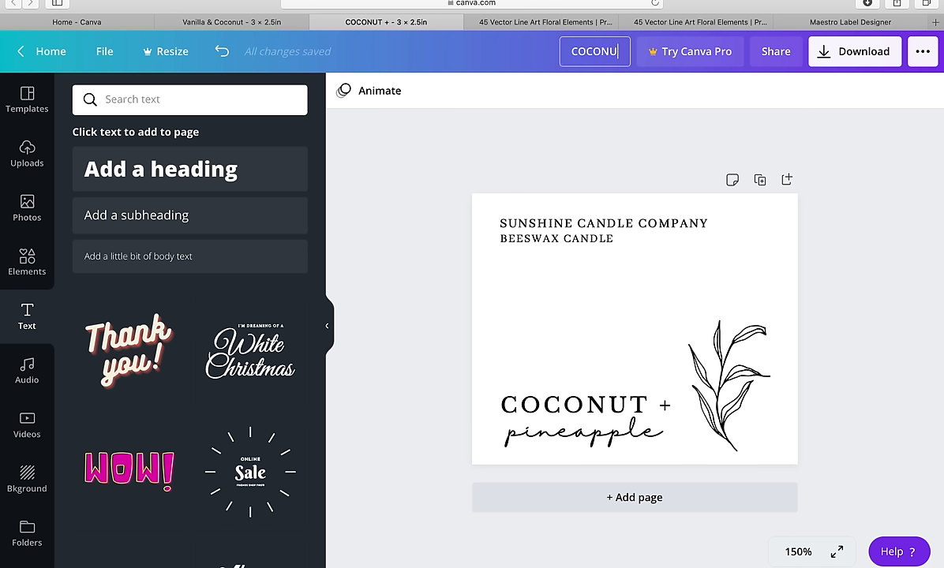
text(COCONUT AND PINEAPPLE LABEL)
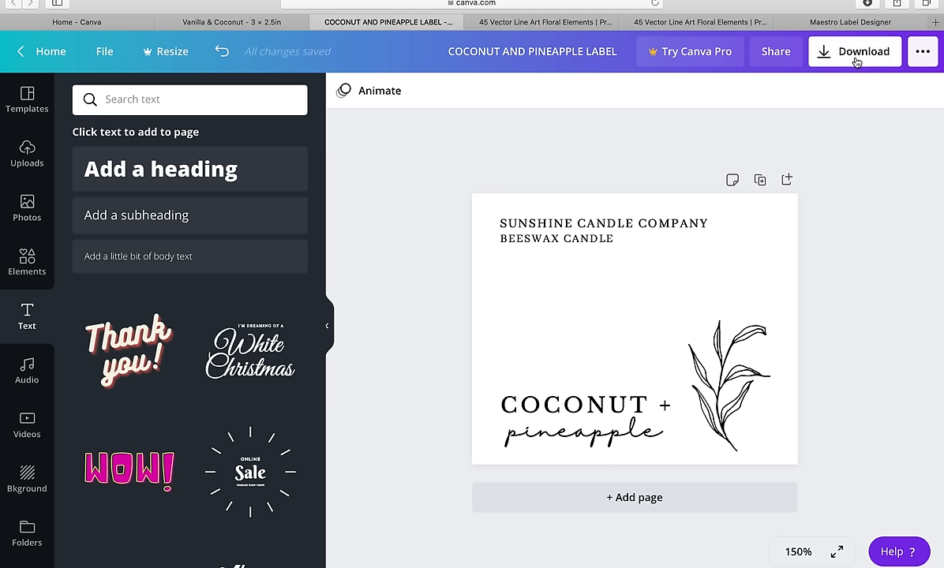
Bring up Canva's Download panel and leave PNG as the file type
click(855, 51)
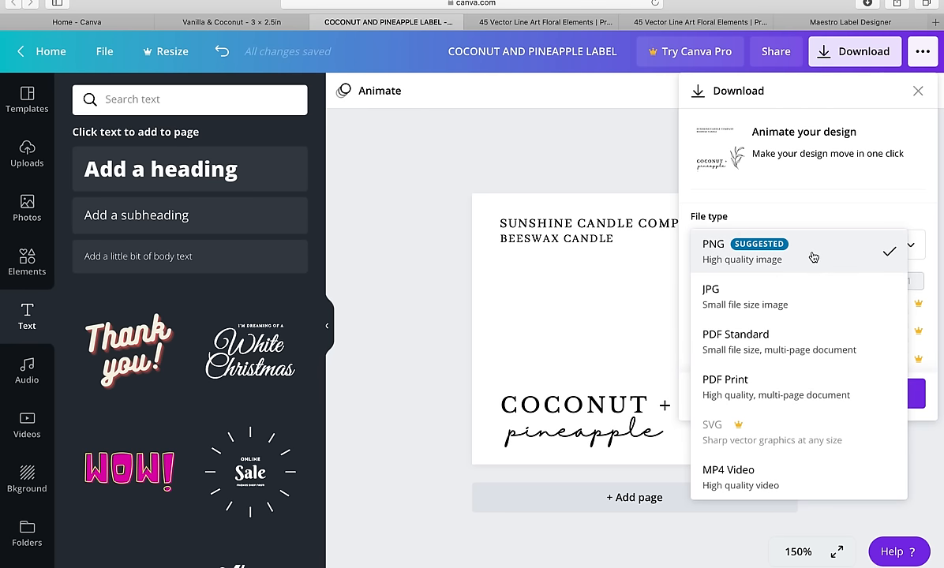
mouse_move(808, 350)
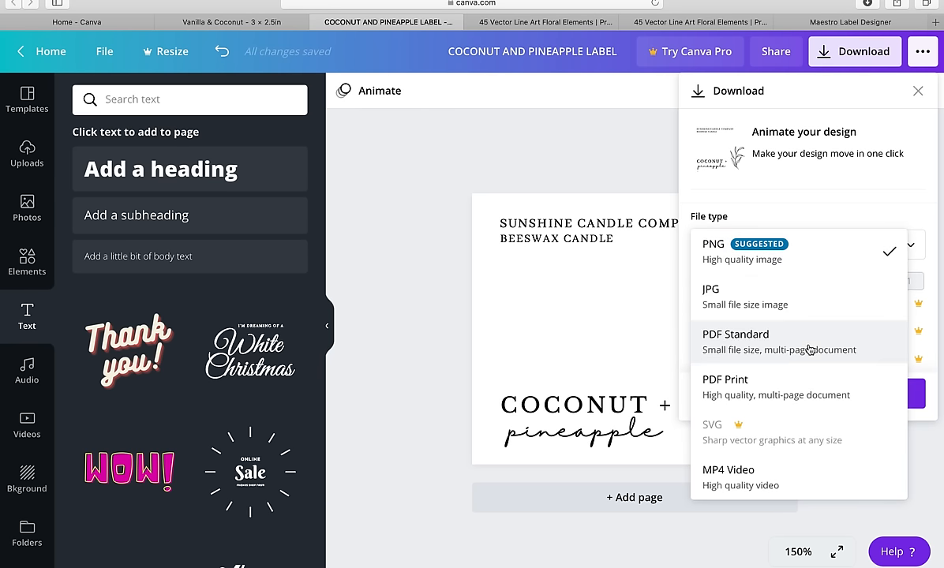
mouse_move(801, 384)
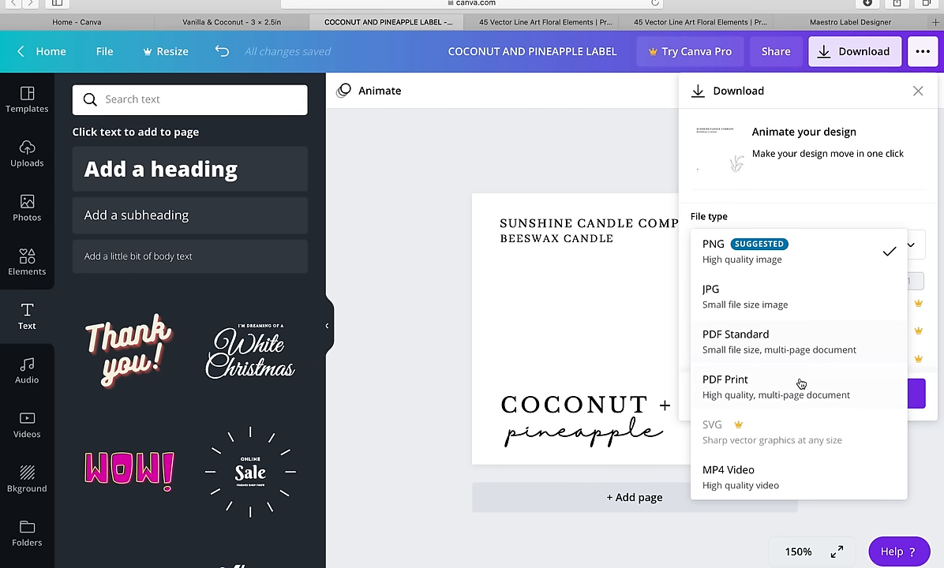
mouse_move(835, 206)
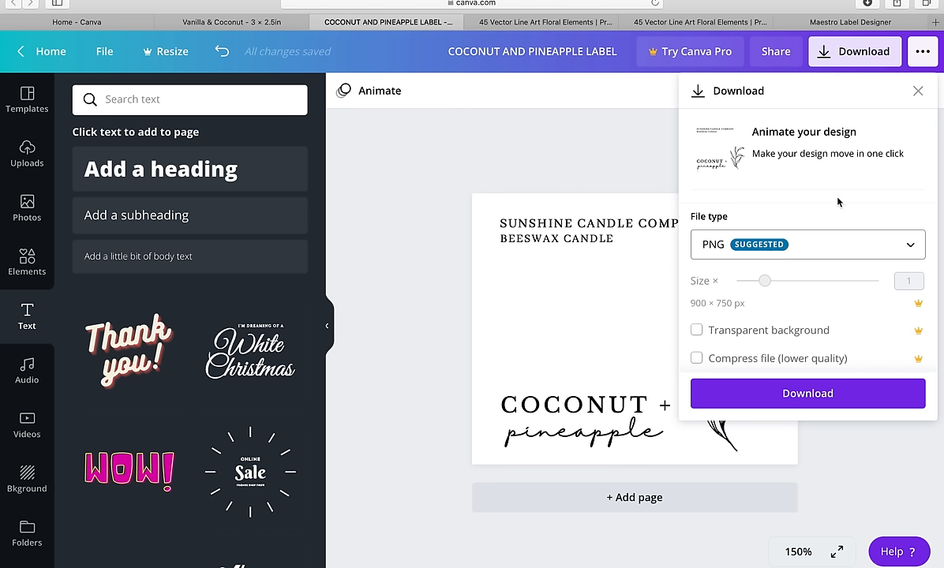
mouse_move(834, 256)
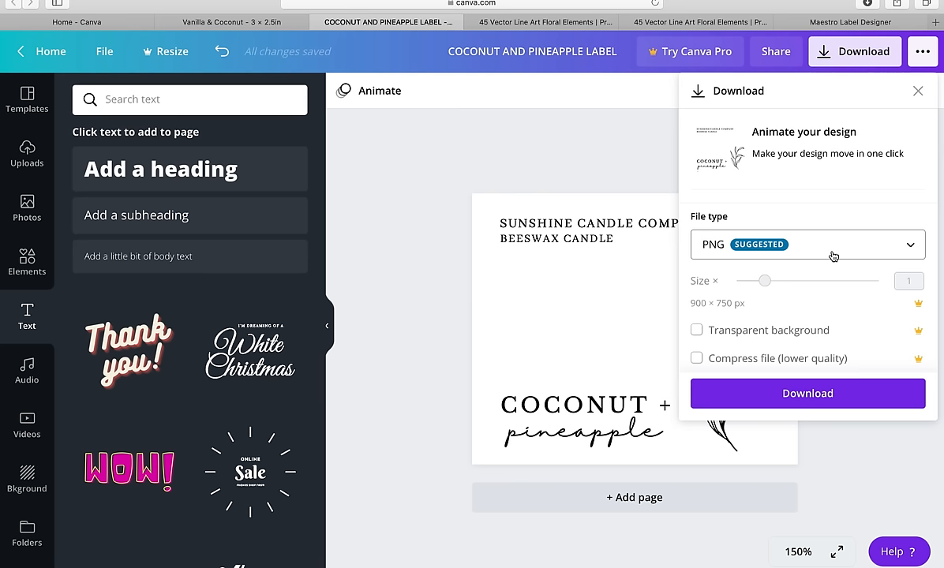
mouse_move(765, 335)
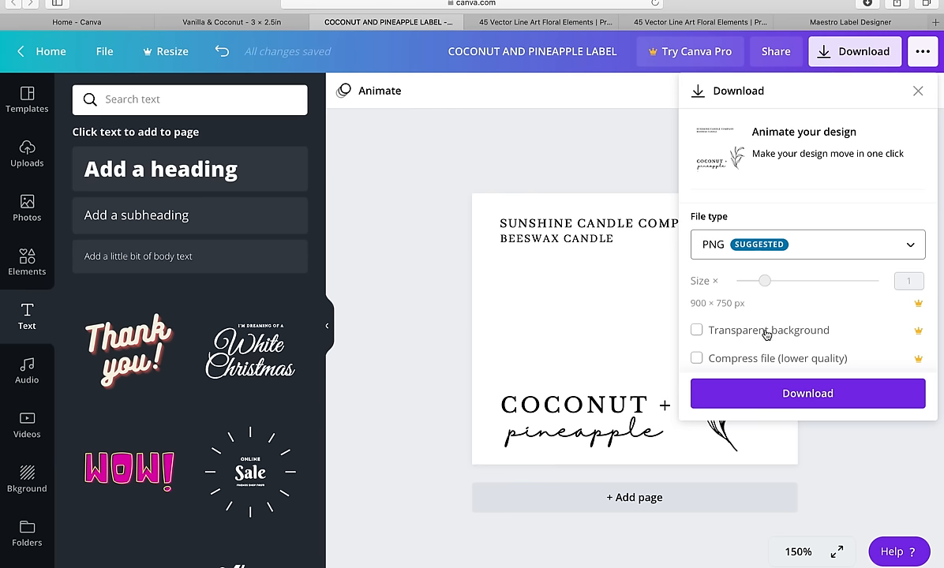
mouse_move(709, 324)
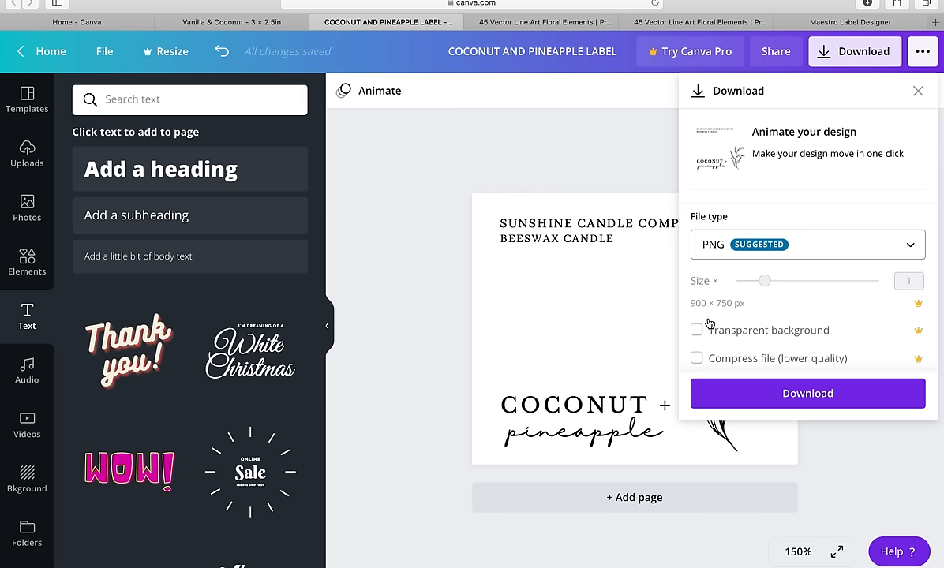
mouse_move(740, 336)
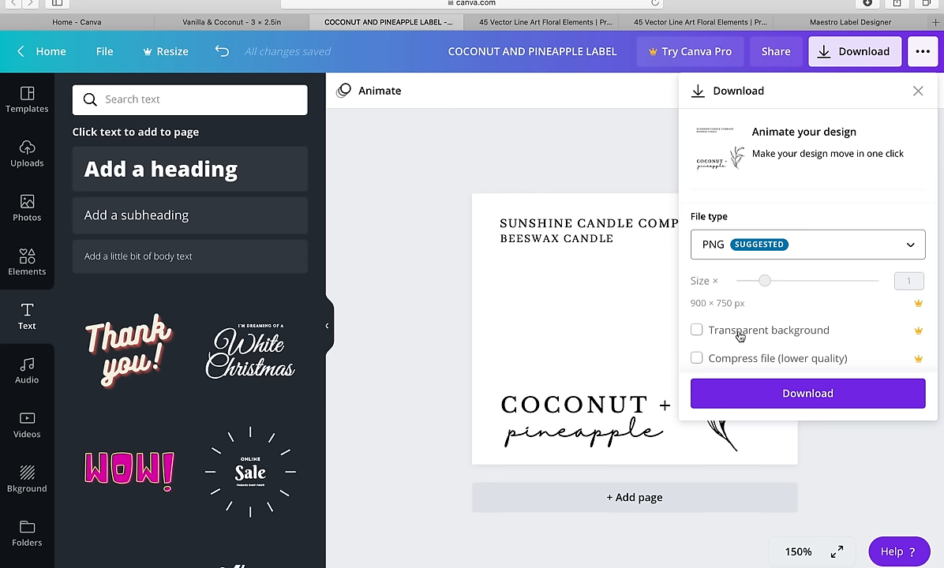
click(555, 239)
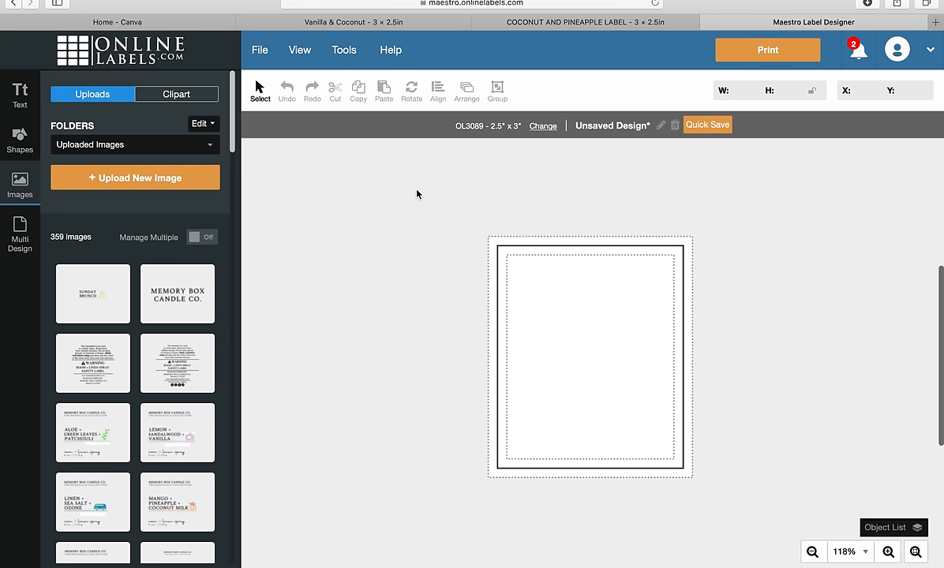
mouse_move(207, 87)
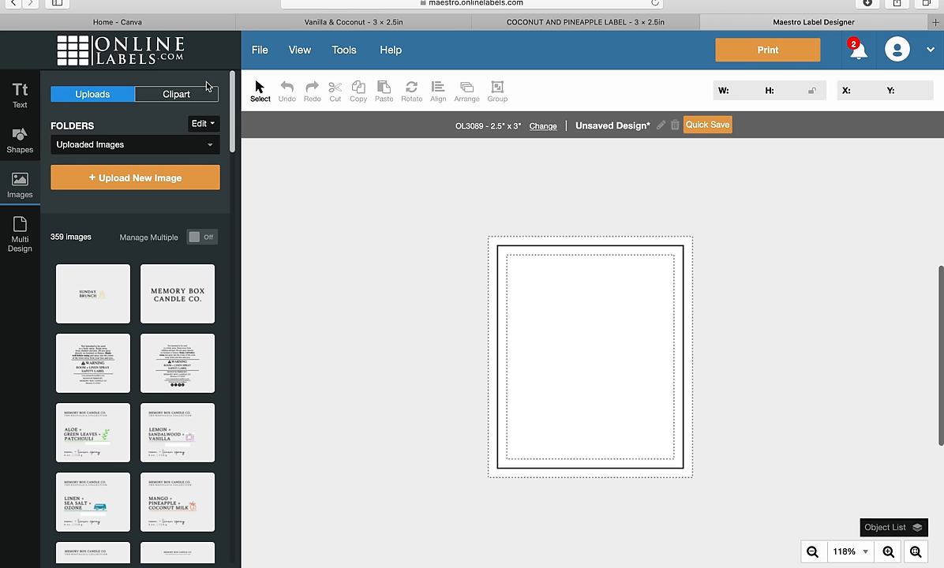
mouse_move(352, 240)
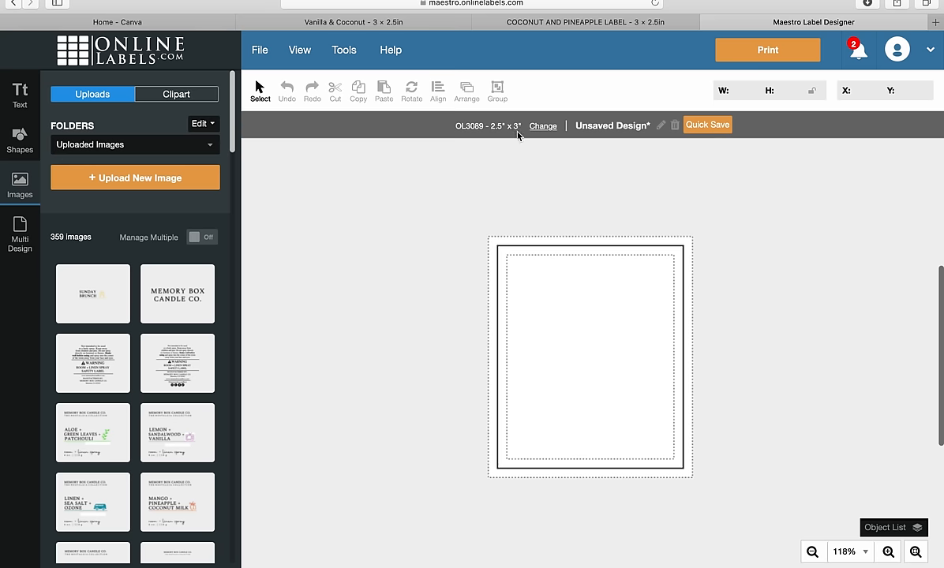
mouse_move(751, 301)
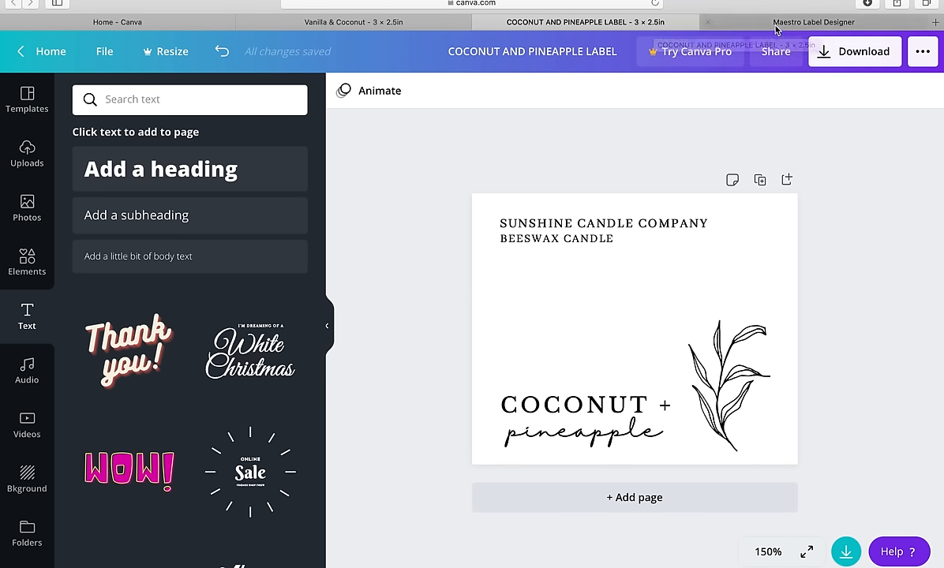
Back in Maestro, set Rotate Label View to Yes for a landscape 2.5 × 3 inch canvas
click(814, 21)
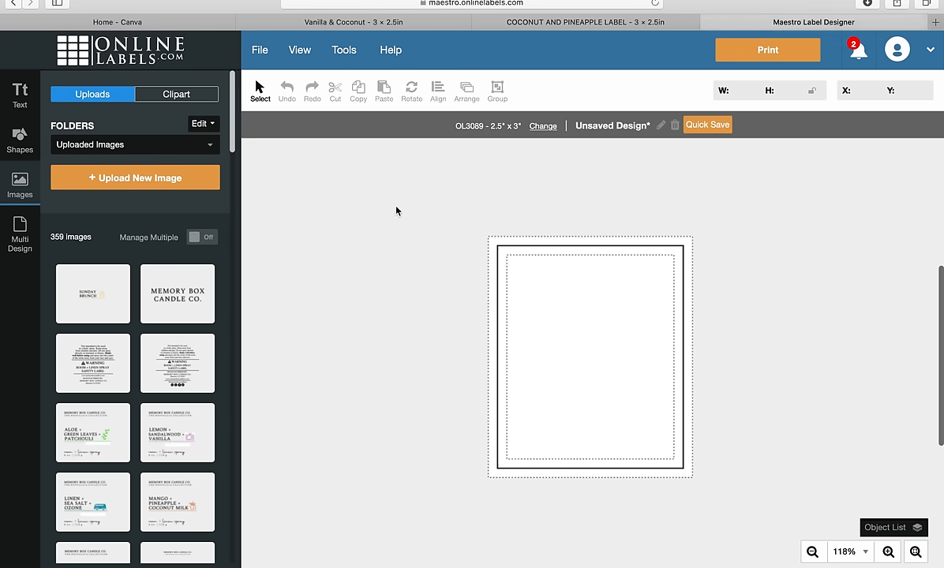
mouse_move(402, 215)
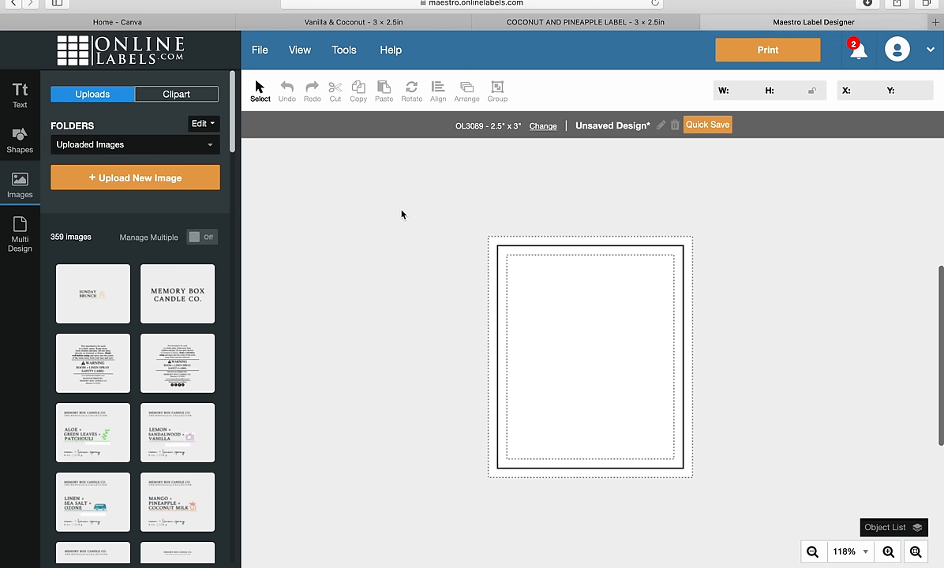
mouse_move(609, 304)
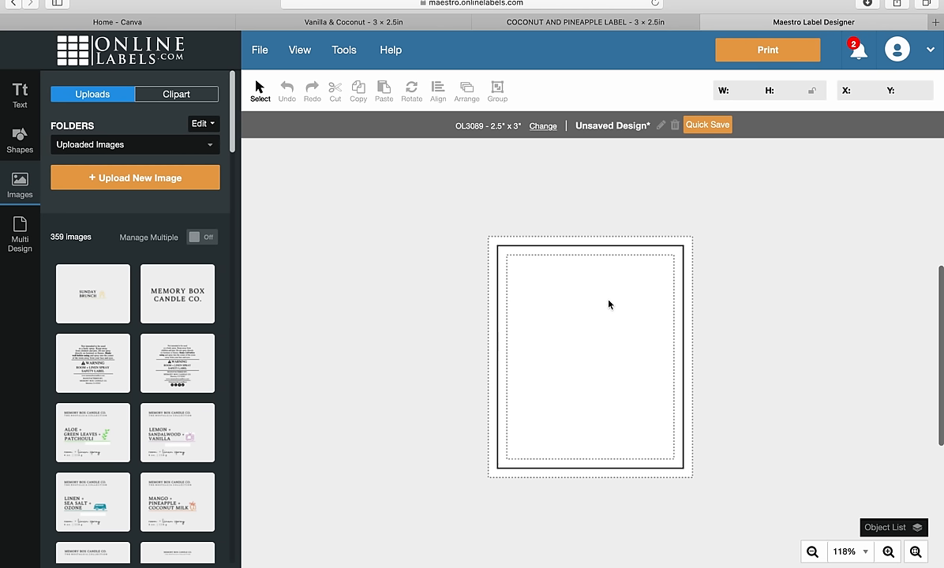
mouse_move(606, 382)
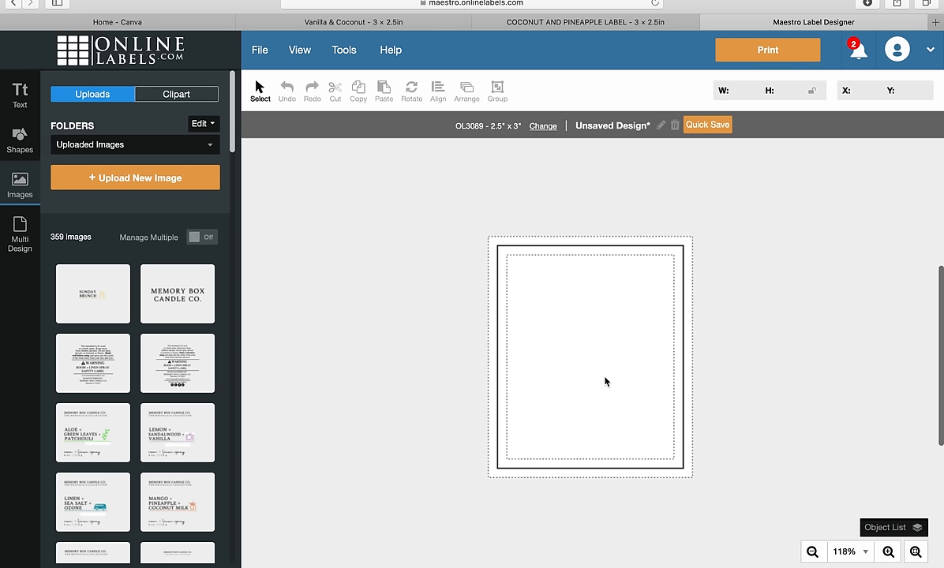
mouse_move(638, 332)
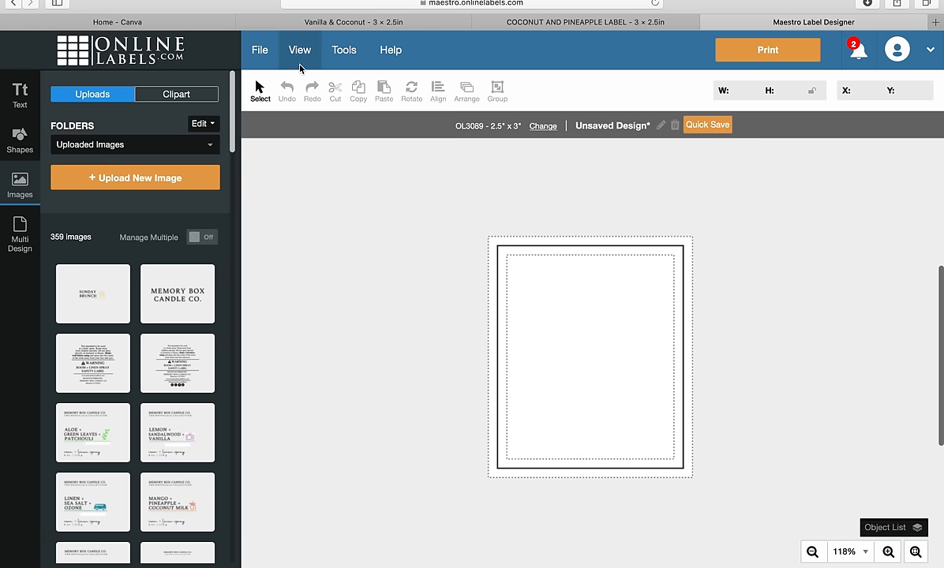
click(299, 50)
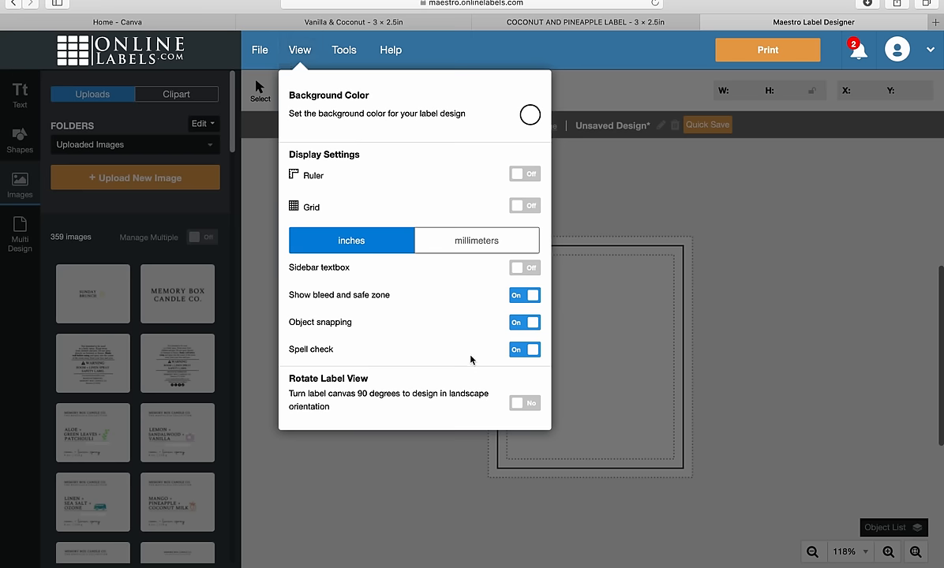
click(524, 403)
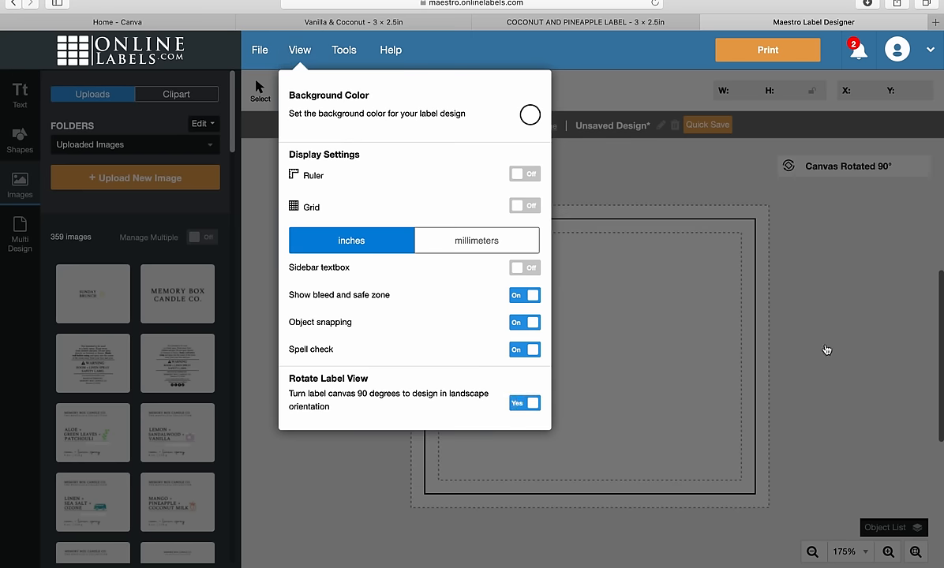
click(827, 350)
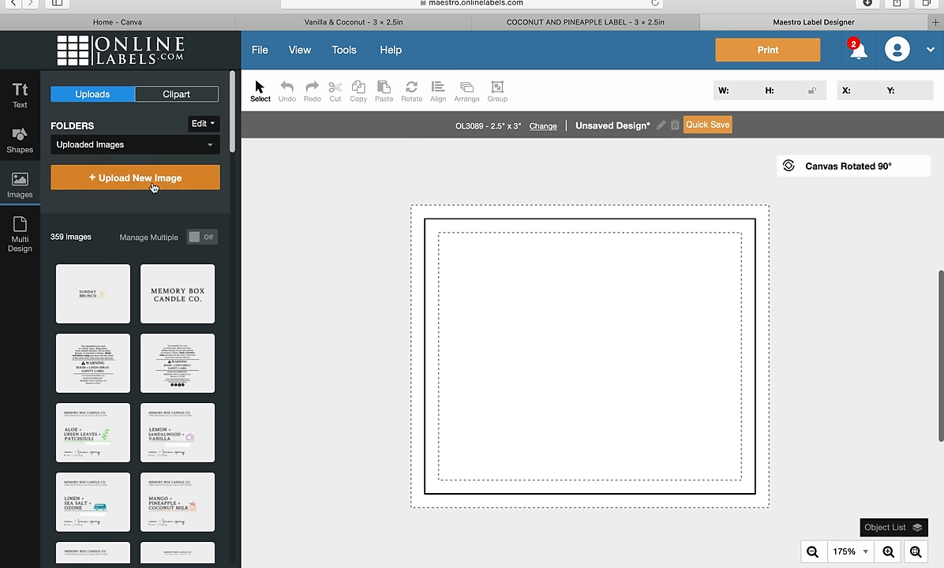
mouse_move(134, 177)
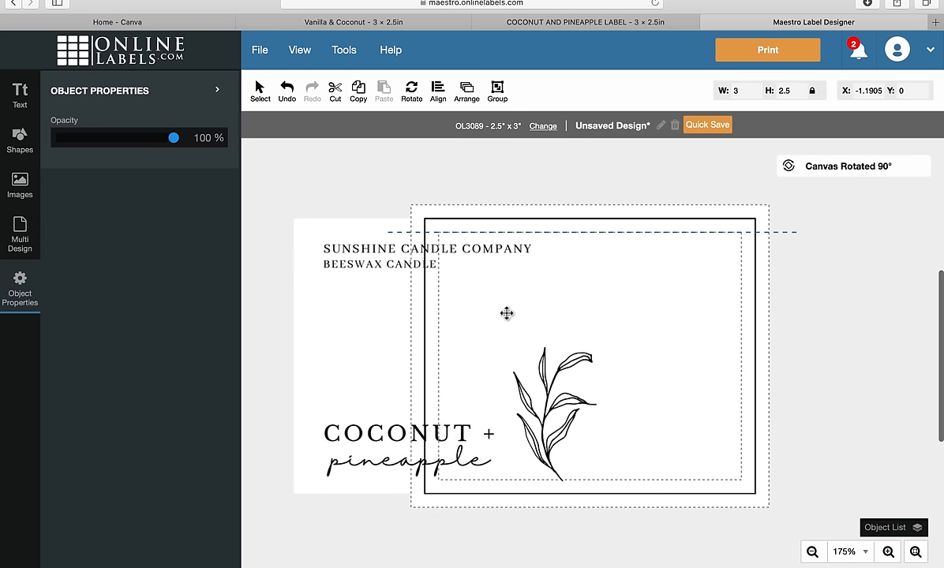
Drag the Canva label artwork onto the landscape canvas and nudge it slightly upward into place
drag(506, 313, 636, 309)
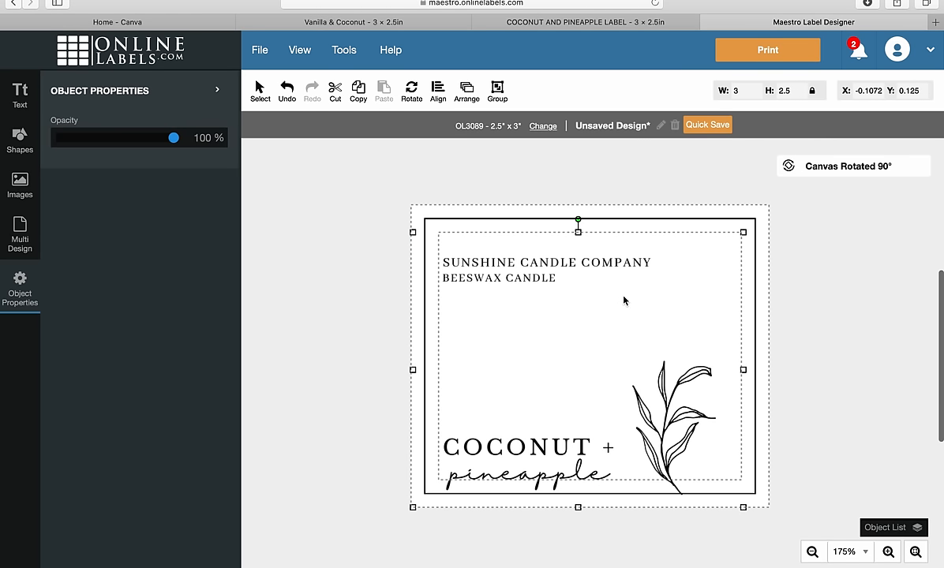
drag(577, 356, 580, 343)
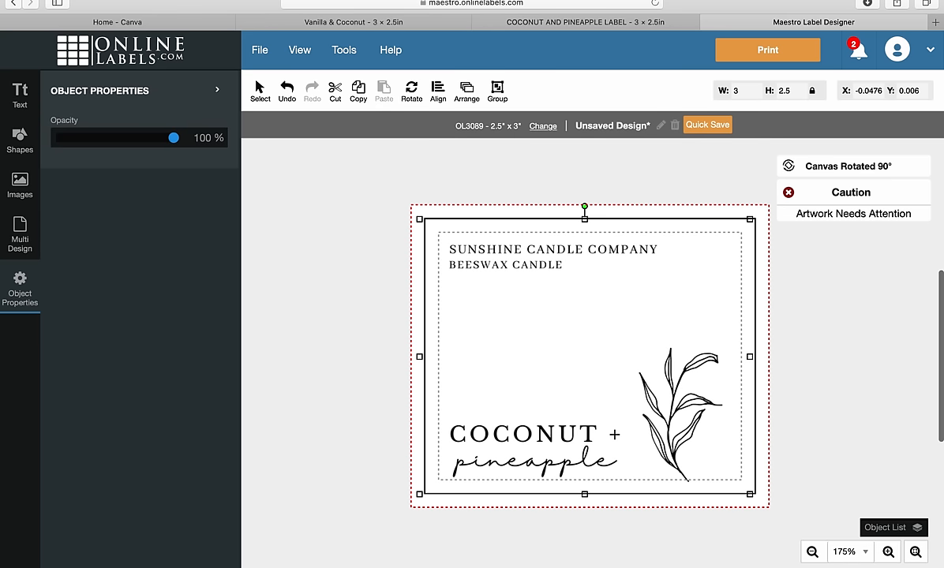
mouse_move(332, 299)
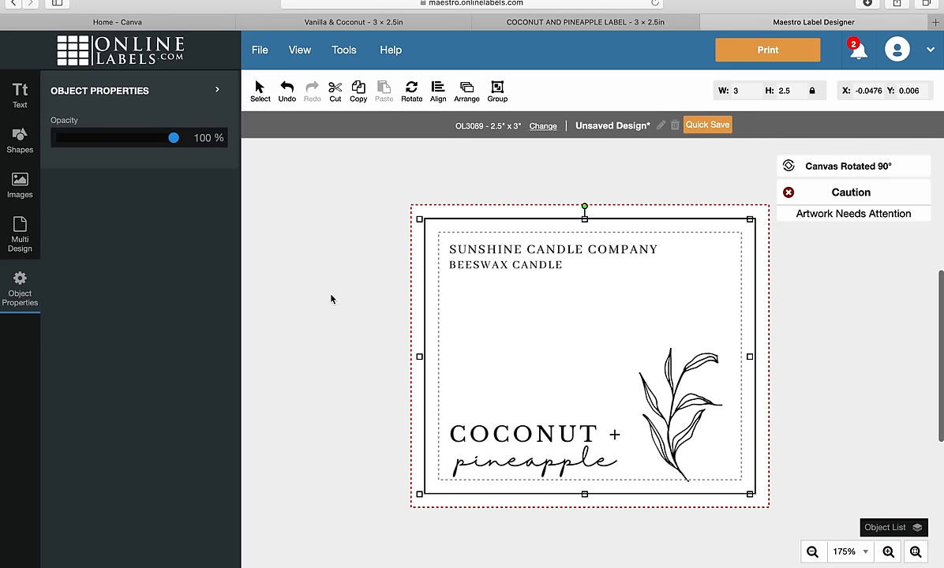
click(318, 306)
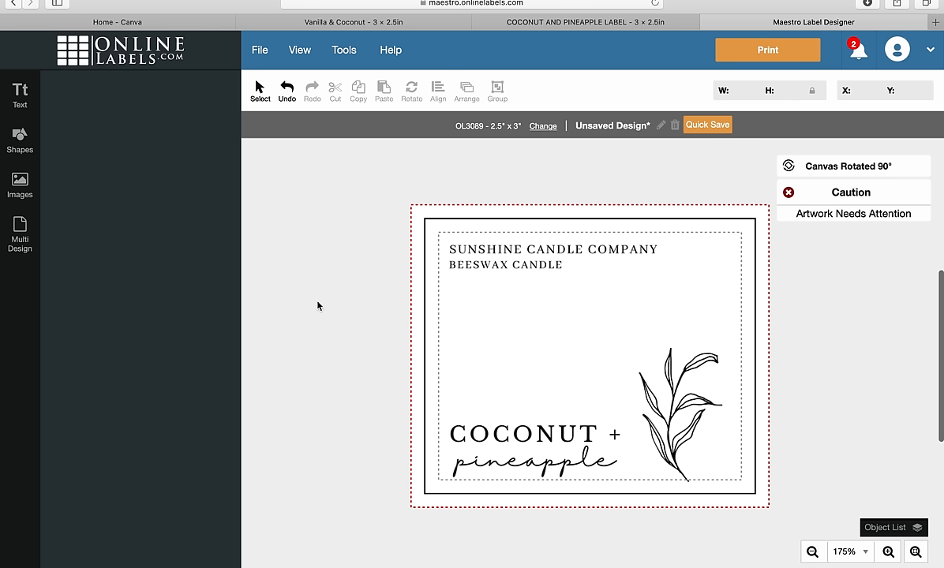
mouse_move(519, 344)
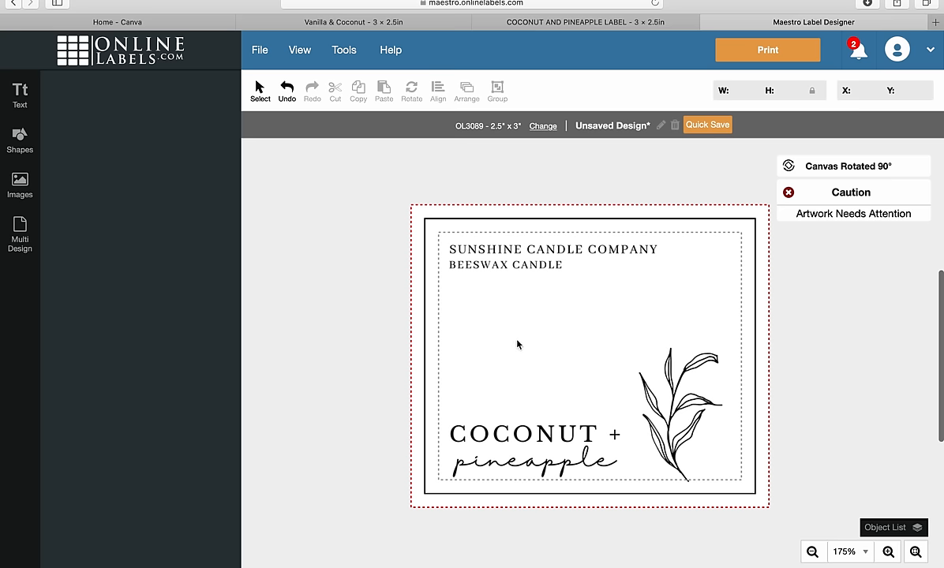
click(519, 344)
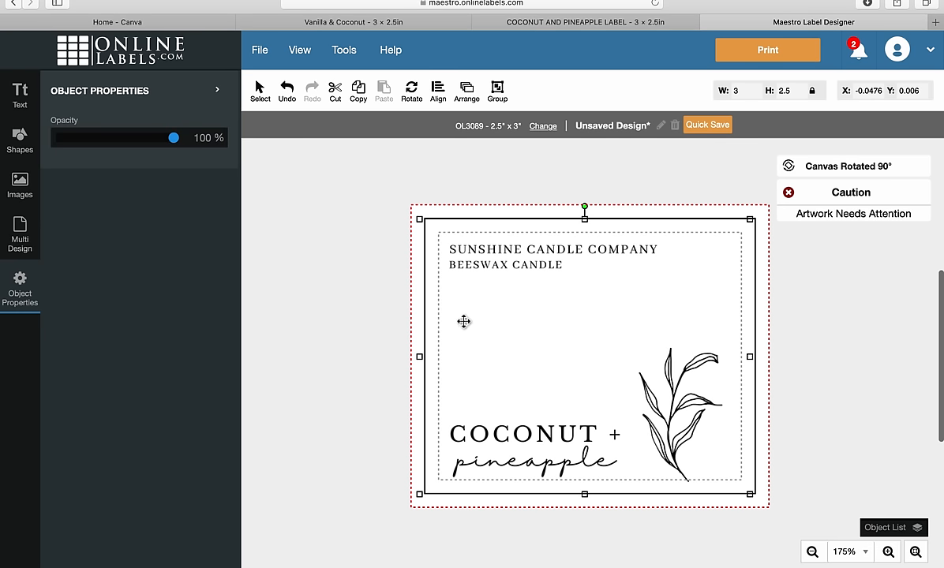
mouse_move(351, 322)
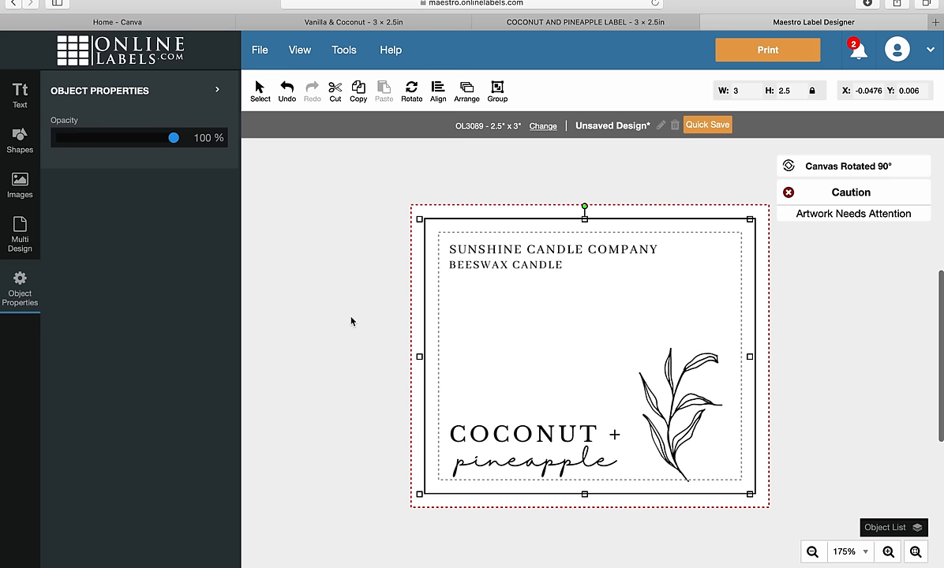
click(352, 321)
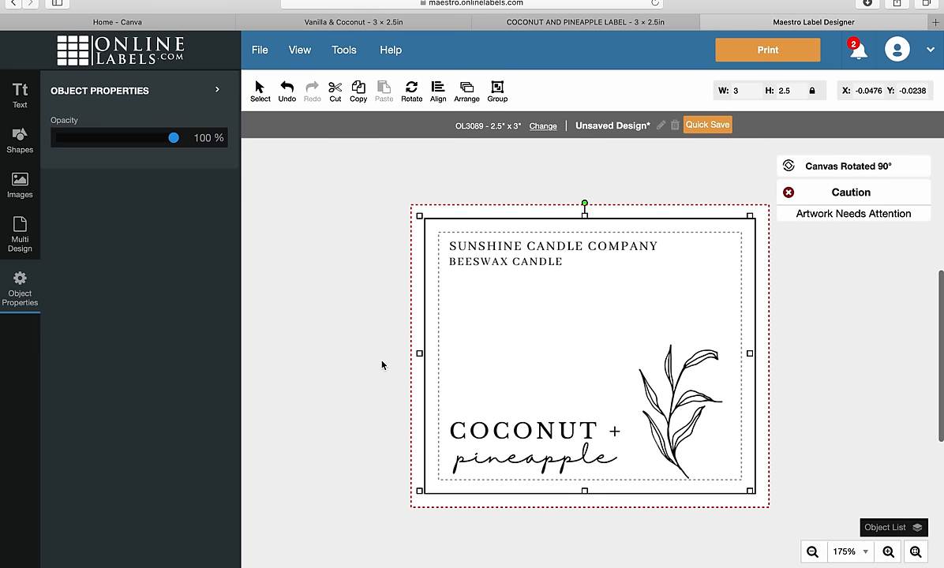
click(383, 365)
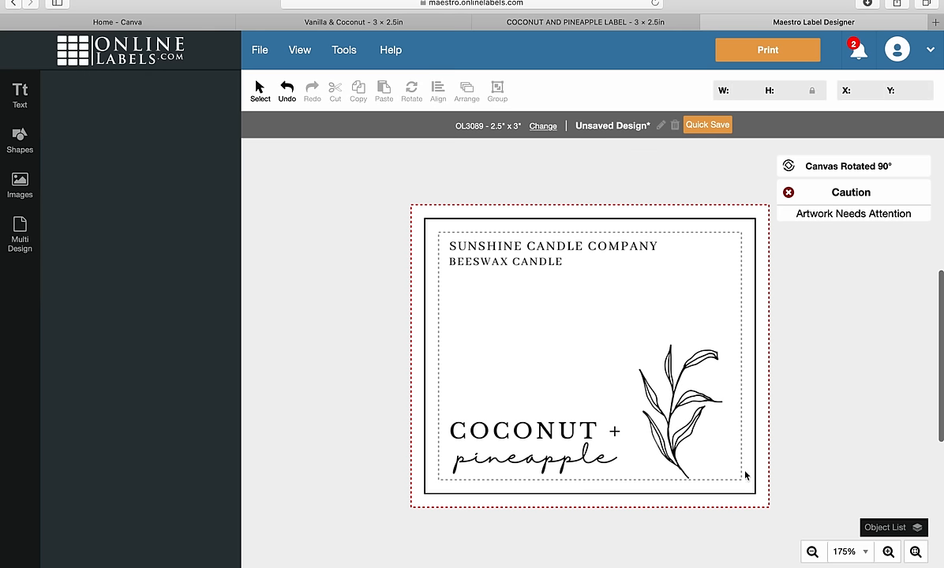
mouse_move(419, 247)
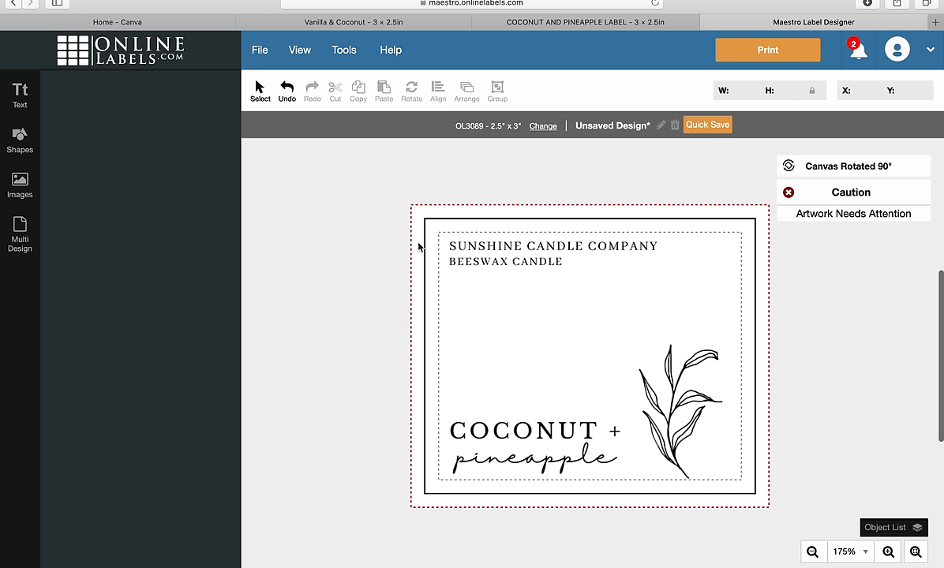
mouse_move(864, 351)
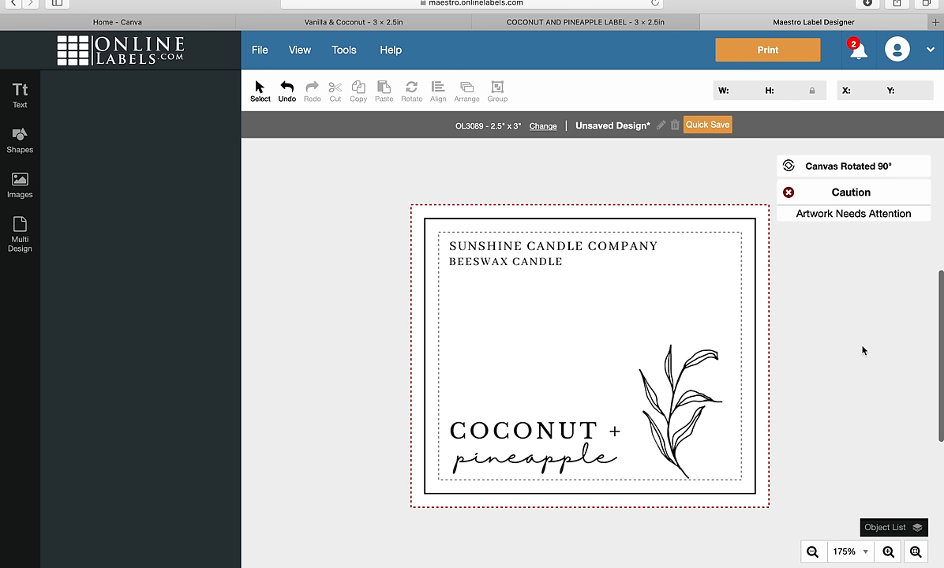
mouse_move(725, 490)
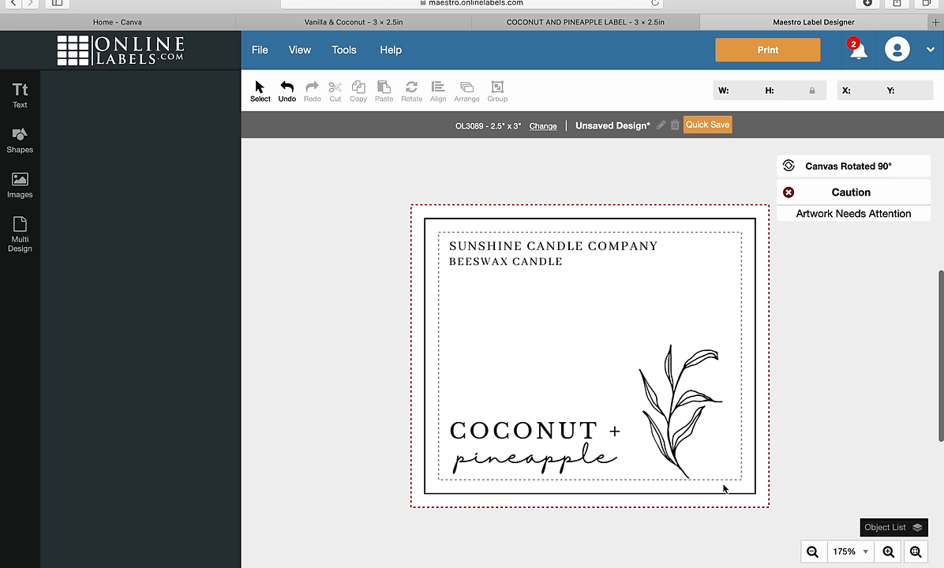
mouse_move(425, 422)
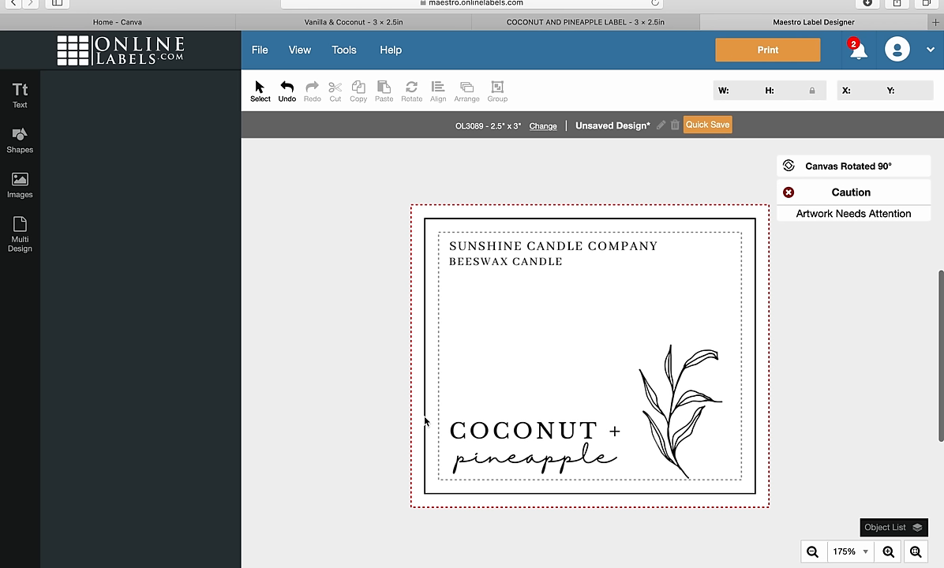
mouse_move(439, 463)
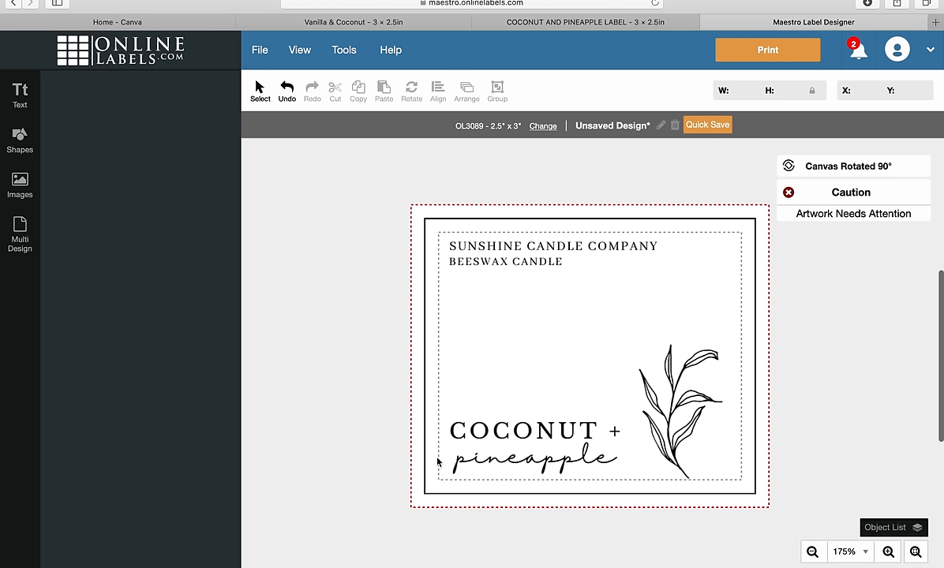
mouse_move(536, 243)
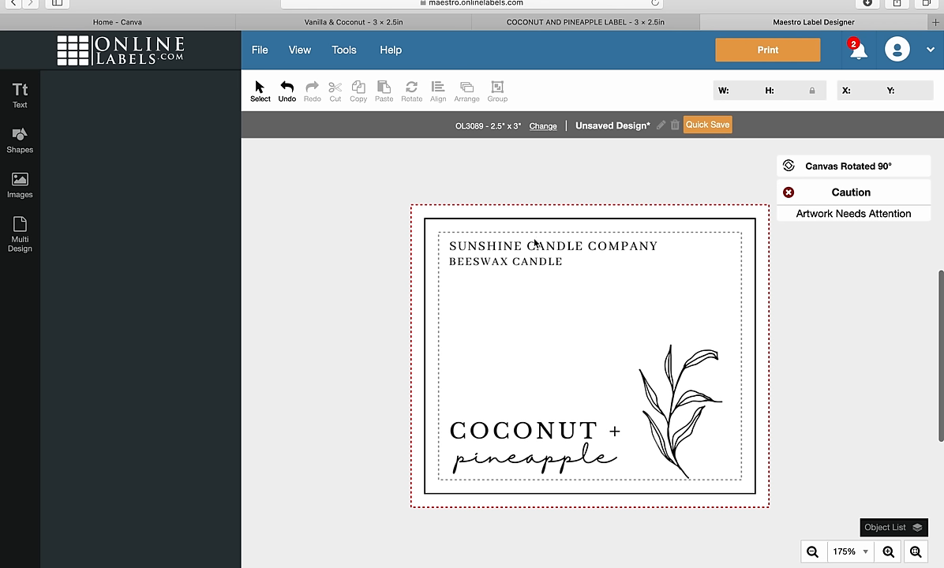
mouse_move(893, 380)
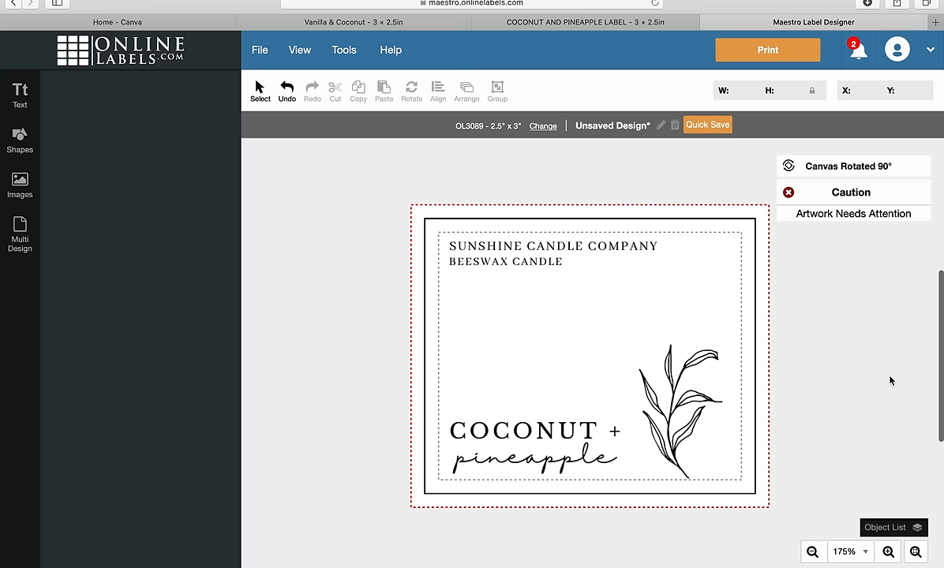
mouse_move(716, 166)
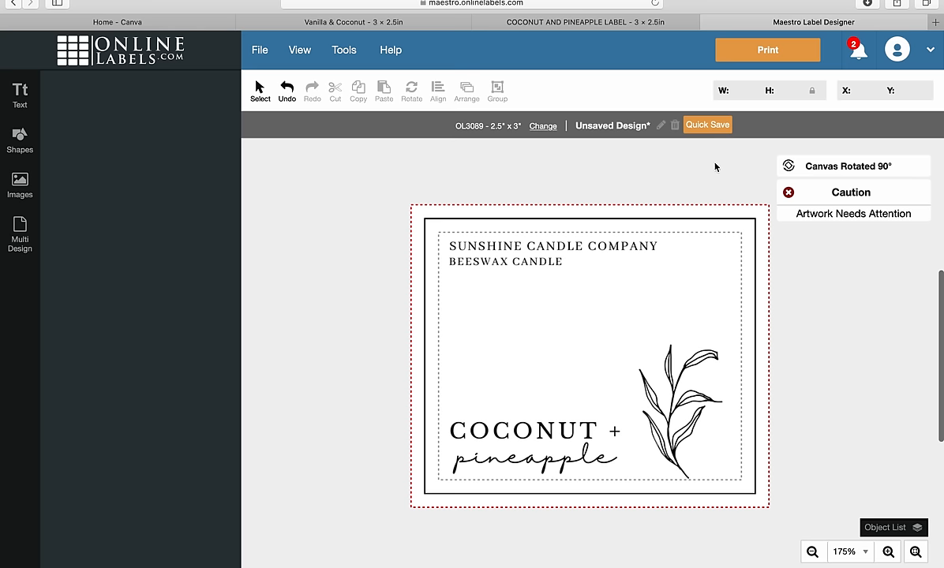
Choose Print, then Print Now, to reach the Download and Print prompt
click(766, 50)
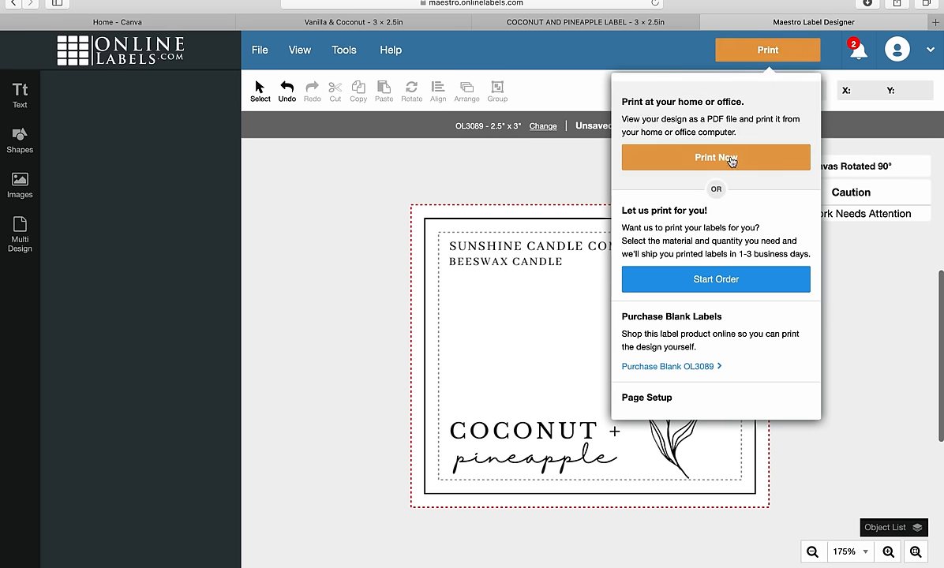
click(715, 157)
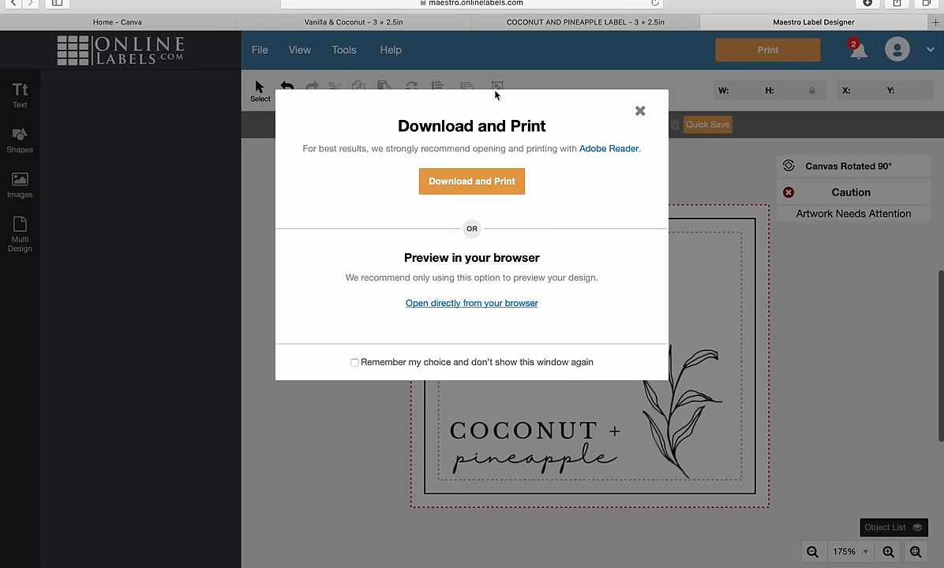
mouse_move(564, 201)
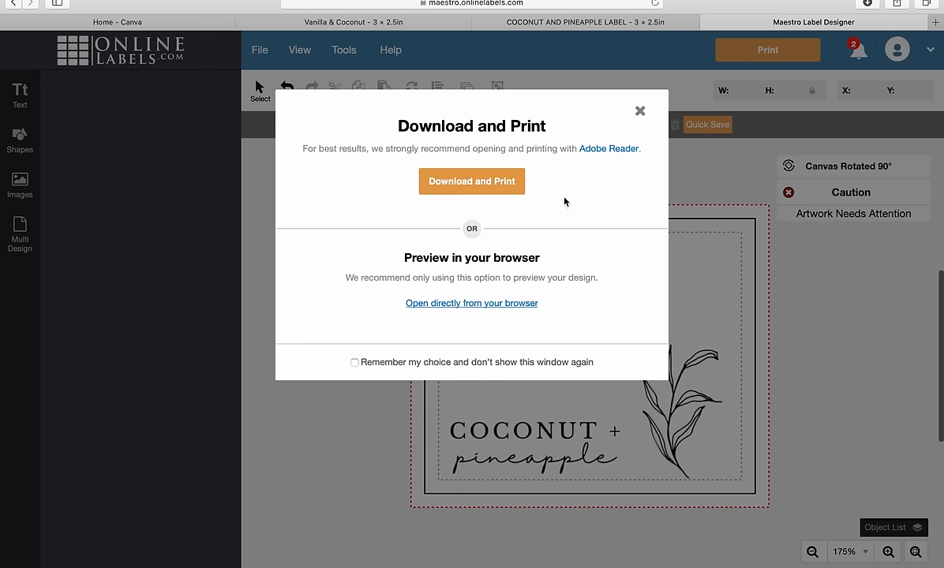
mouse_move(443, 159)
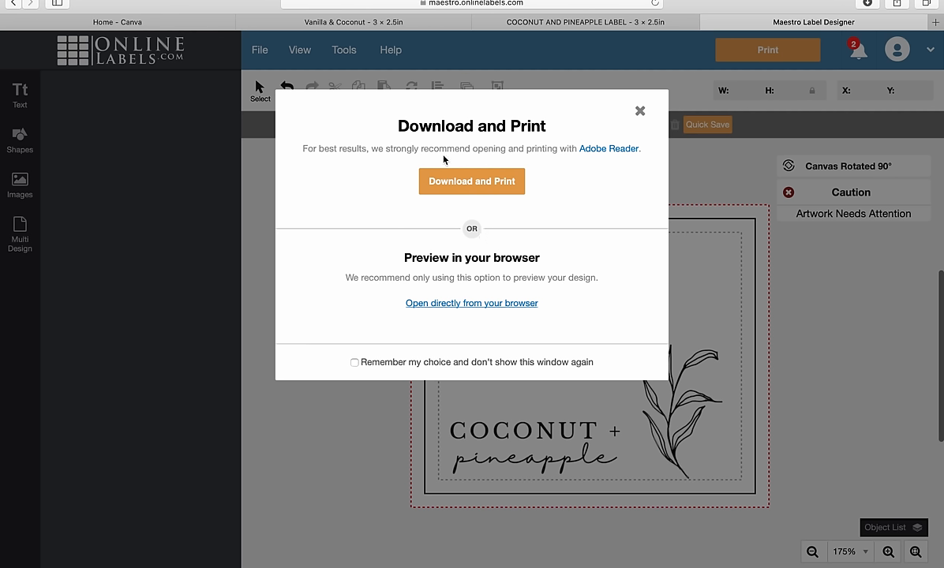
mouse_move(587, 211)
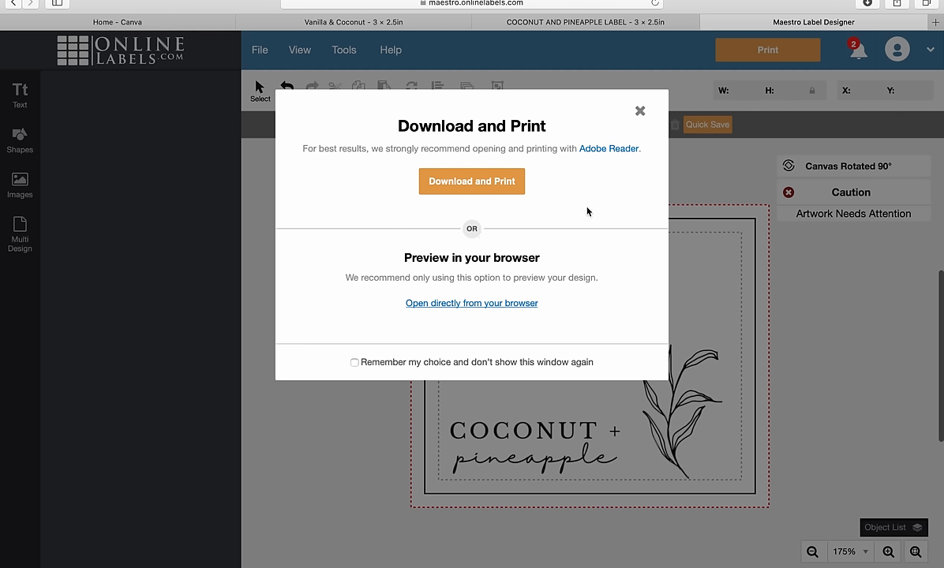
mouse_move(484, 304)
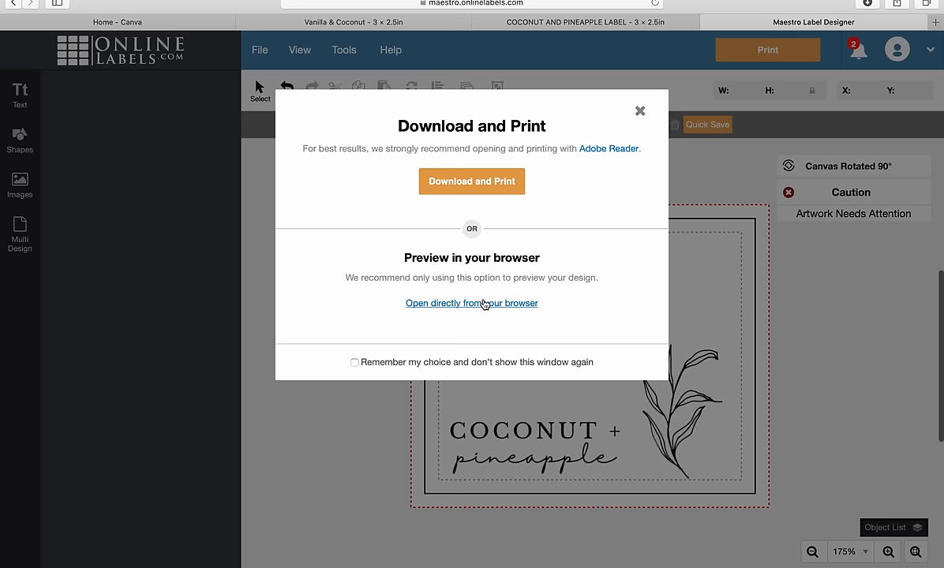
mouse_move(474, 305)
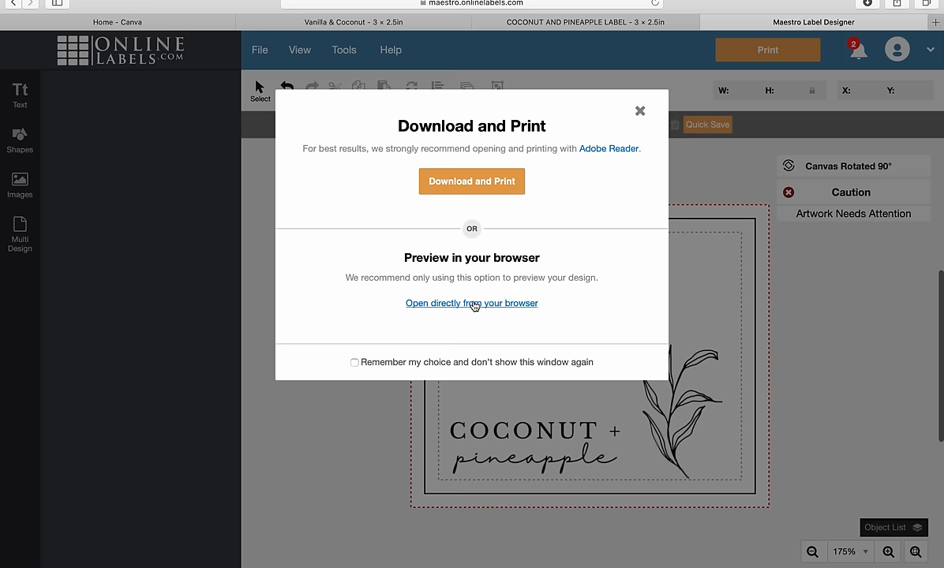
Preview the sheet of repeated labels in the browser, then go back to Maestro Label Designer
click(472, 303)
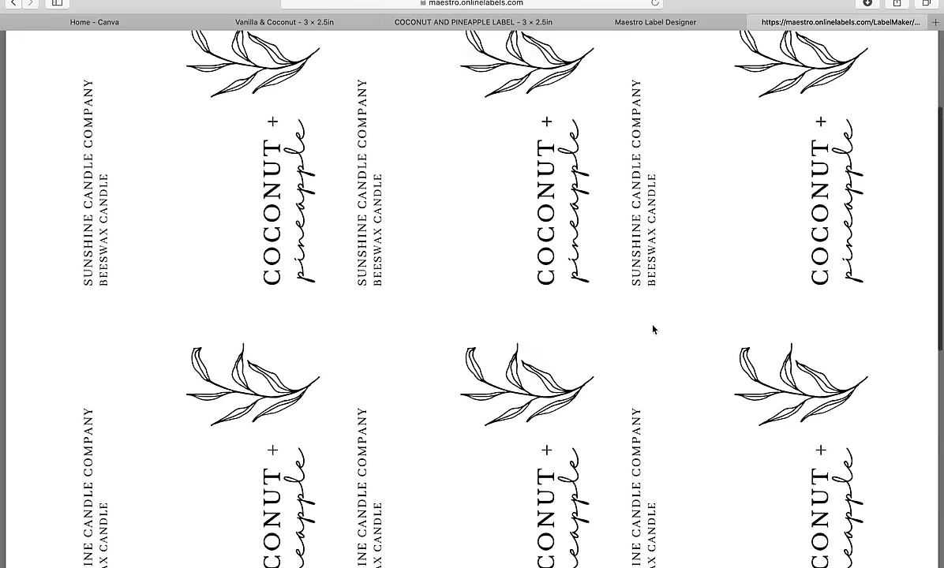
scroll(down, 3)
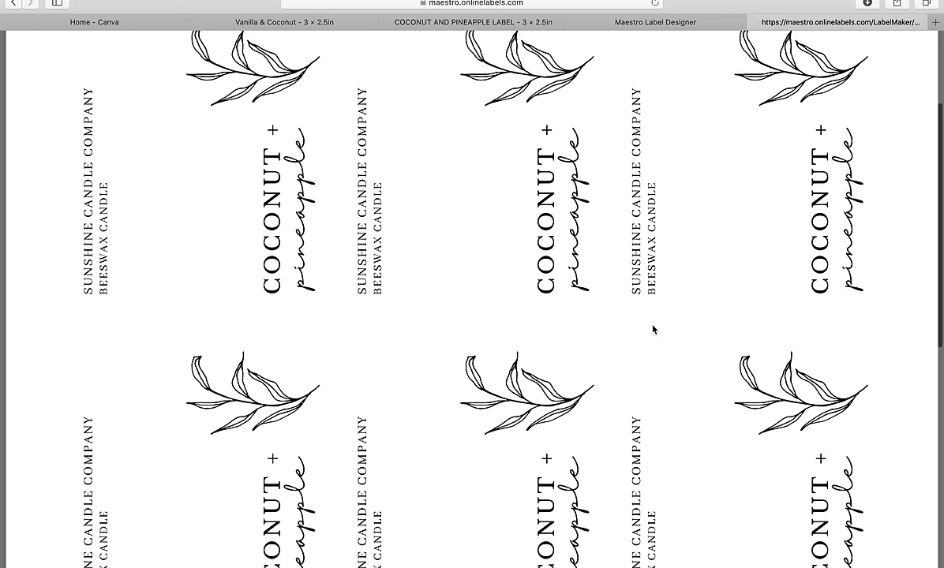
scroll(down, 3)
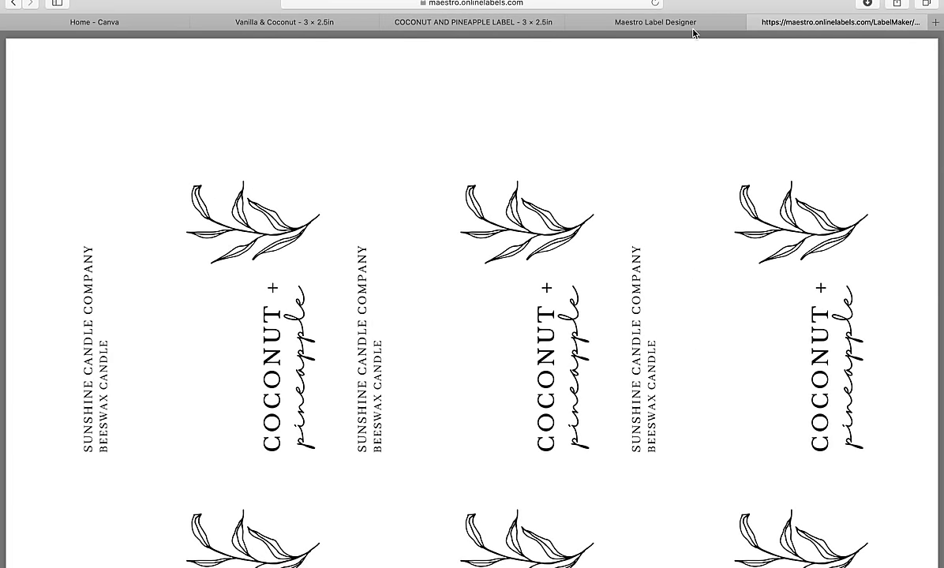
click(655, 21)
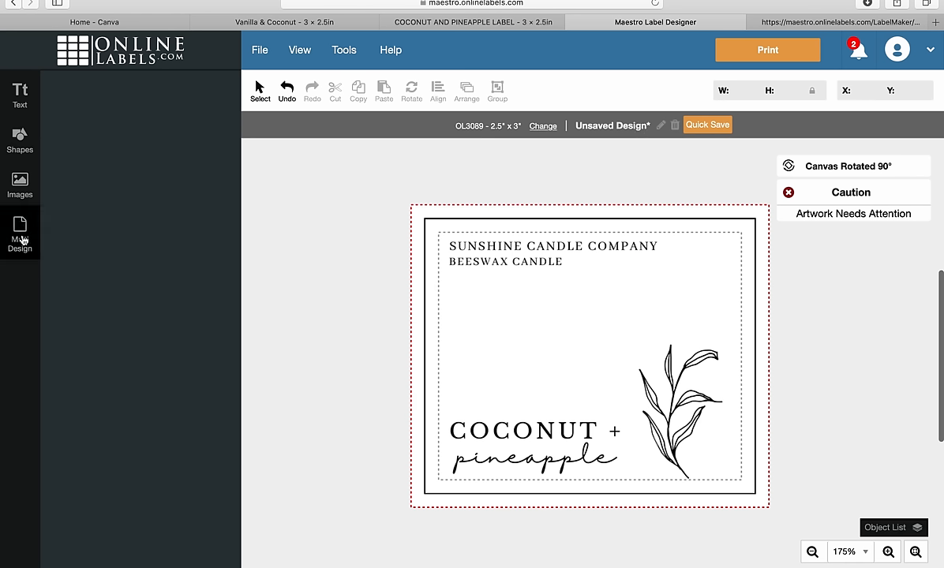
mouse_move(19, 228)
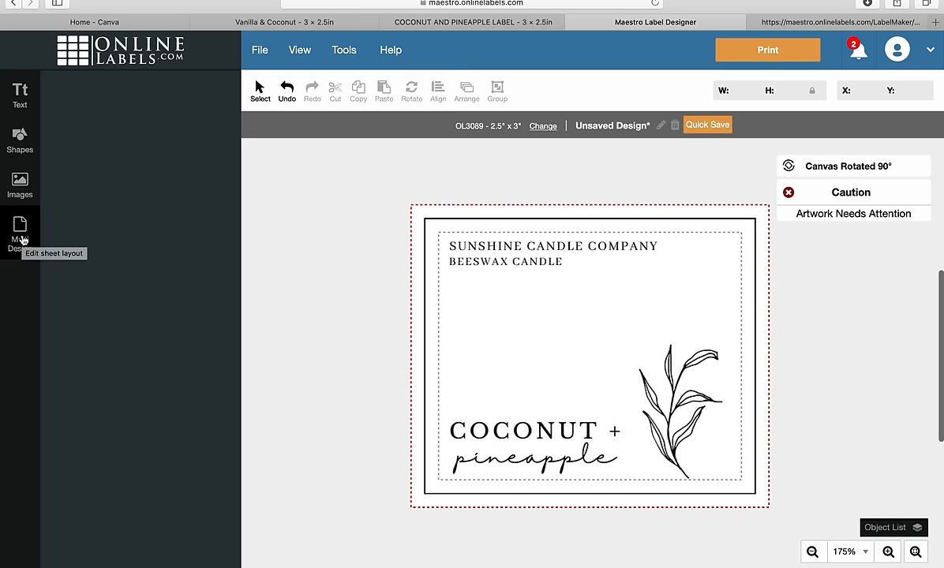
Assign the Blank design to the other eight label positions and update the layout
click(19, 231)
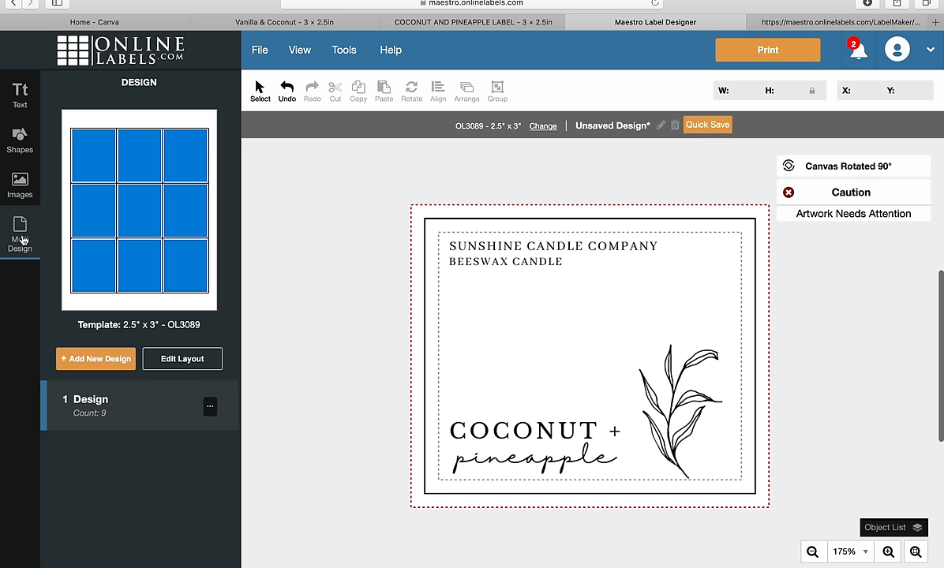
click(182, 359)
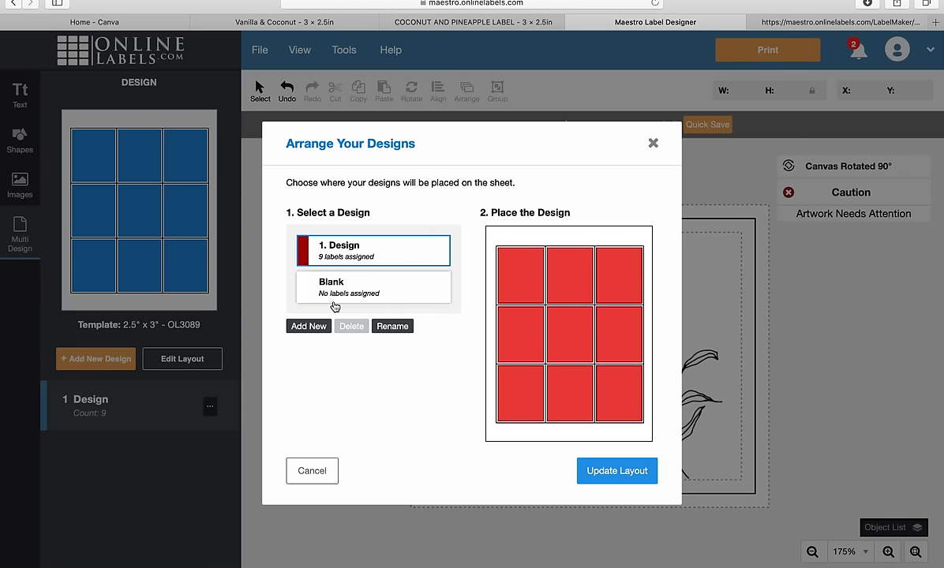
click(372, 287)
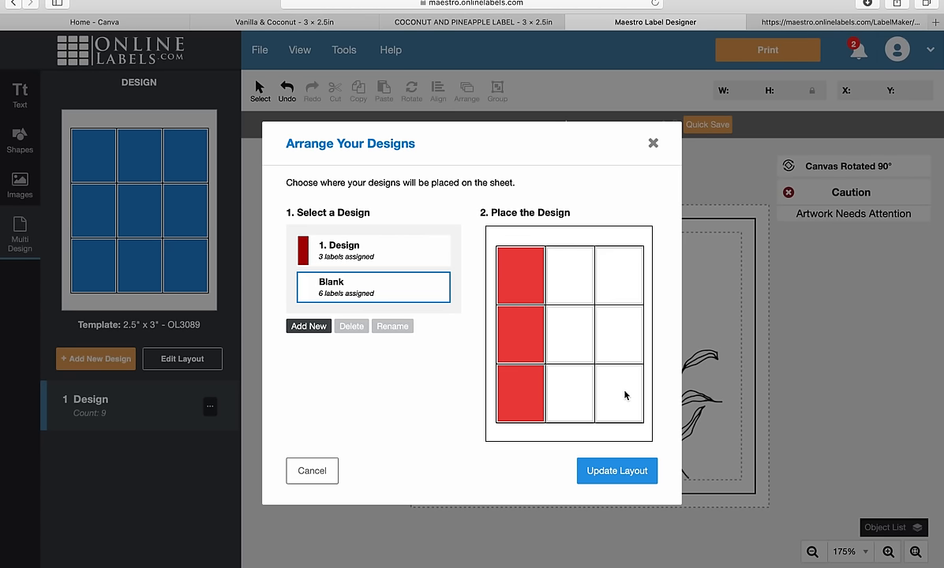
click(617, 471)
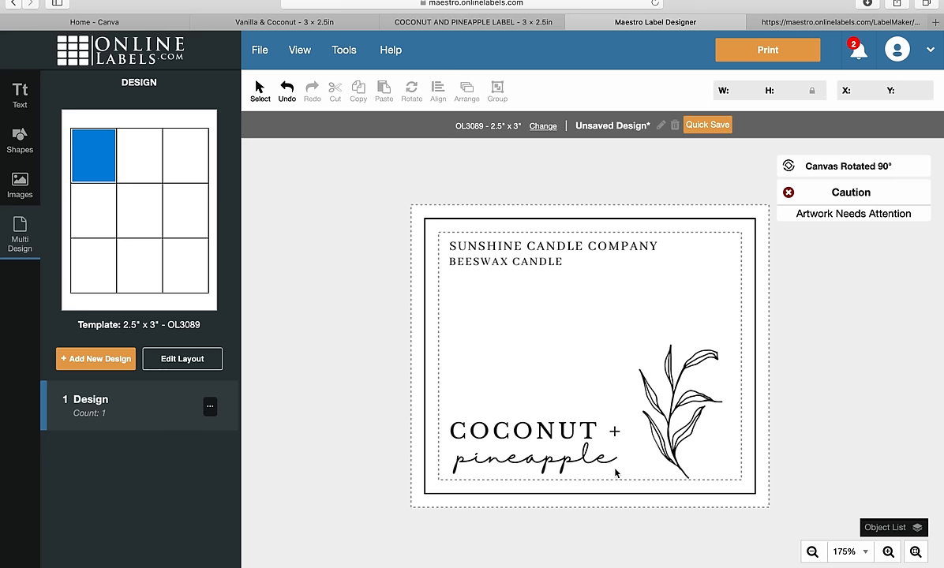
click(766, 49)
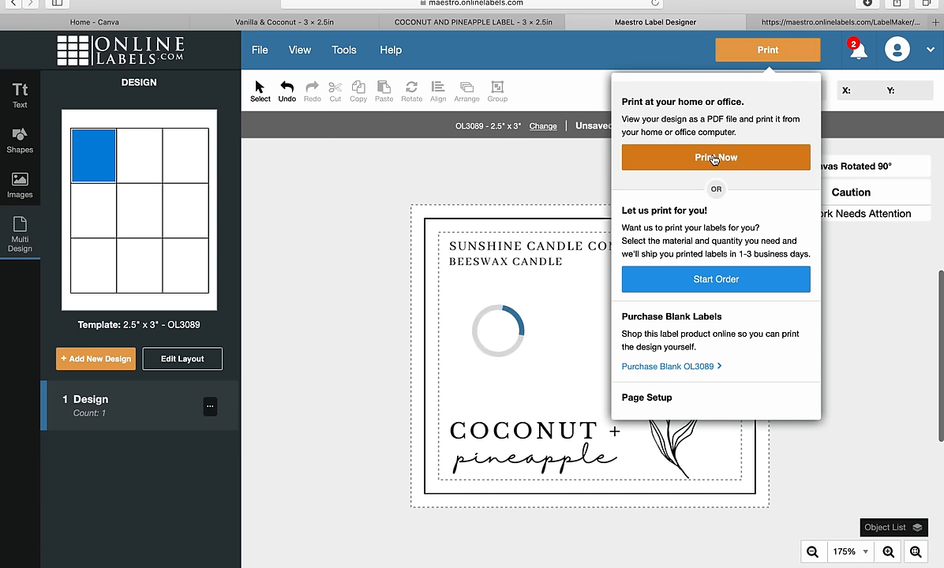
Generate the single-label PDF and switch off two-sided printing
click(715, 157)
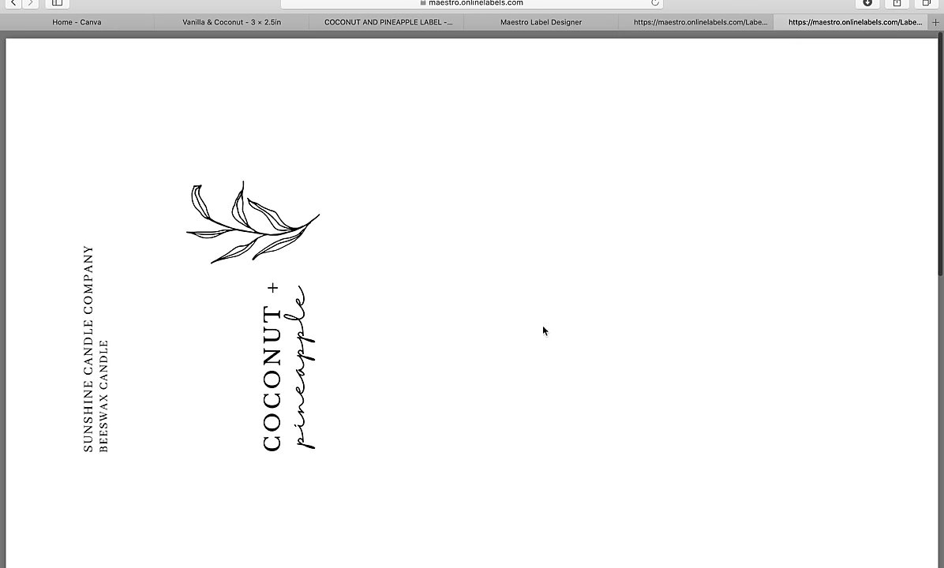
mouse_move(448, 274)
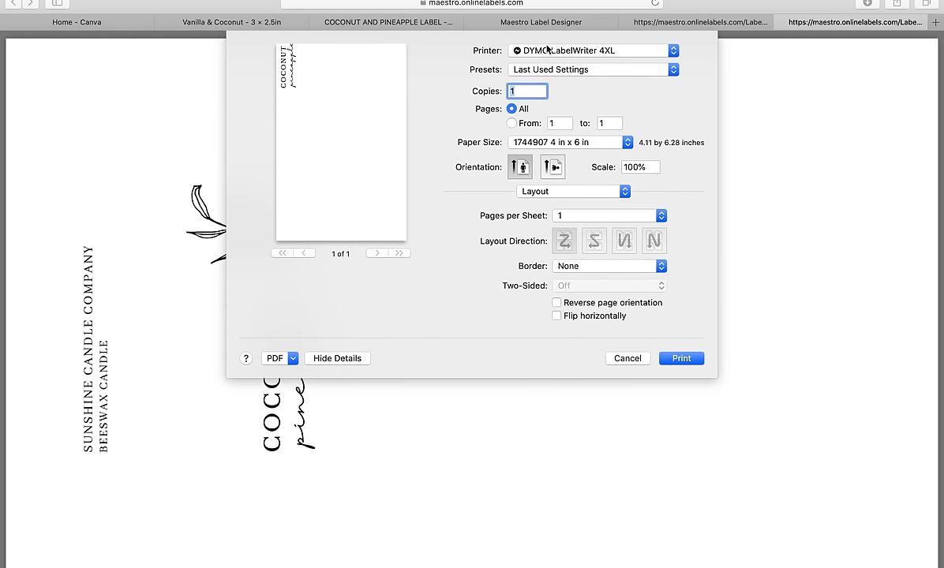
mouse_move(626, 50)
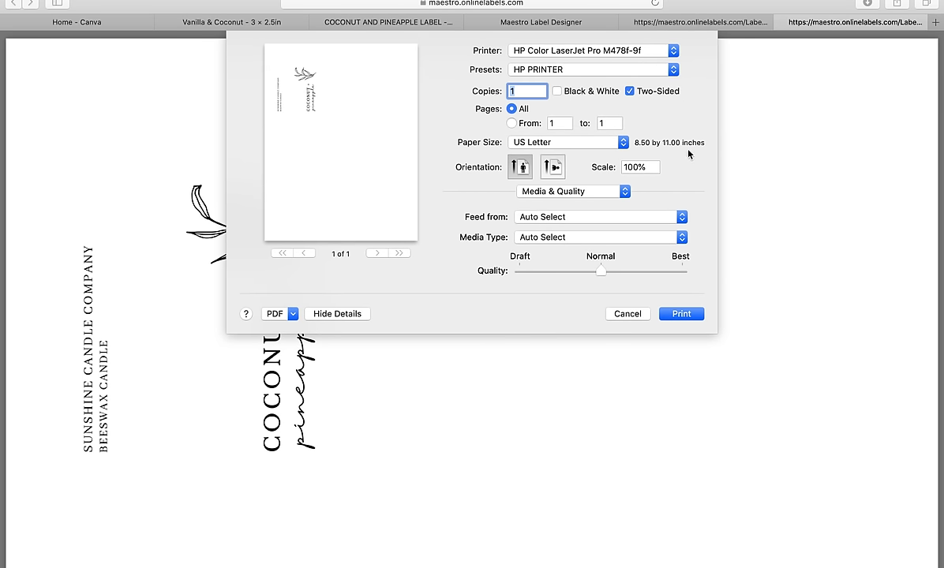
mouse_move(645, 101)
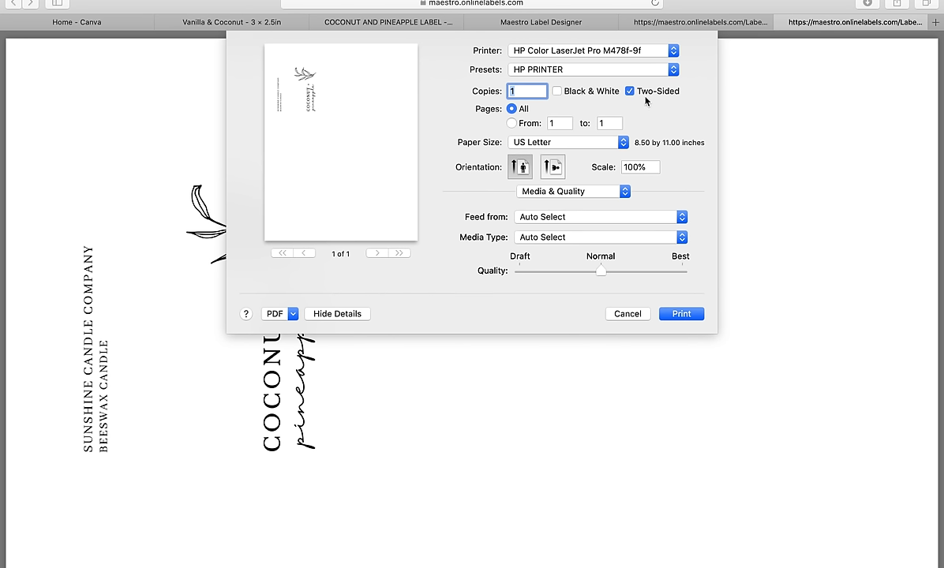
click(629, 91)
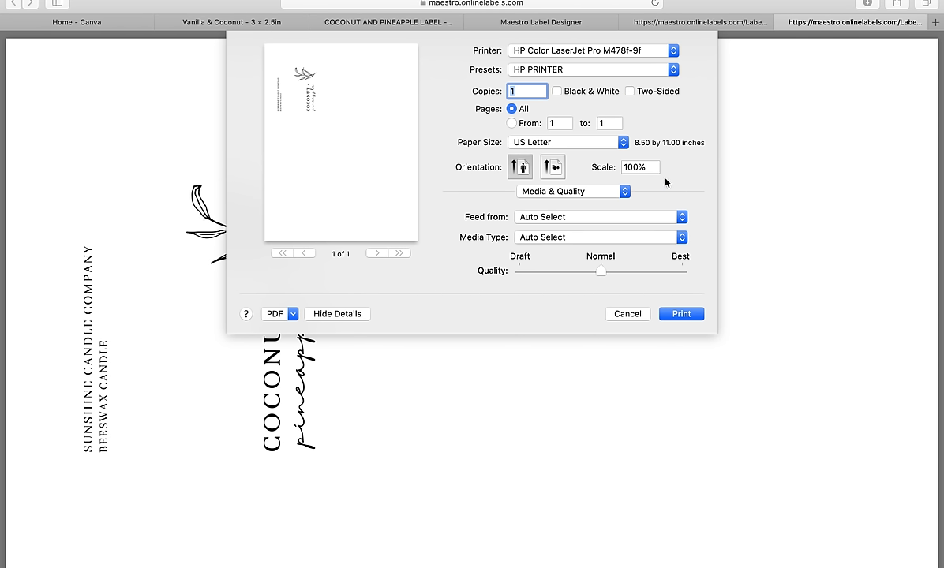
mouse_move(504, 131)
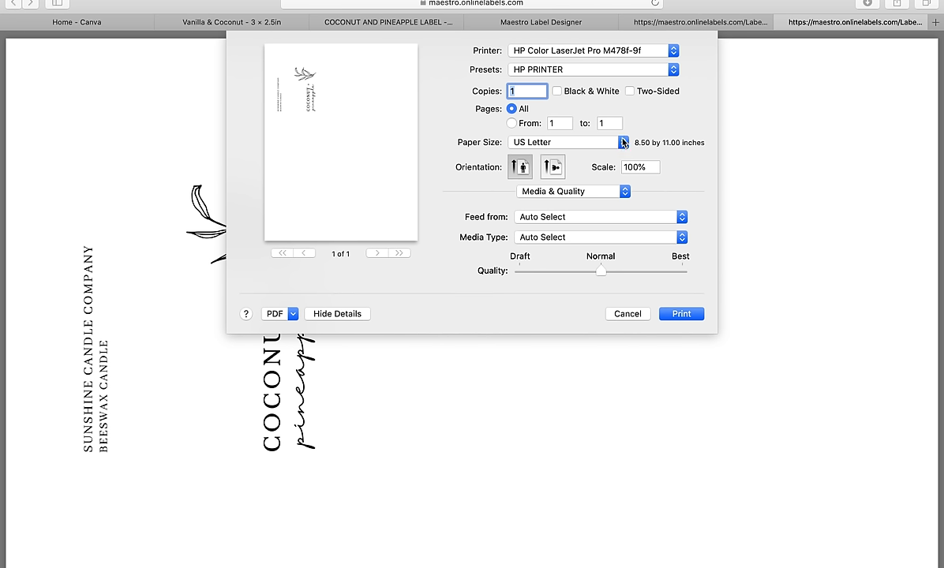
mouse_move(555, 144)
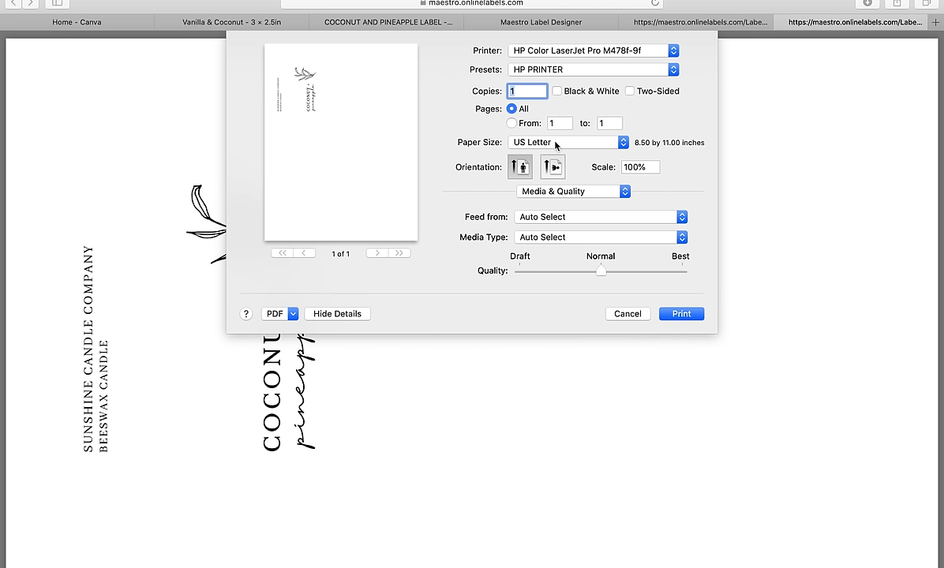
mouse_move(590, 264)
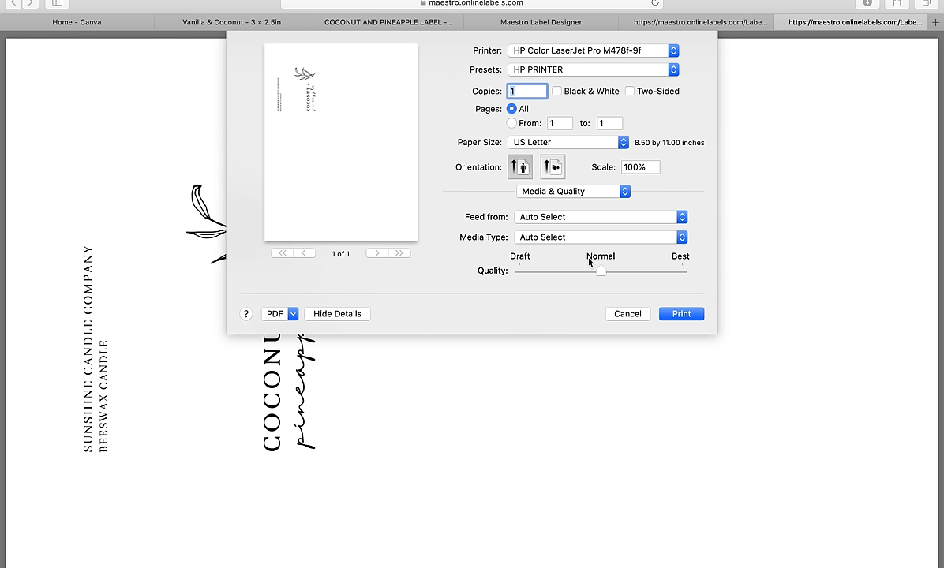